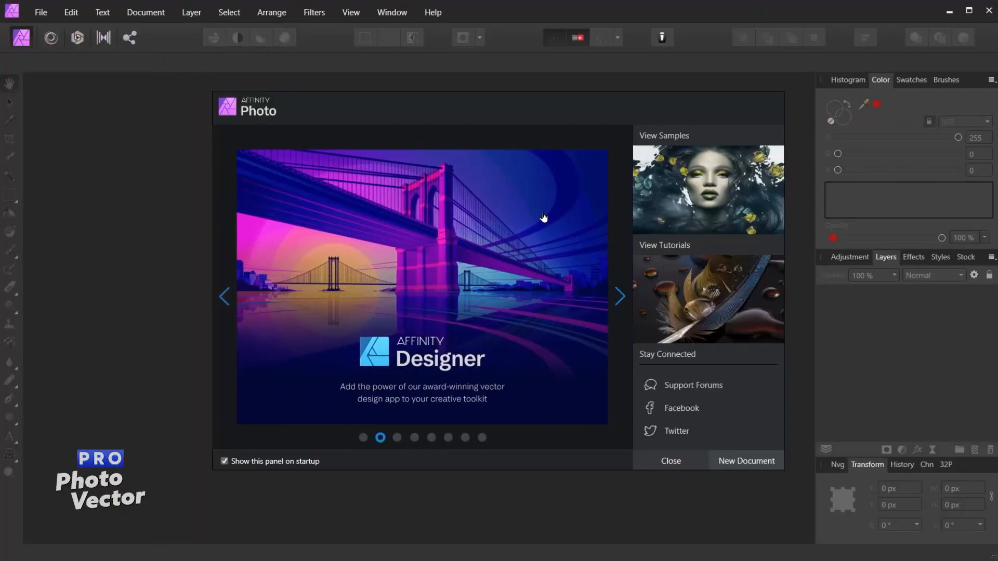
mouse_move(528, 251)
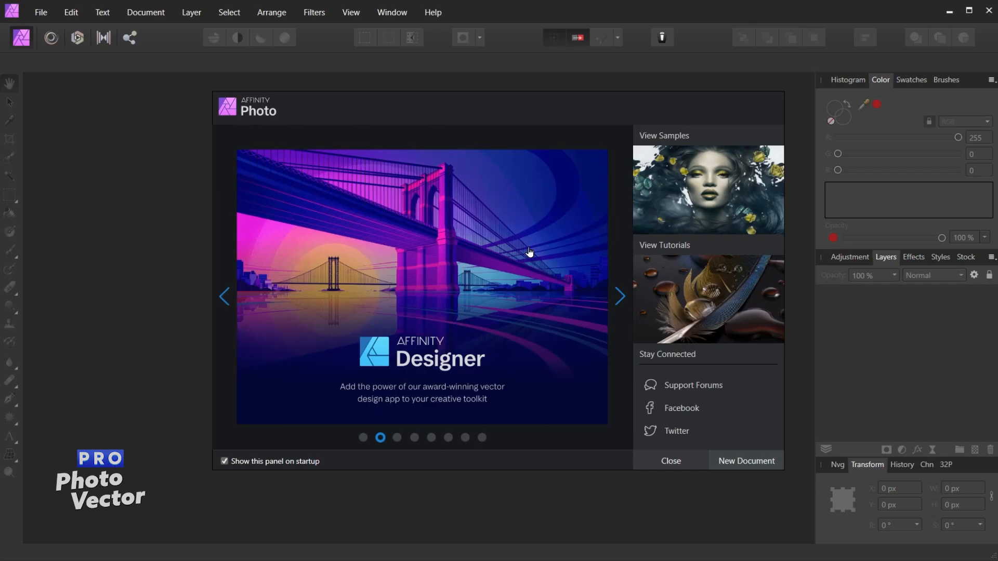
mouse_move(735, 461)
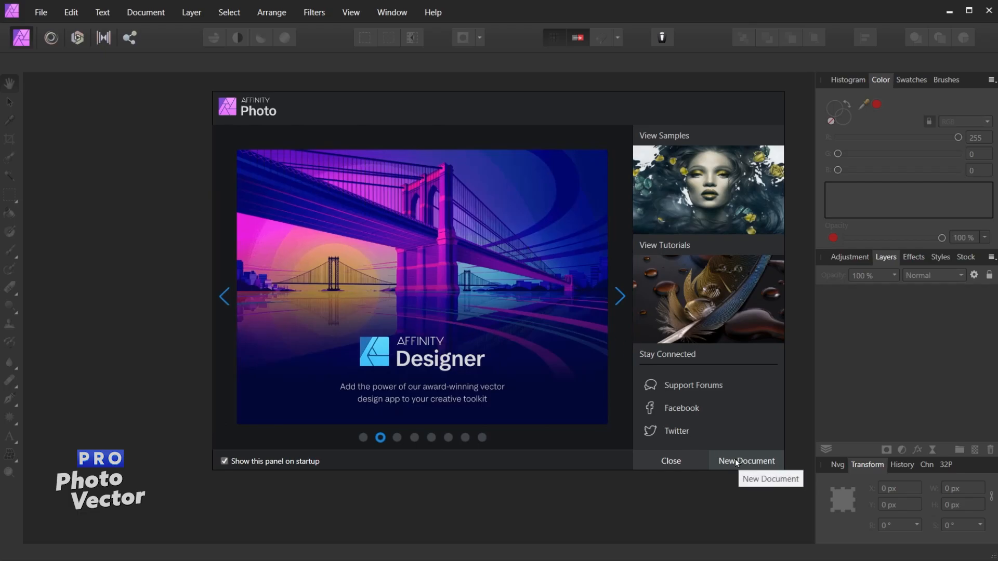
Start a new document from the welcome panel, keeping the FHD 1080p preset
left_click(745, 461)
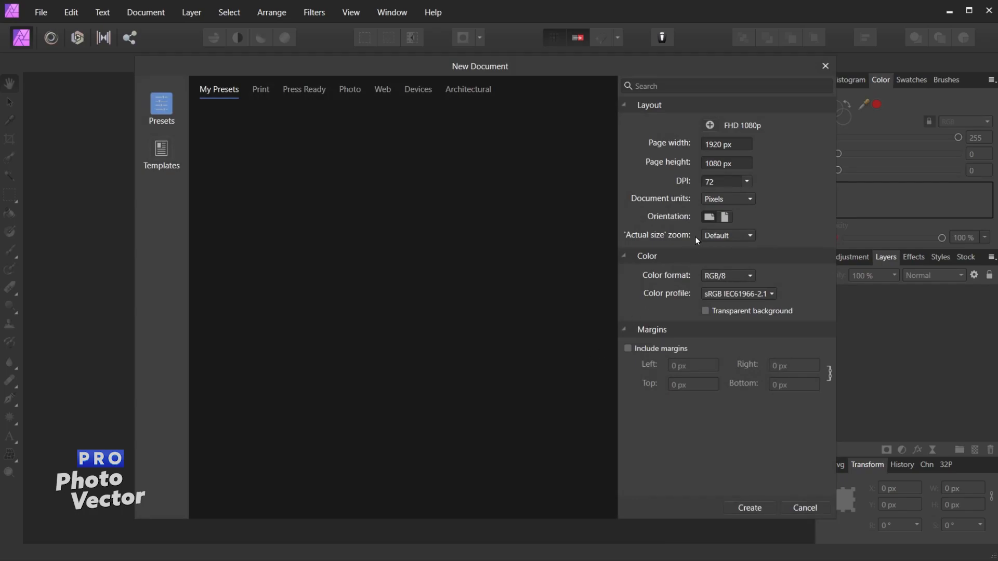
mouse_move(716, 159)
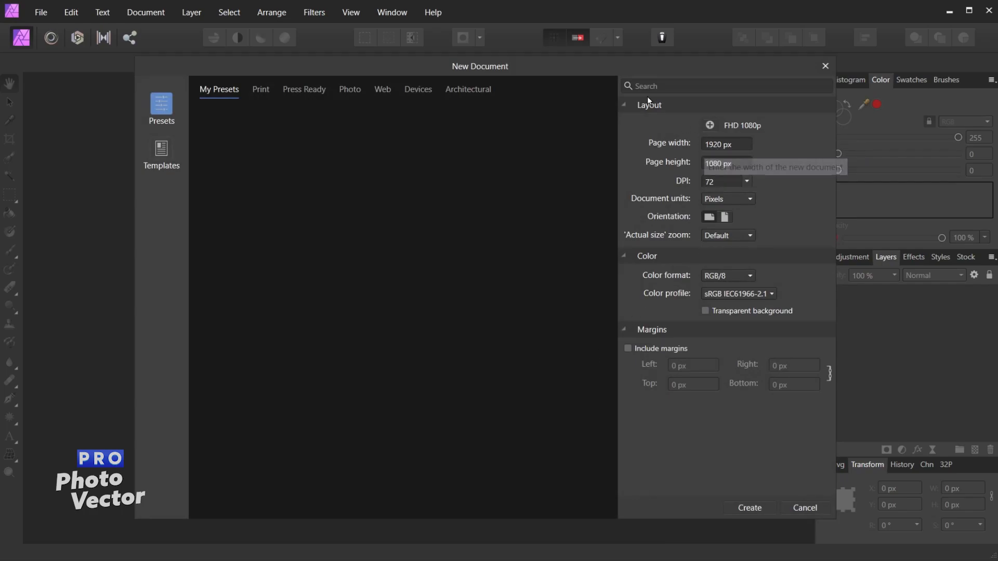
mouse_move(720, 109)
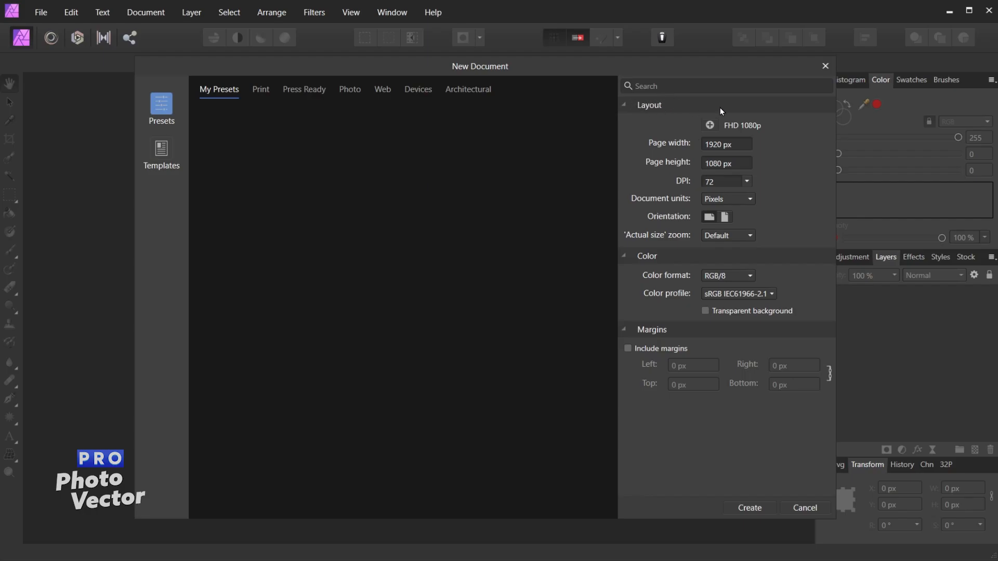
mouse_move(751, 514)
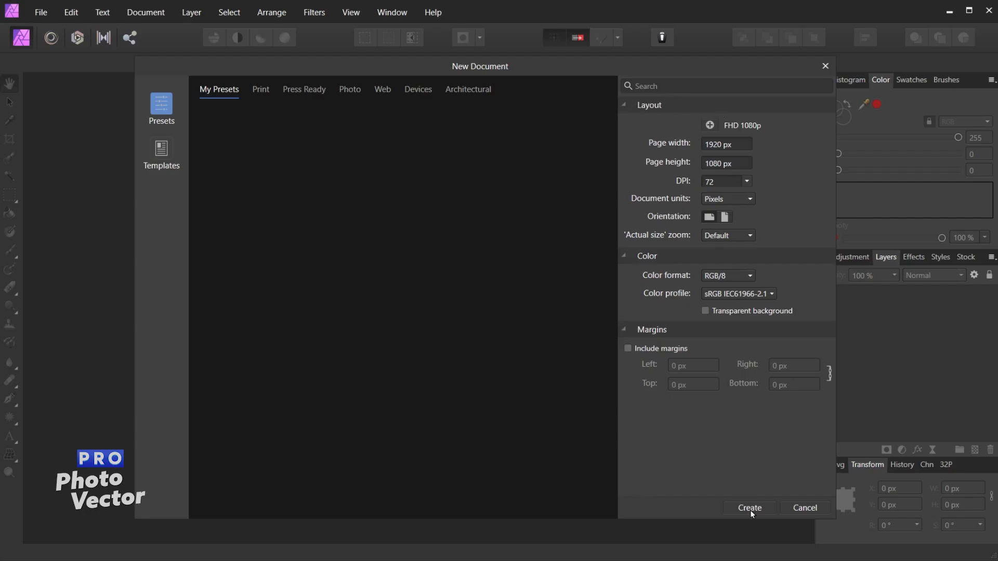
Create the untitled 1920×1080 px RGBA/8 canvas
left_click(750, 508)
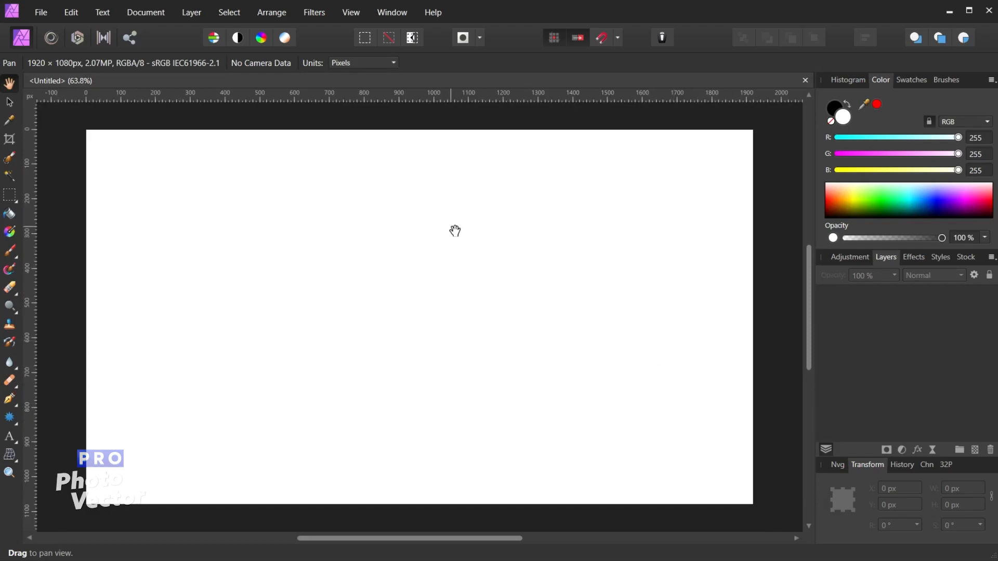
mouse_move(531, 175)
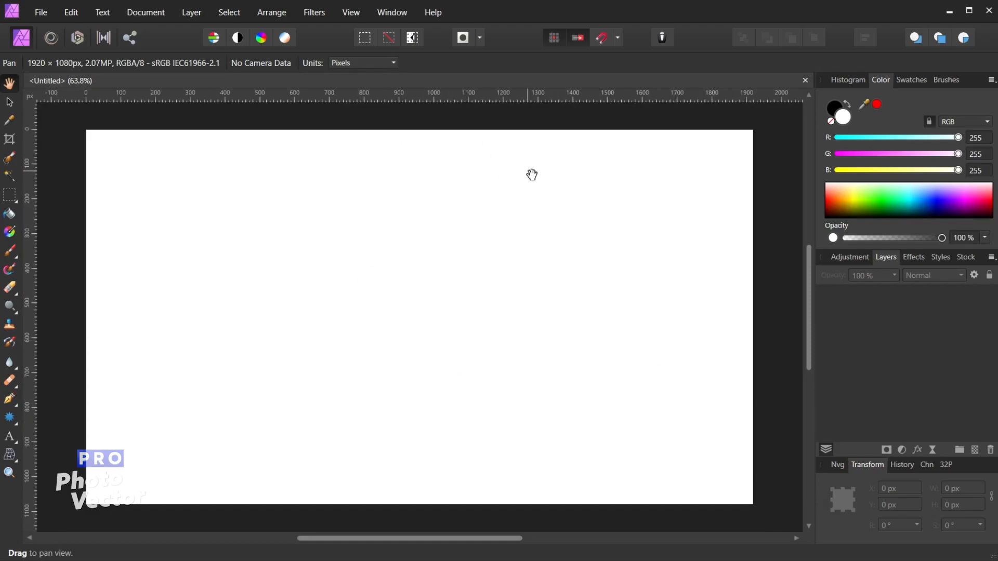
mouse_move(29, 101)
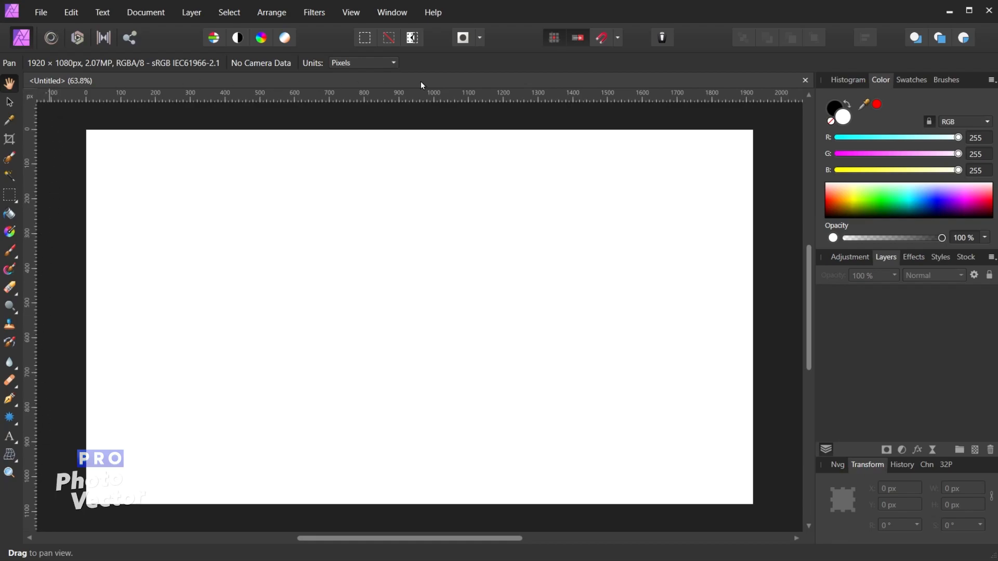
mouse_move(107, 111)
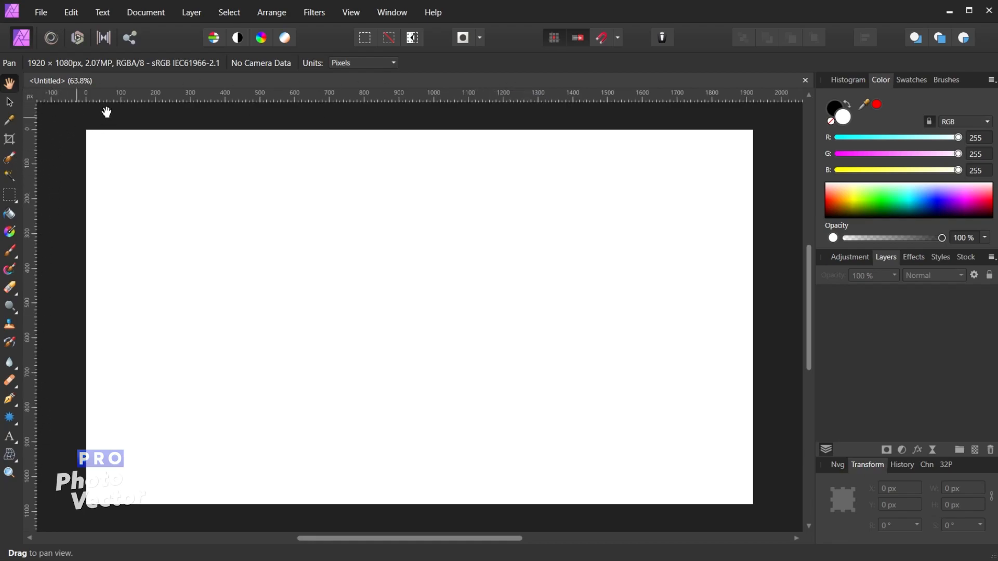
mouse_move(600, 220)
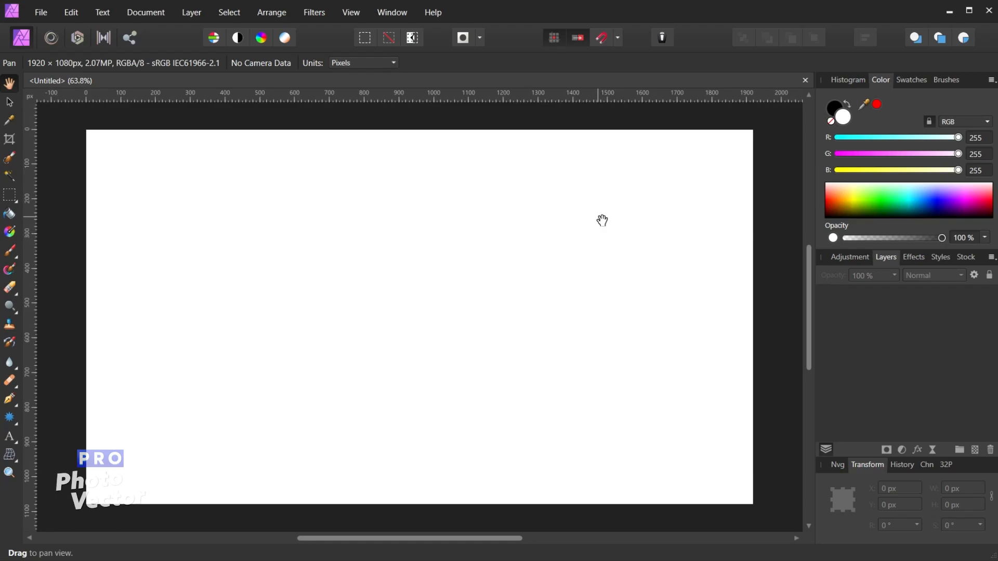
mouse_move(646, 219)
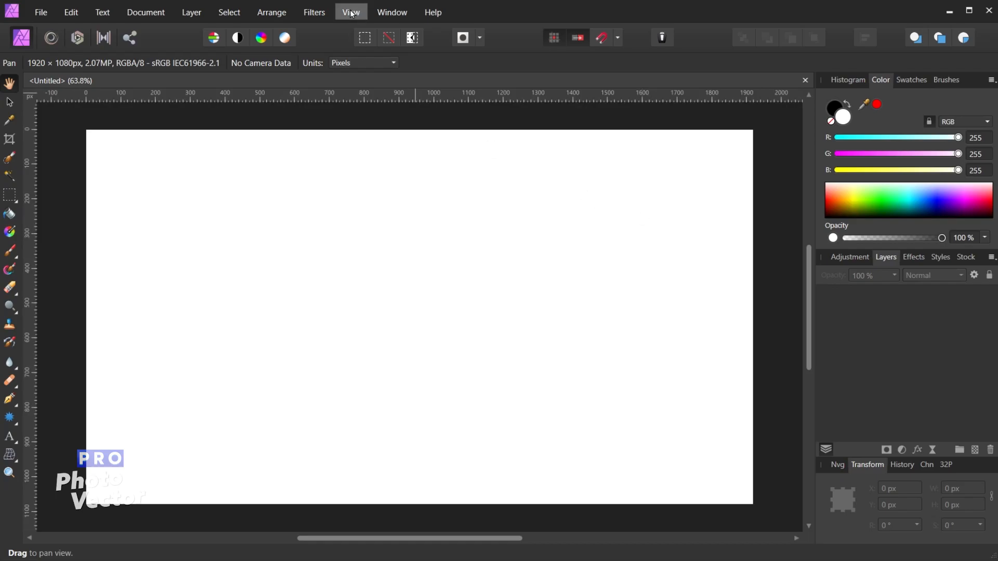
left_click(351, 12)
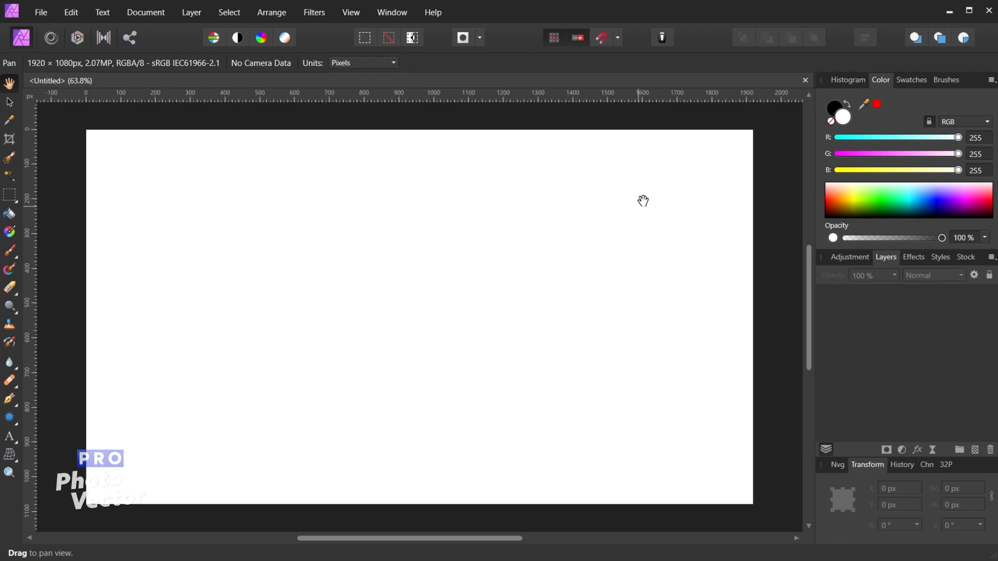
mouse_move(430, 221)
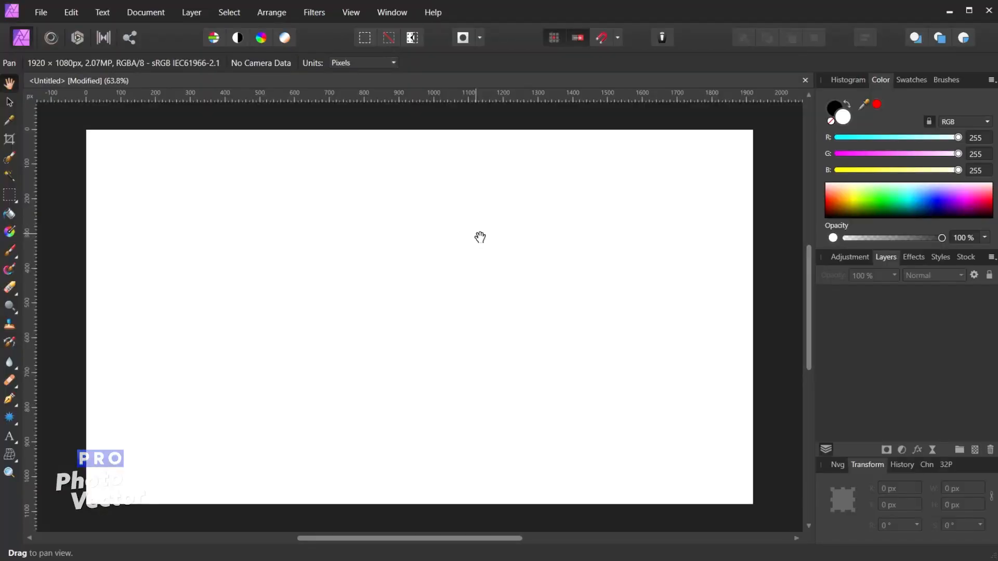
mouse_move(78, 100)
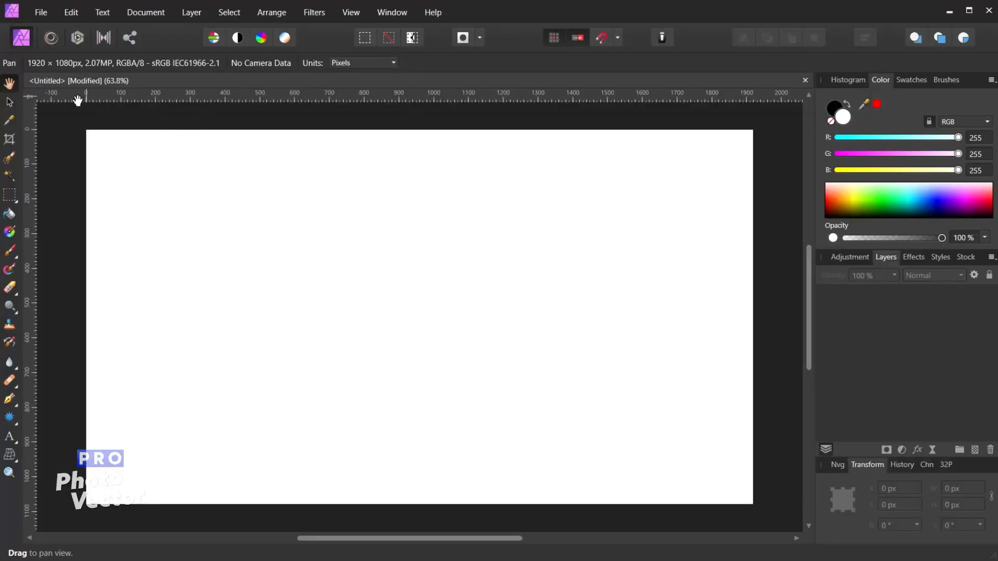
mouse_move(9, 102)
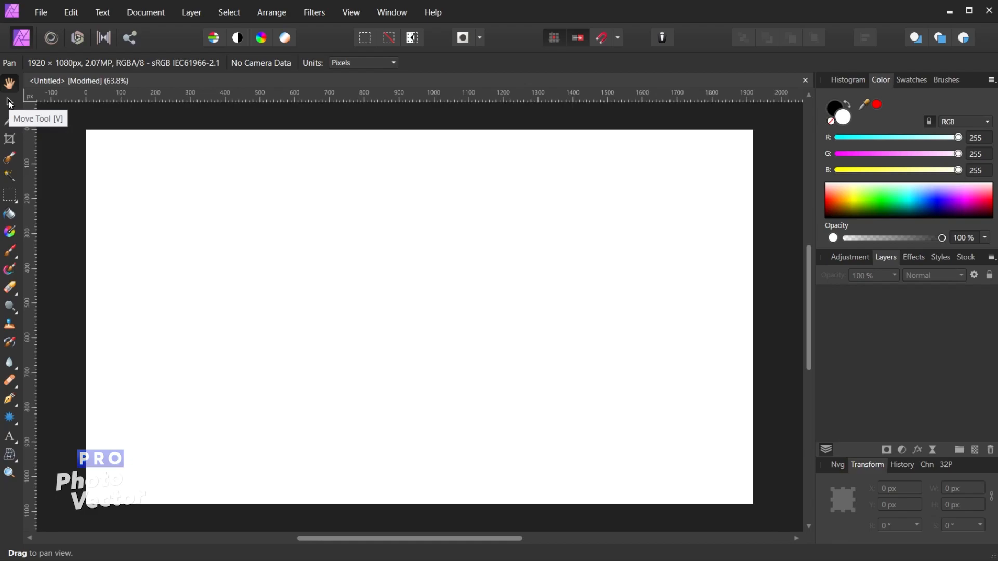
With the Move Tool, drag a horizontal guide from the top ruler to about 378 px
left_click(9, 102)
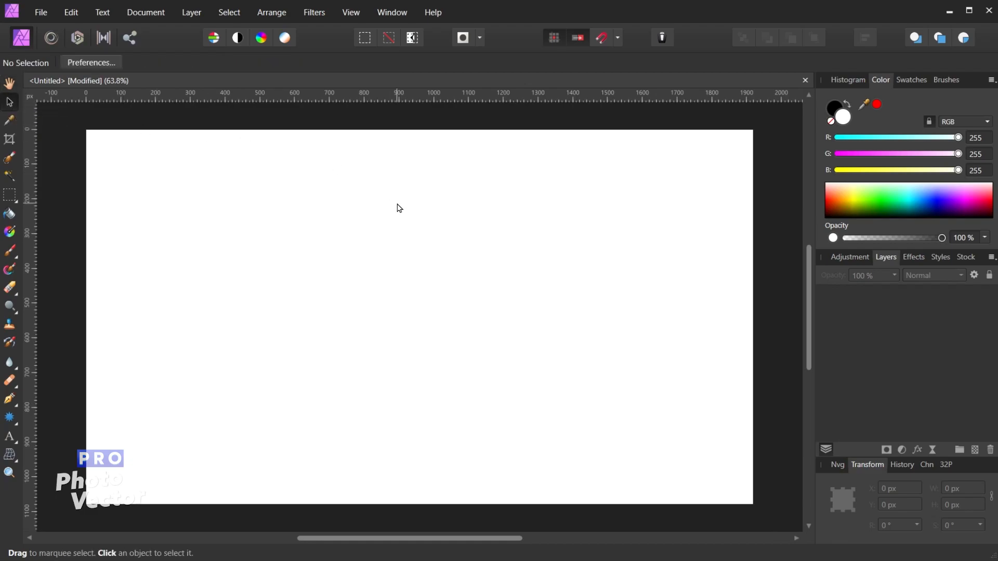
mouse_move(427, 98)
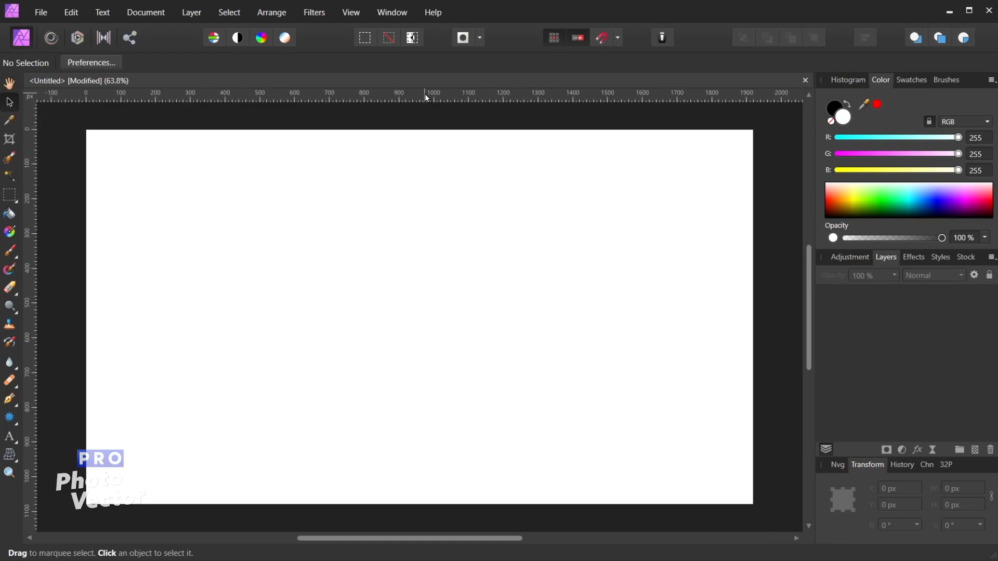
mouse_move(37, 240)
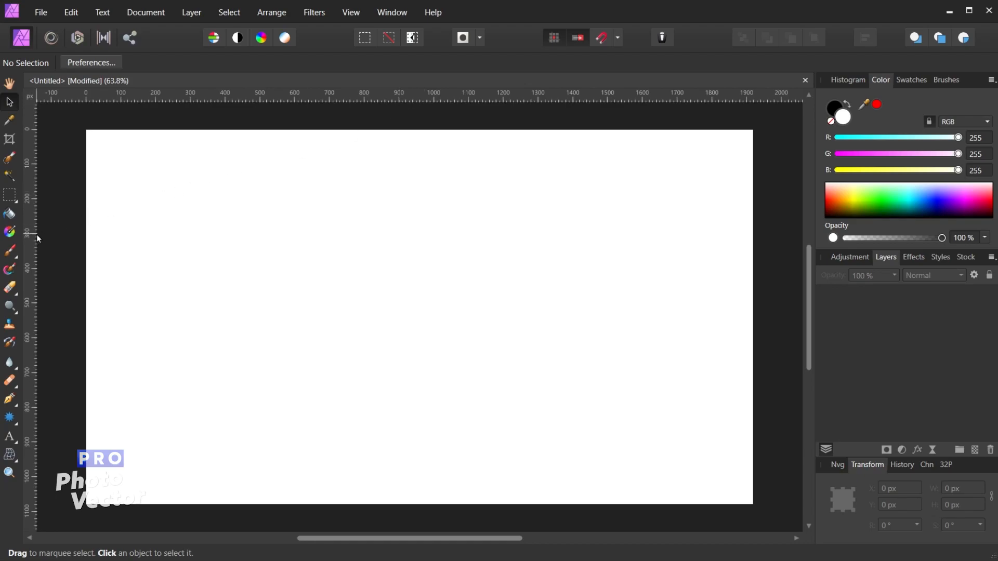
mouse_move(452, 97)
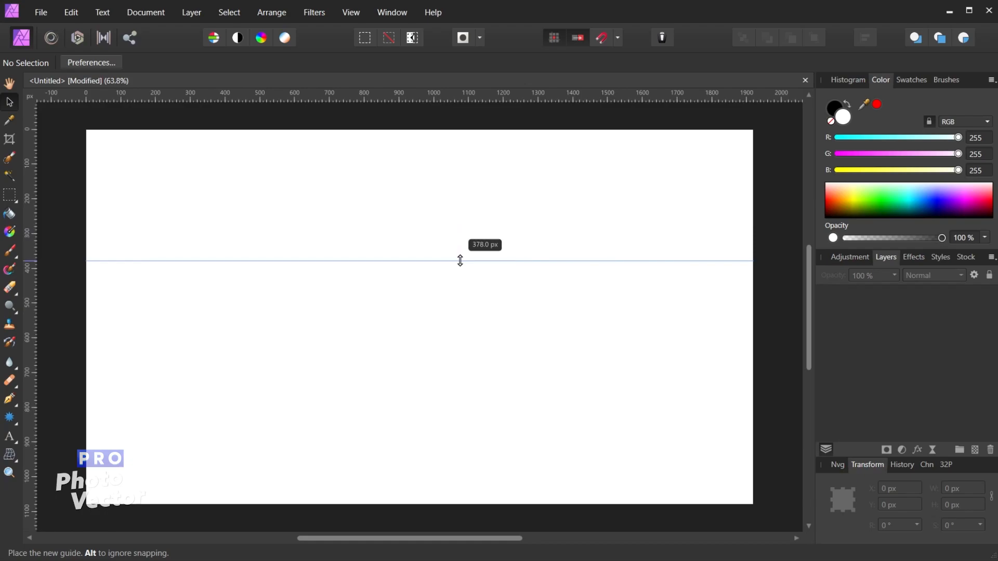
left_click(460, 260)
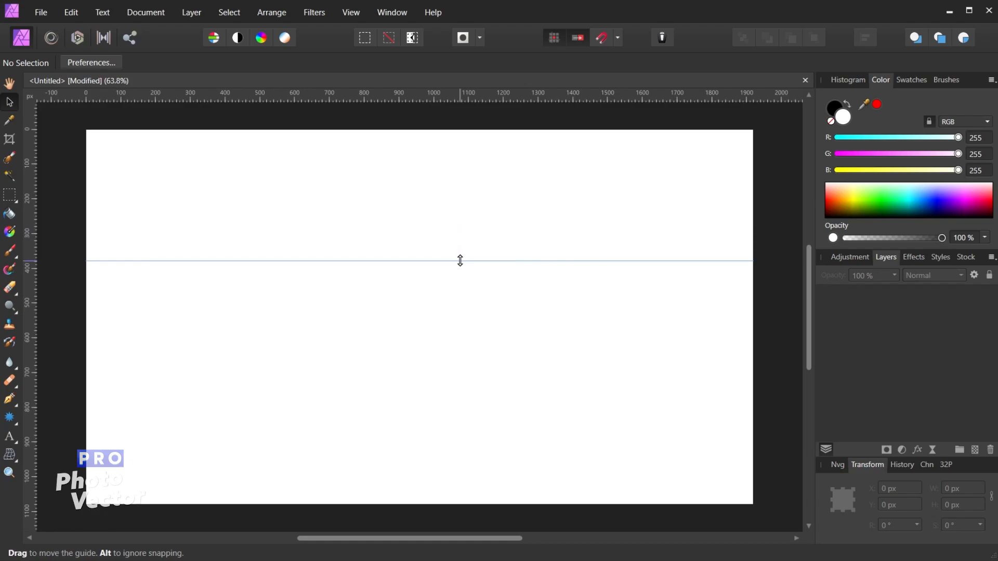
mouse_move(104, 237)
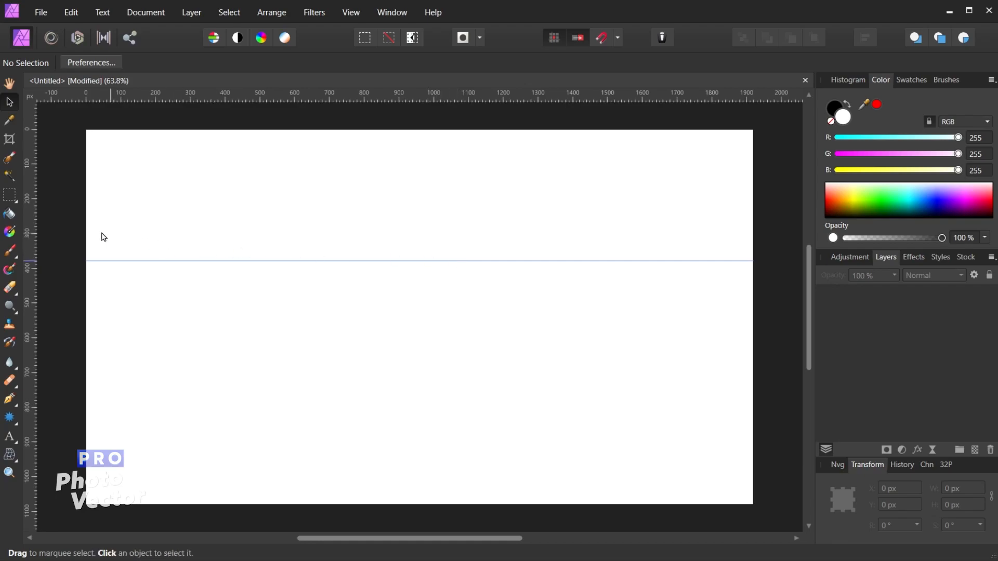
mouse_move(30, 208)
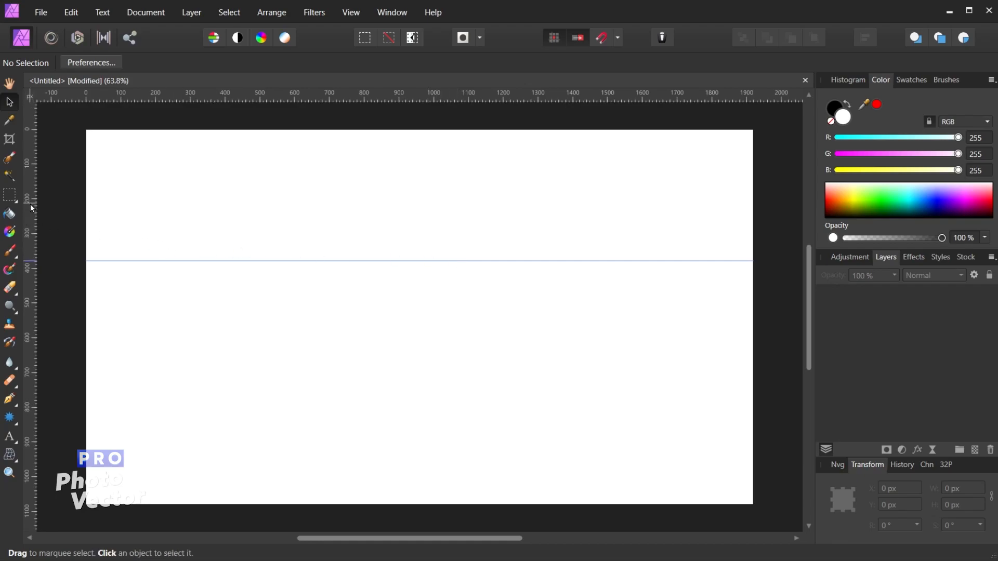
left_click_drag(30, 204, 42, 204)
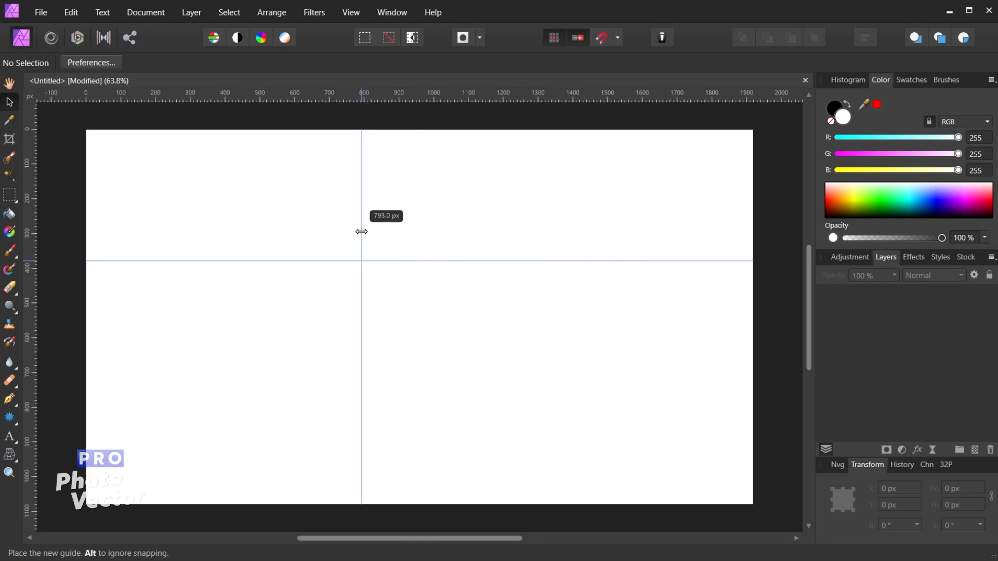
left_click_drag(362, 232, 384, 233)
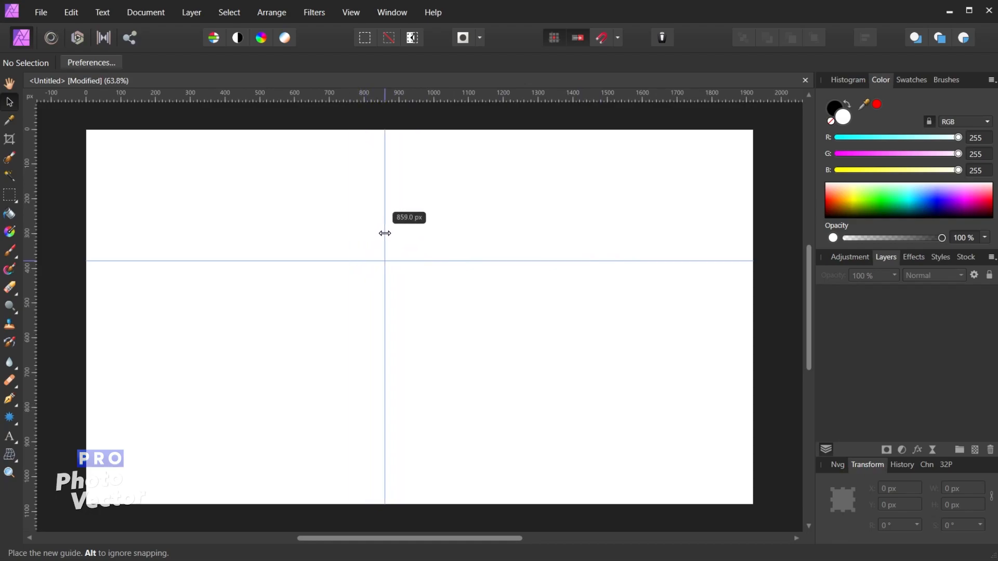
left_click_drag(385, 233, 398, 233)
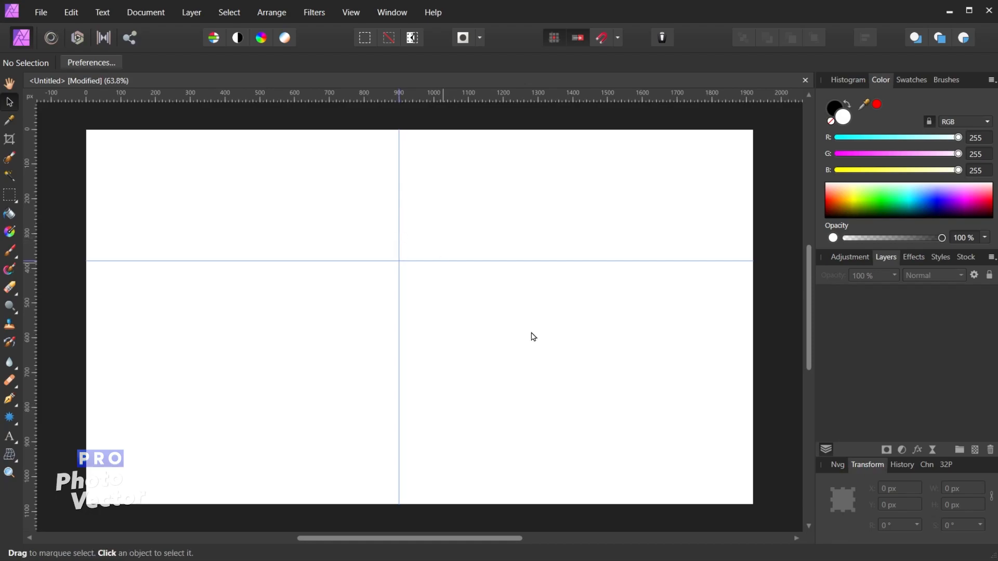
mouse_move(399, 201)
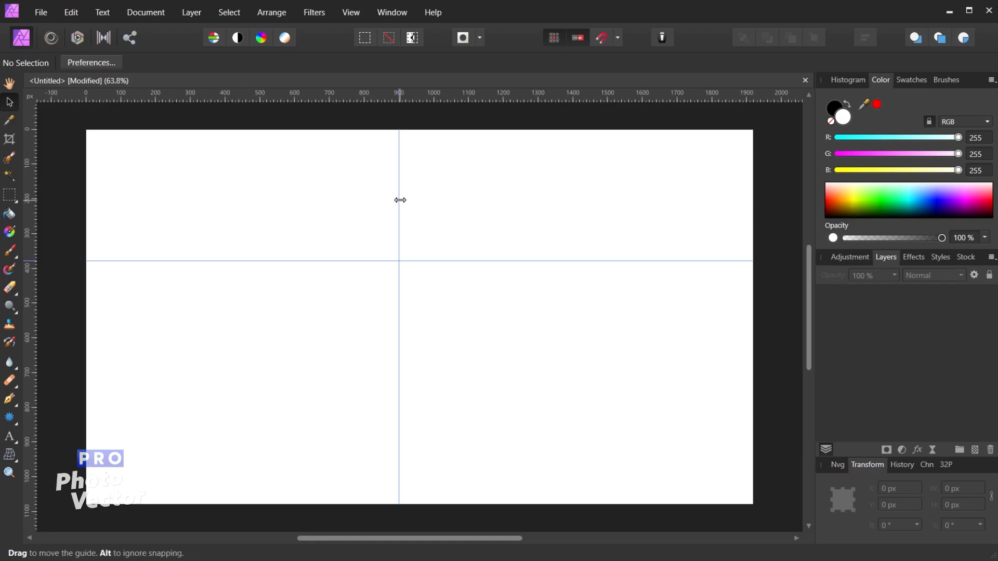
mouse_move(400, 198)
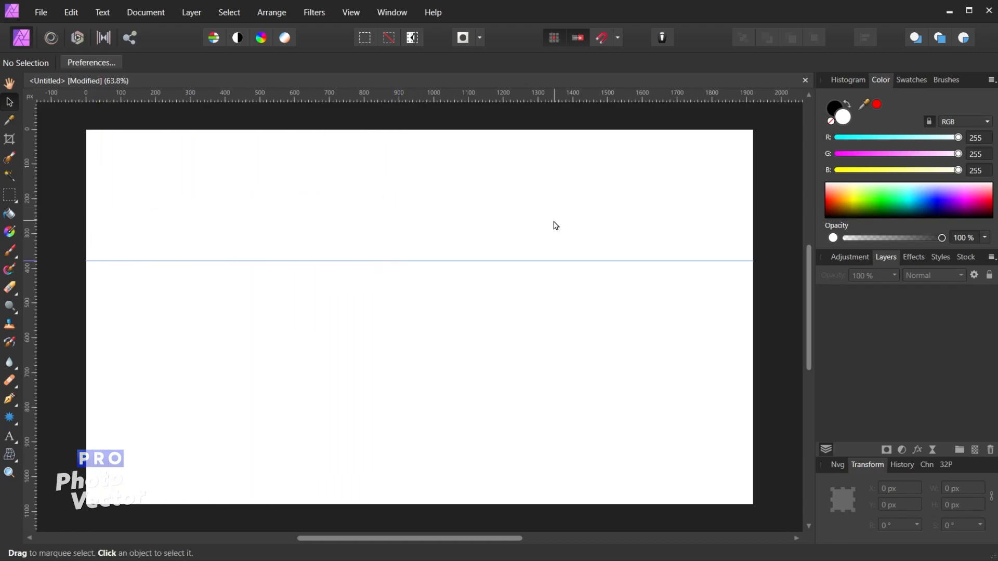
mouse_move(567, 261)
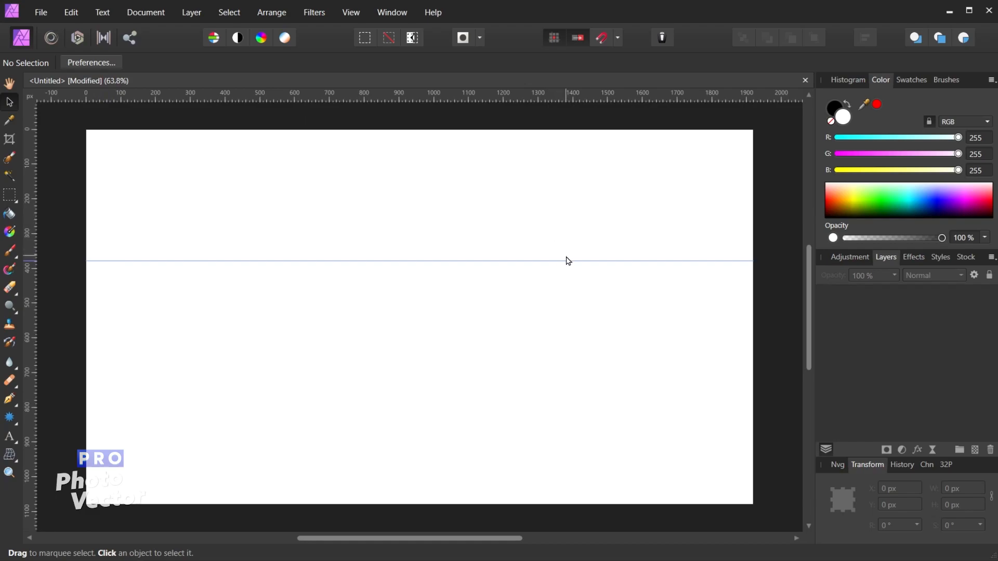
mouse_move(570, 262)
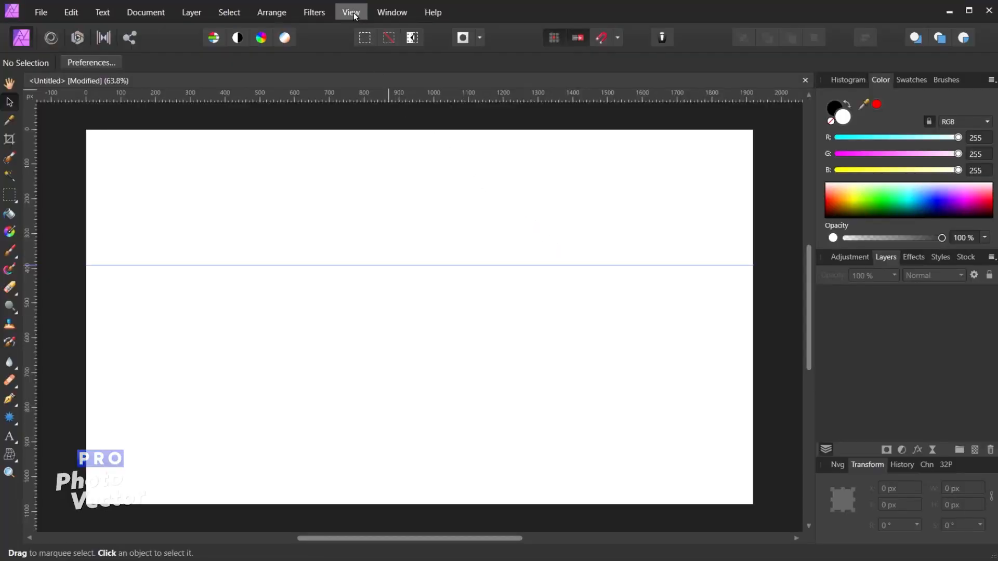
Bring up the Guides Manager from the View menu, listing the 392 px horizontal guide
left_click(351, 13)
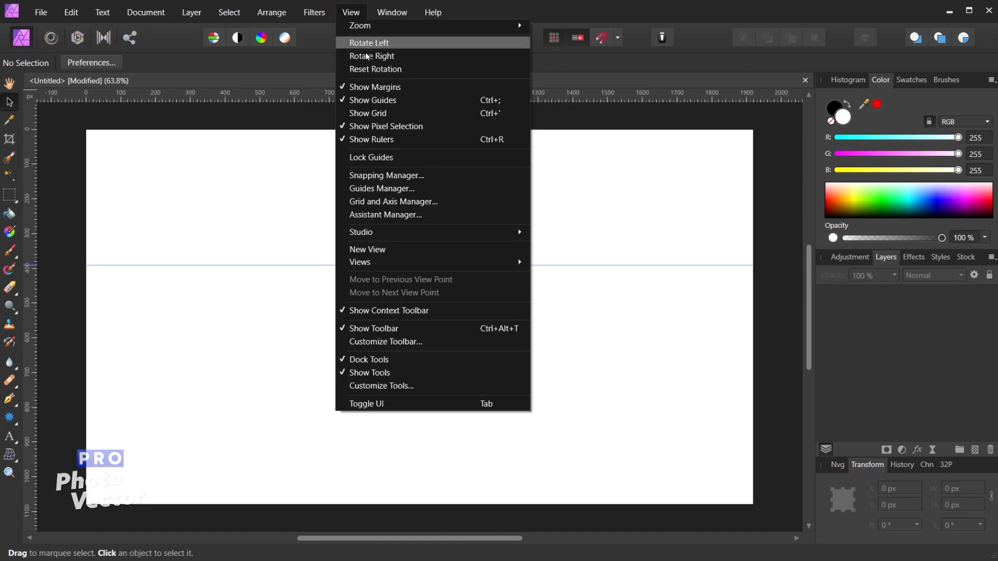
mouse_move(381, 189)
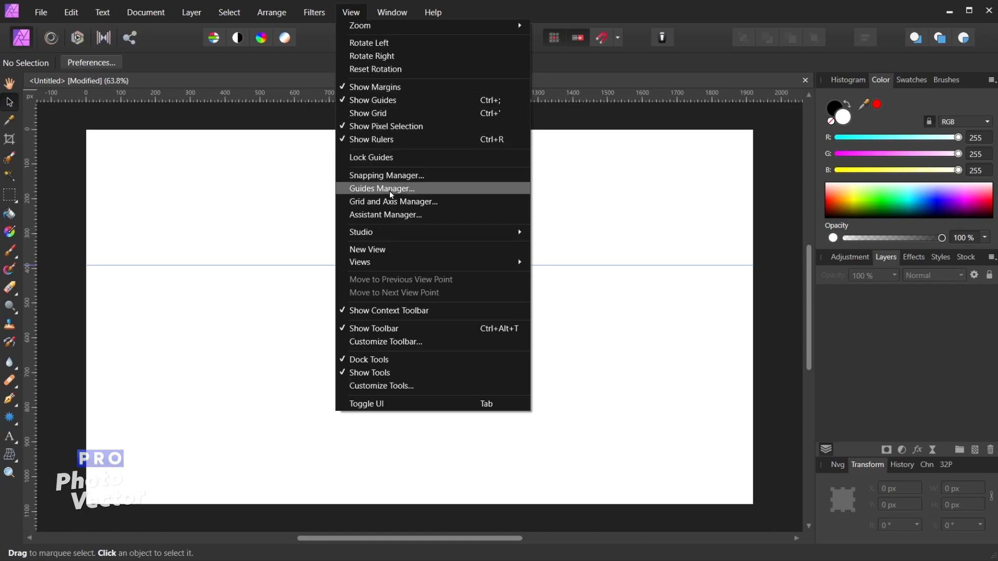
left_click(382, 188)
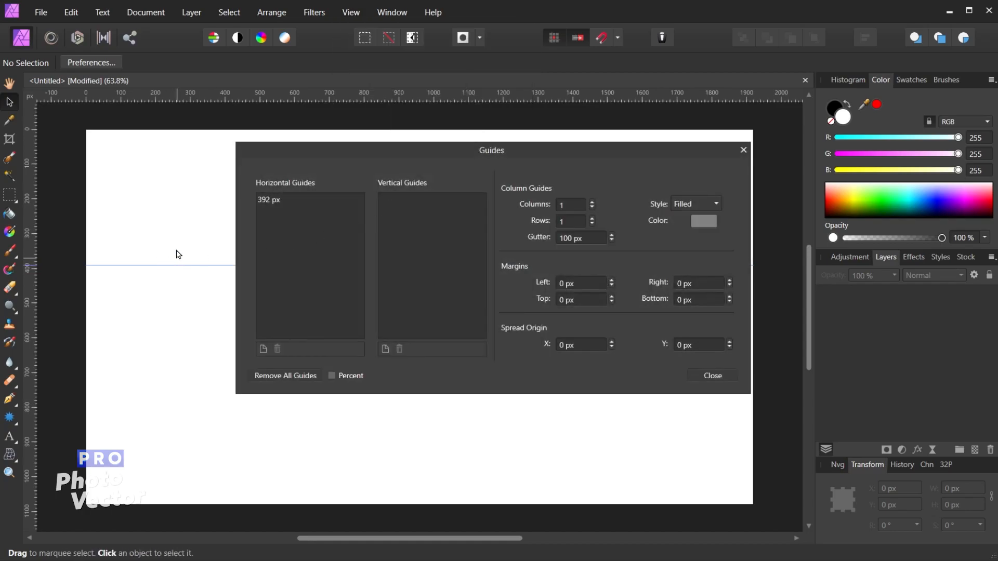
left_click(351, 12)
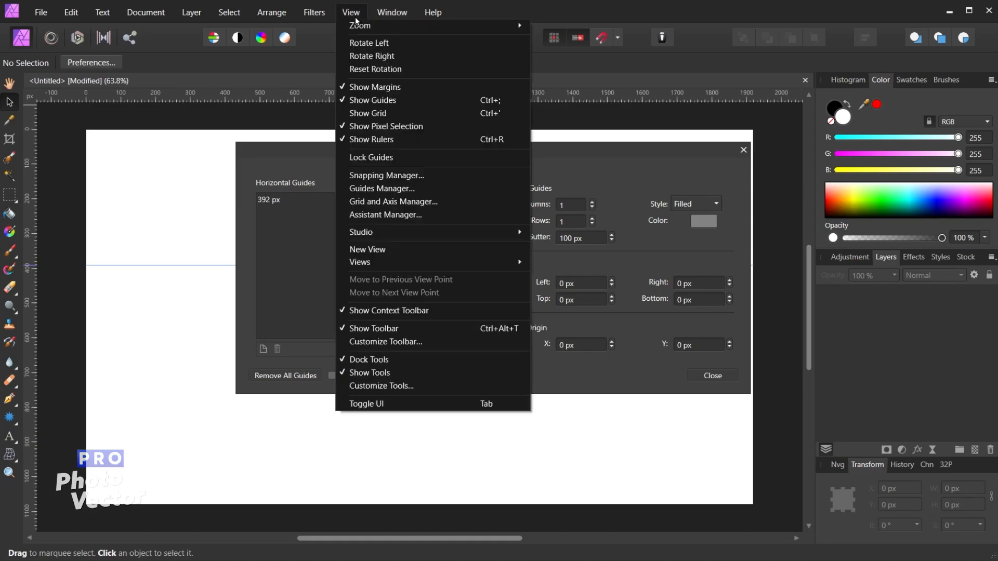
mouse_move(372, 100)
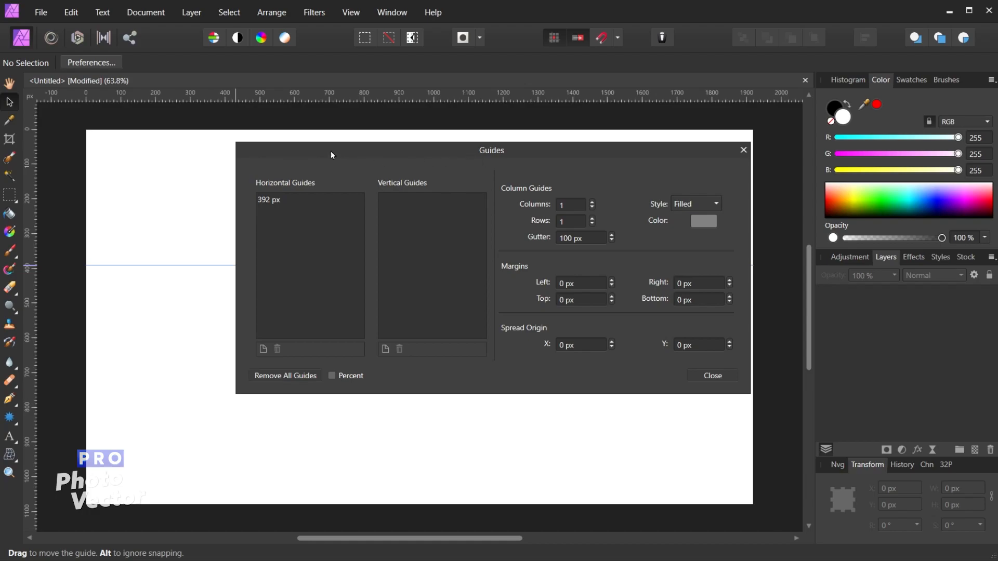
mouse_move(685, 256)
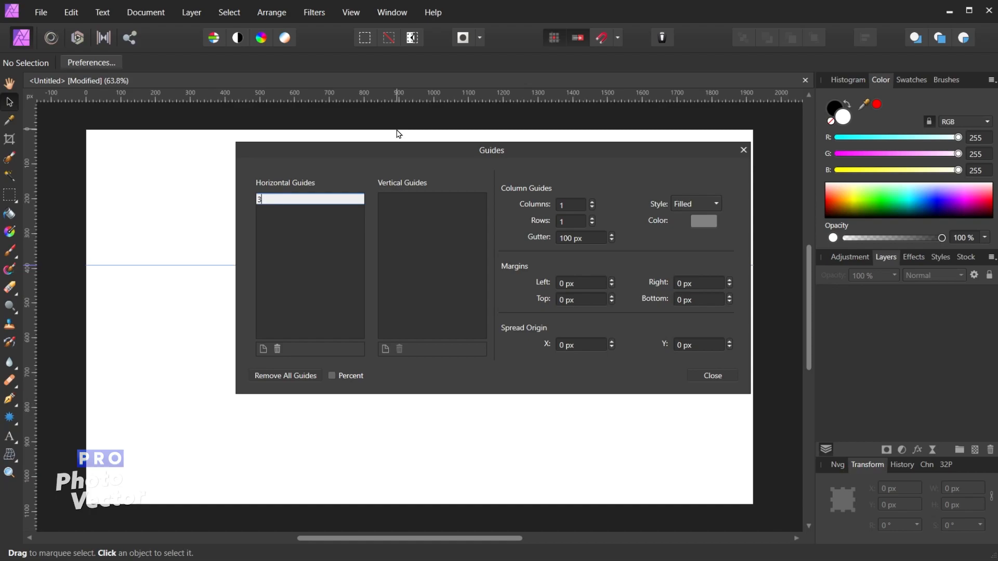
Move the horizontal guide to 750 px and add a second one at 200 px
type("393 px")
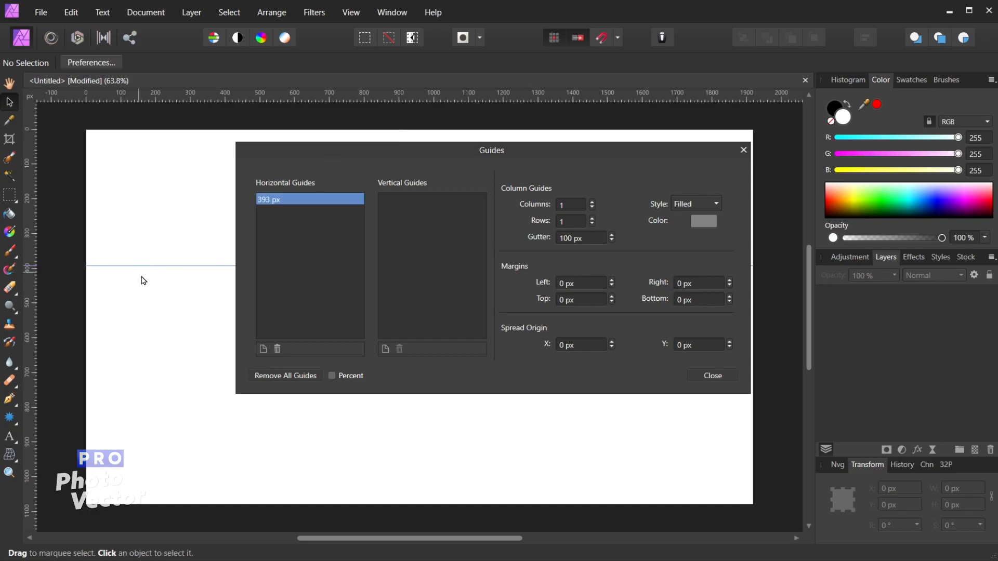
mouse_move(161, 267)
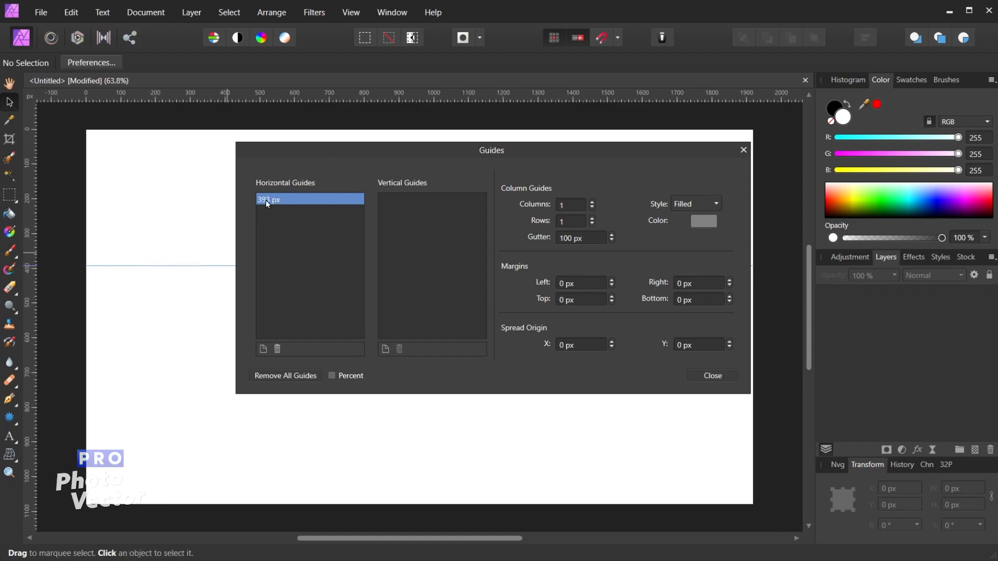
mouse_move(270, 205)
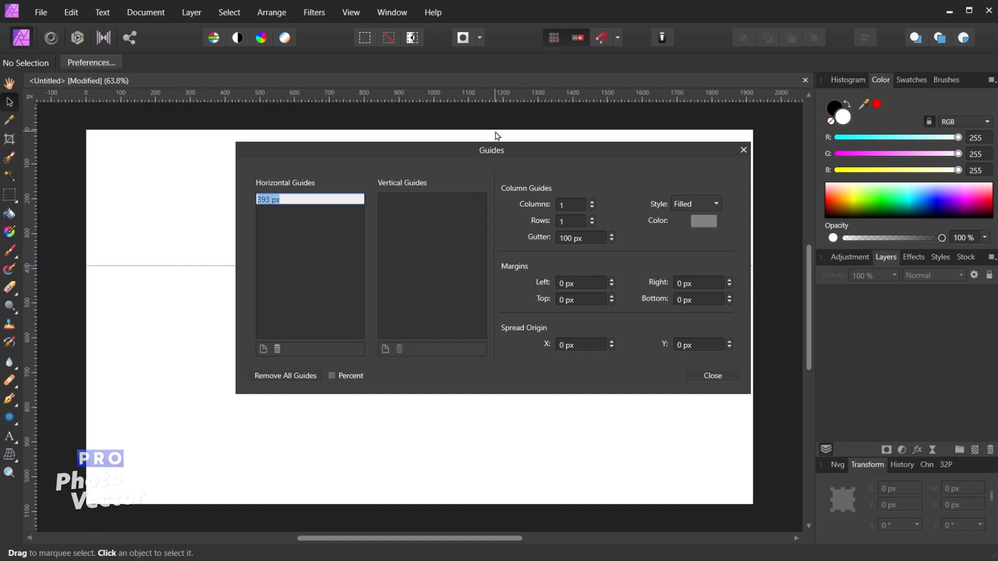
type("750")
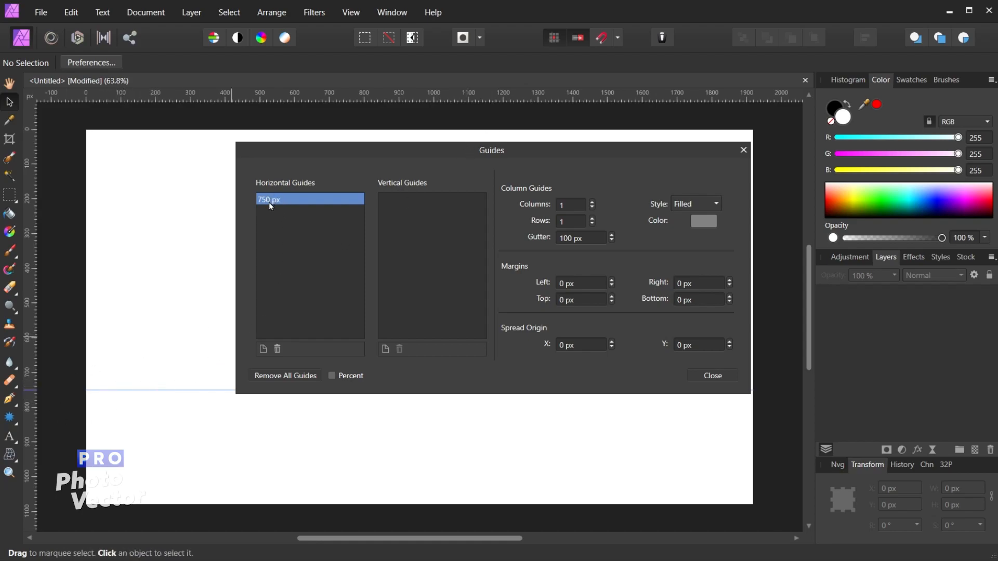
mouse_move(281, 198)
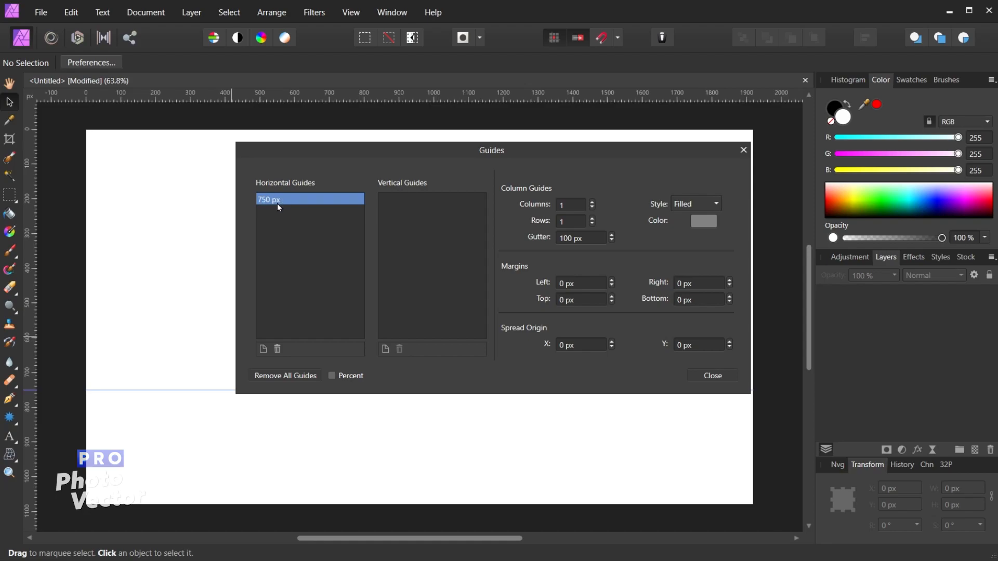
mouse_move(271, 221)
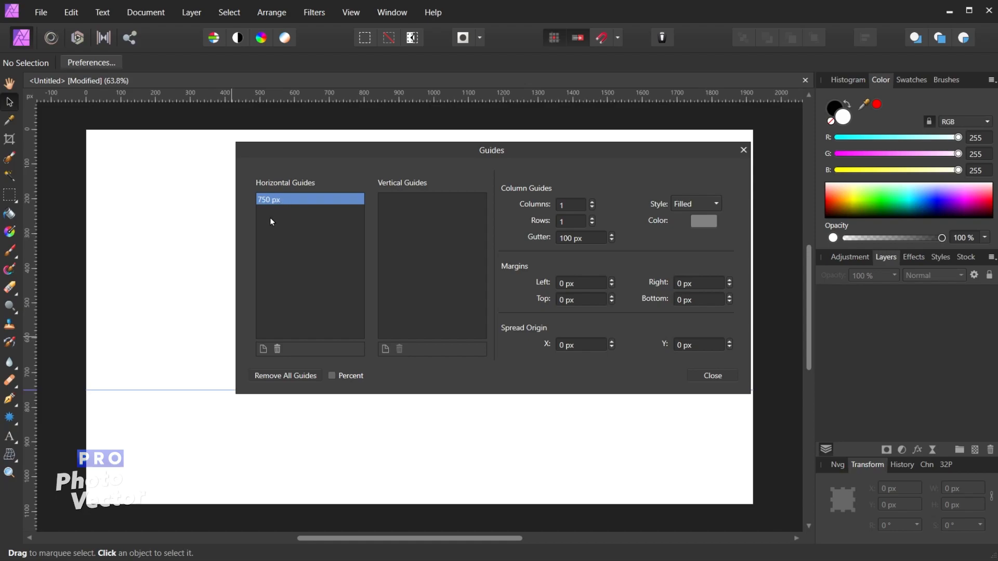
mouse_move(262, 349)
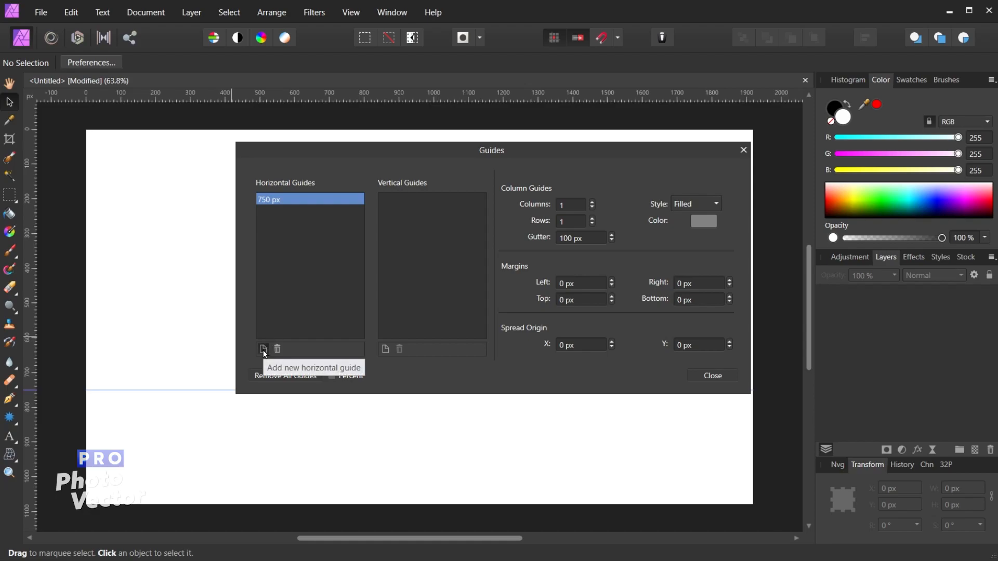
left_click(263, 349)
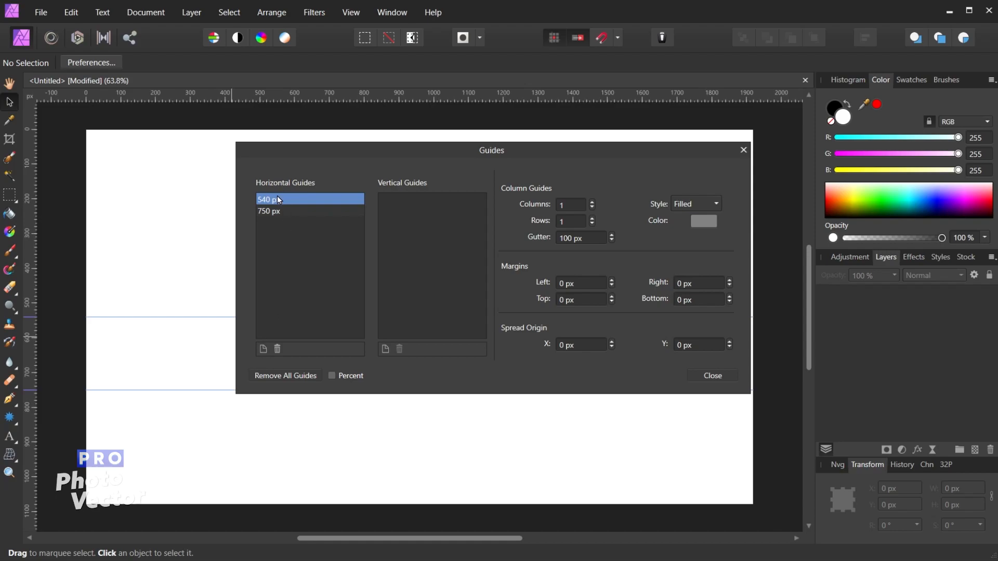
mouse_move(163, 345)
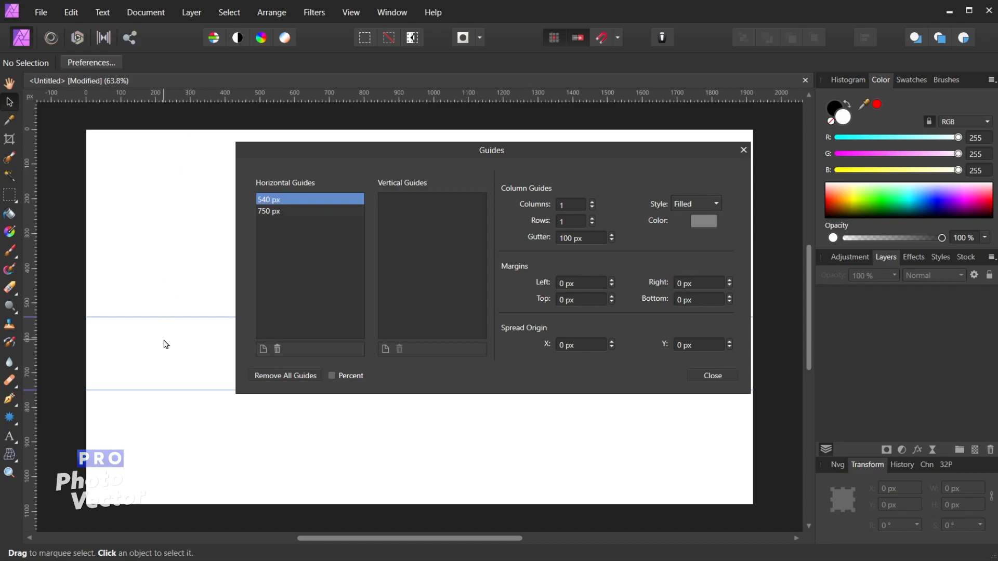
mouse_move(245, 219)
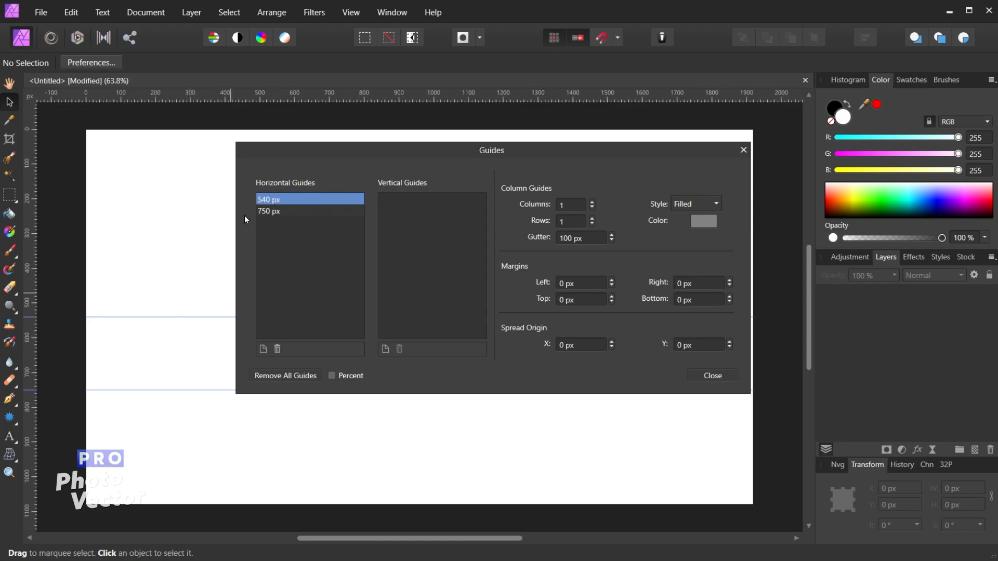
mouse_move(187, 138)
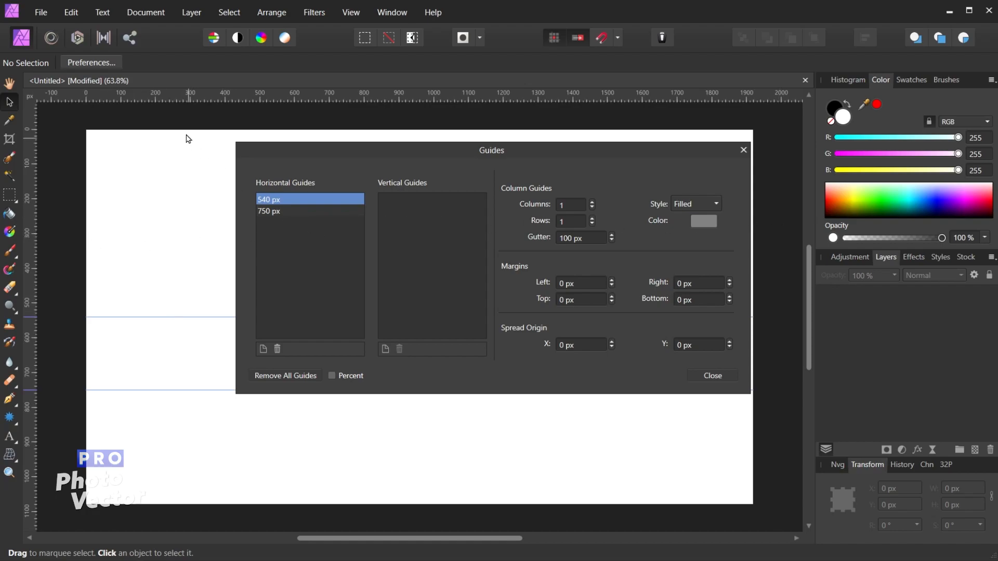
mouse_move(193, 316)
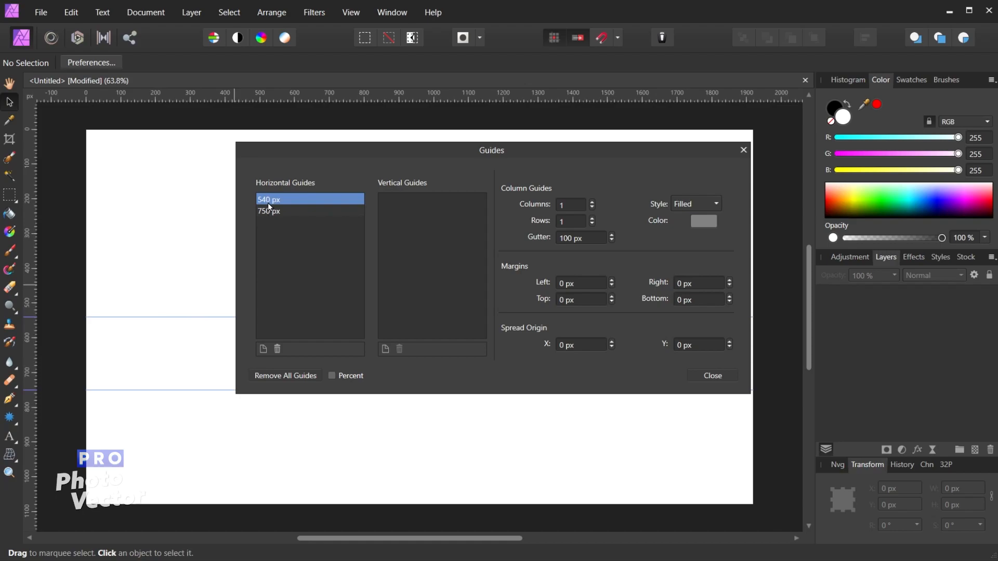
mouse_move(199, 294)
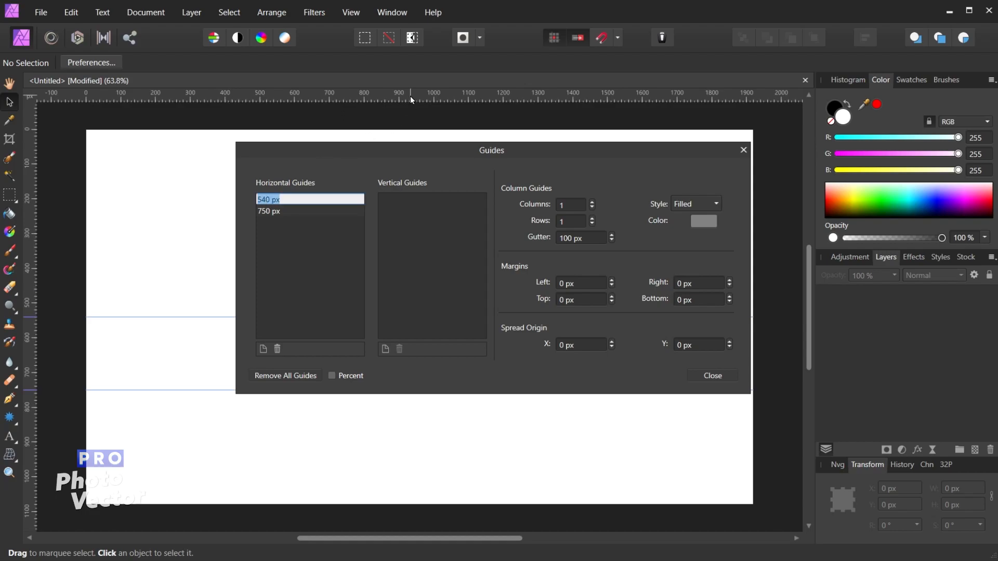
type("200")
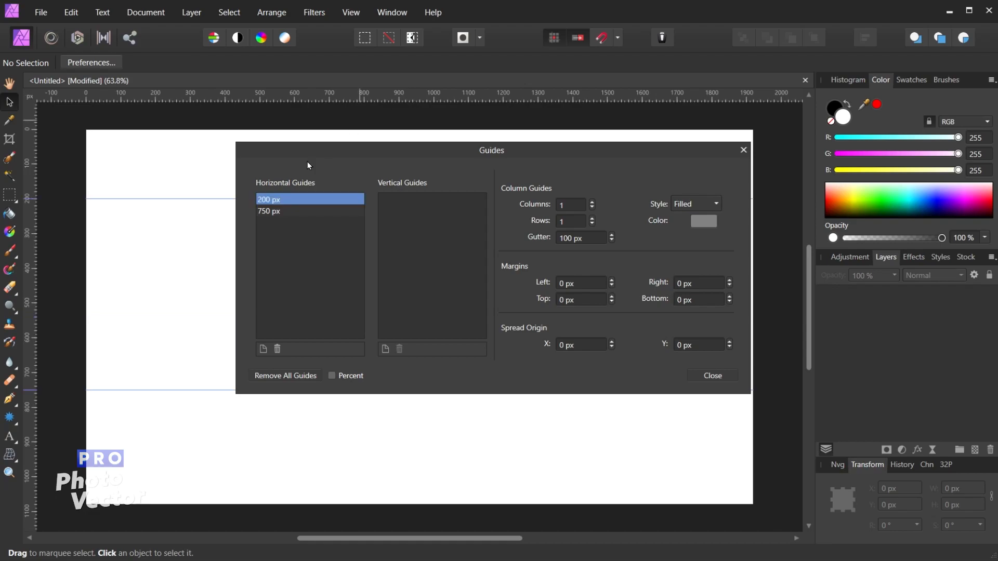
mouse_move(135, 246)
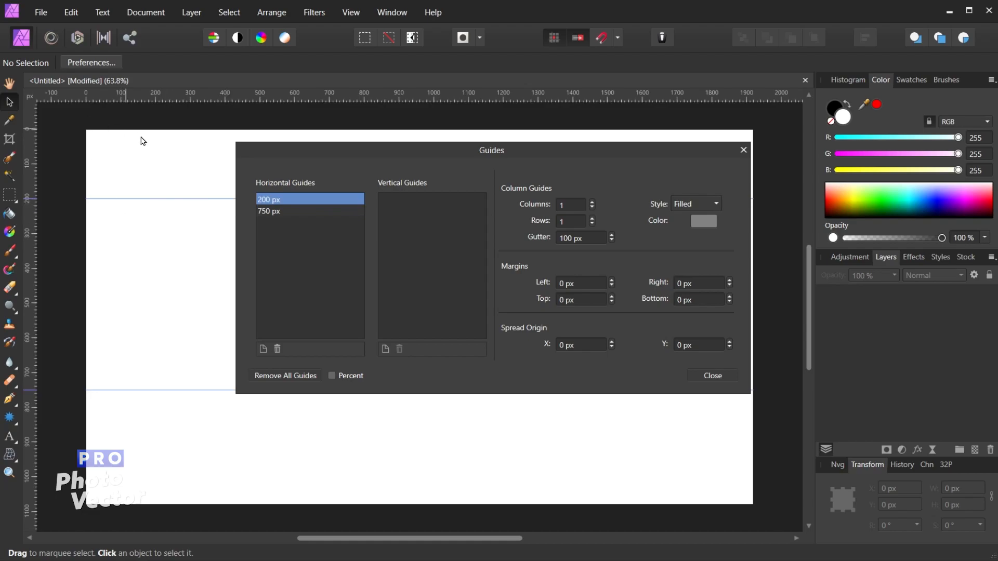
mouse_move(276, 349)
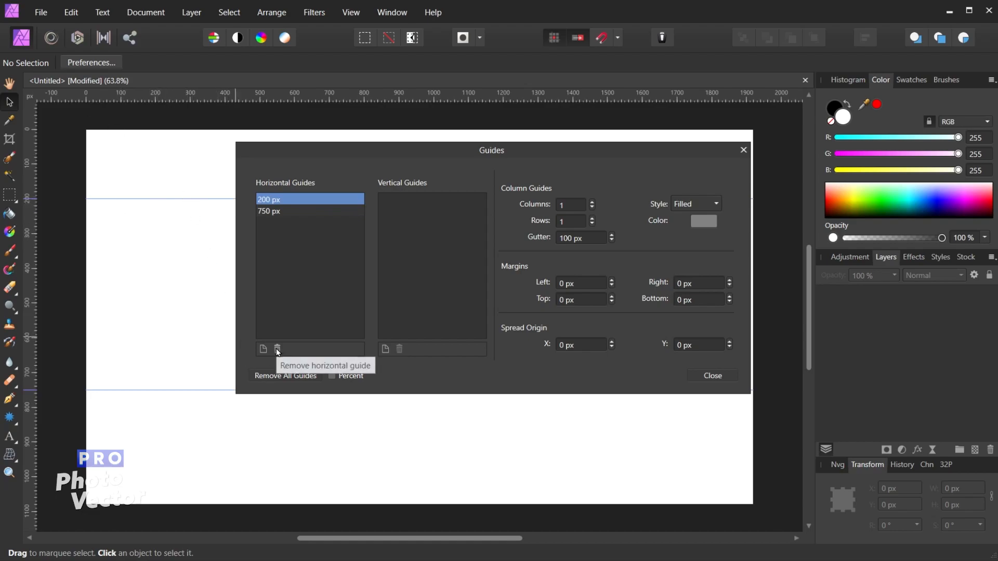
Delete the 200 px guide, then the remaining 750 px guide
left_click(277, 350)
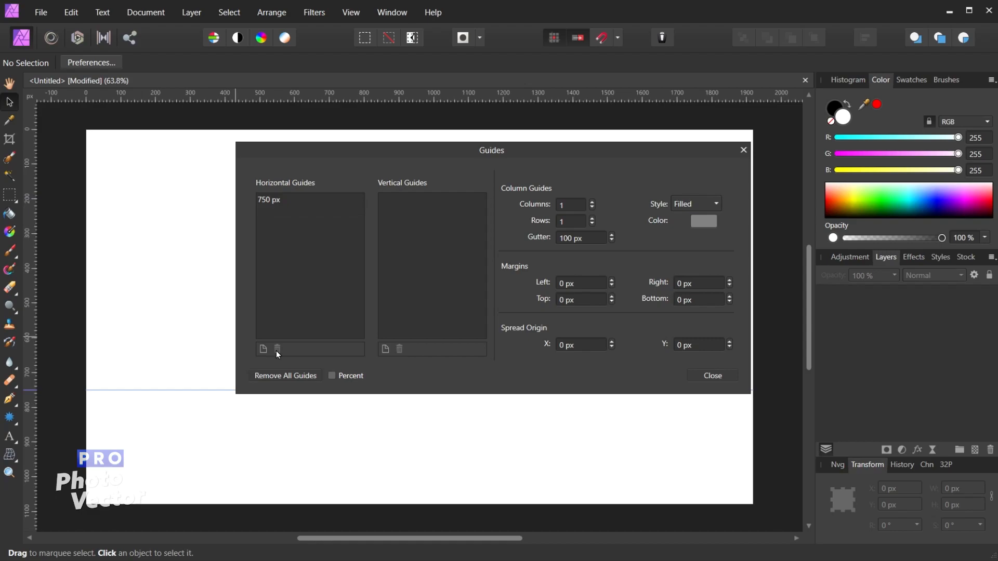
mouse_move(290, 207)
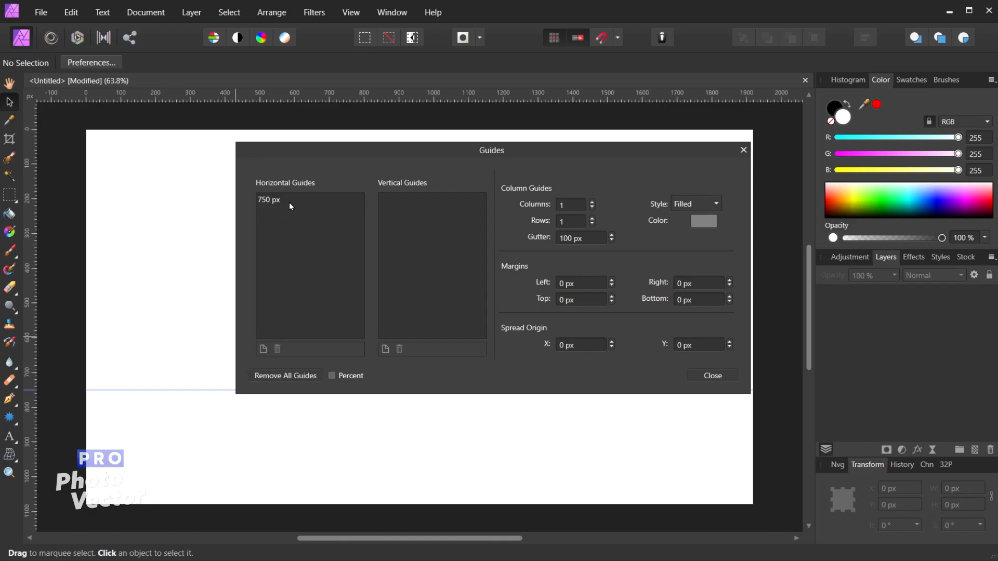
left_click(268, 199)
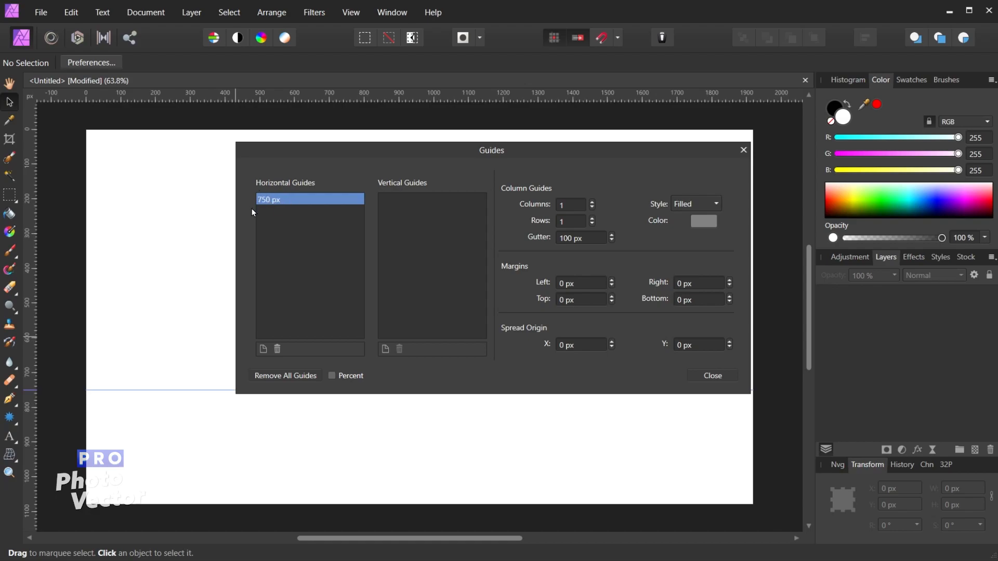
mouse_move(277, 349)
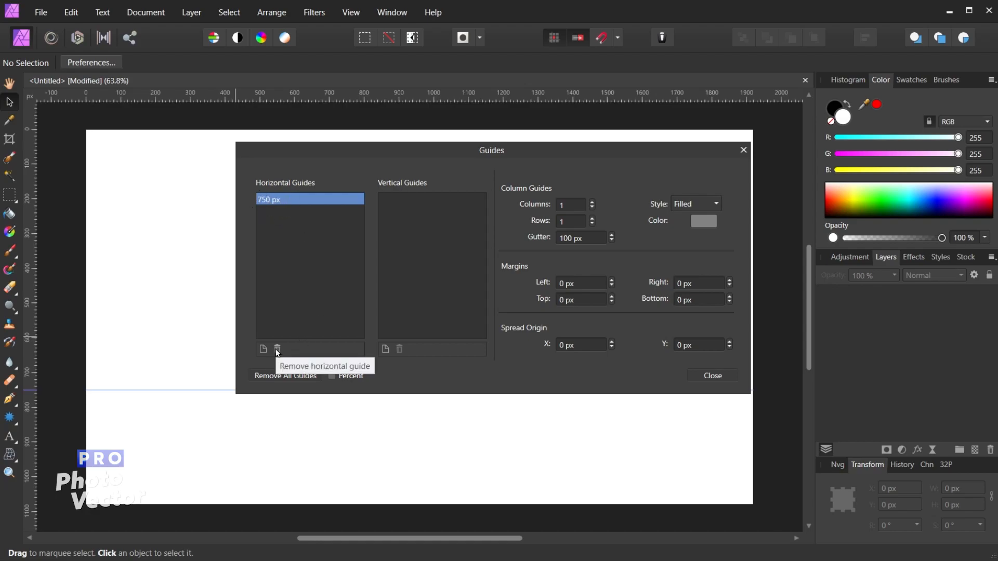
left_click(277, 349)
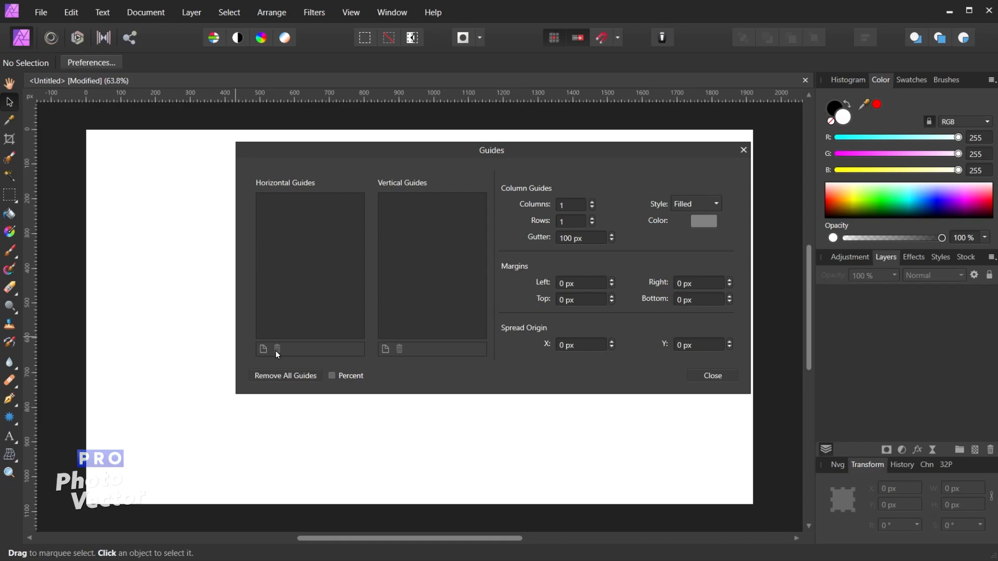
mouse_move(408, 367)
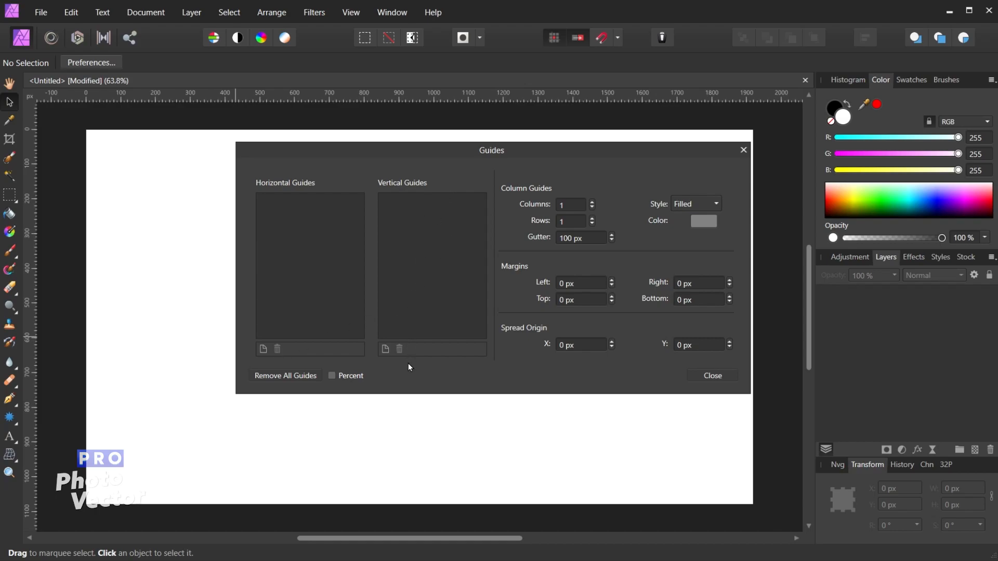
Add vertical guides at 960 px and 1200 px
left_click(385, 350)
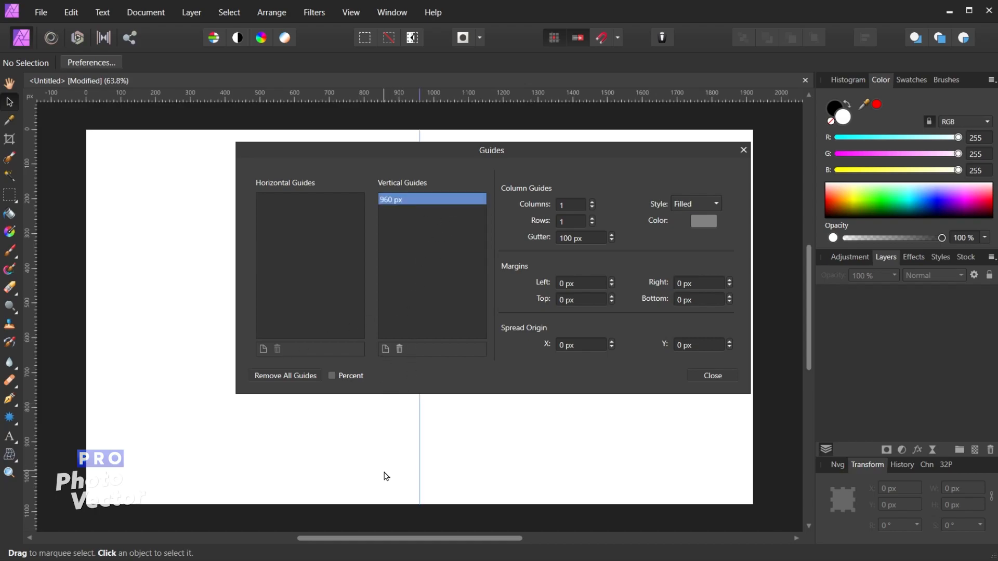
mouse_move(90, 333)
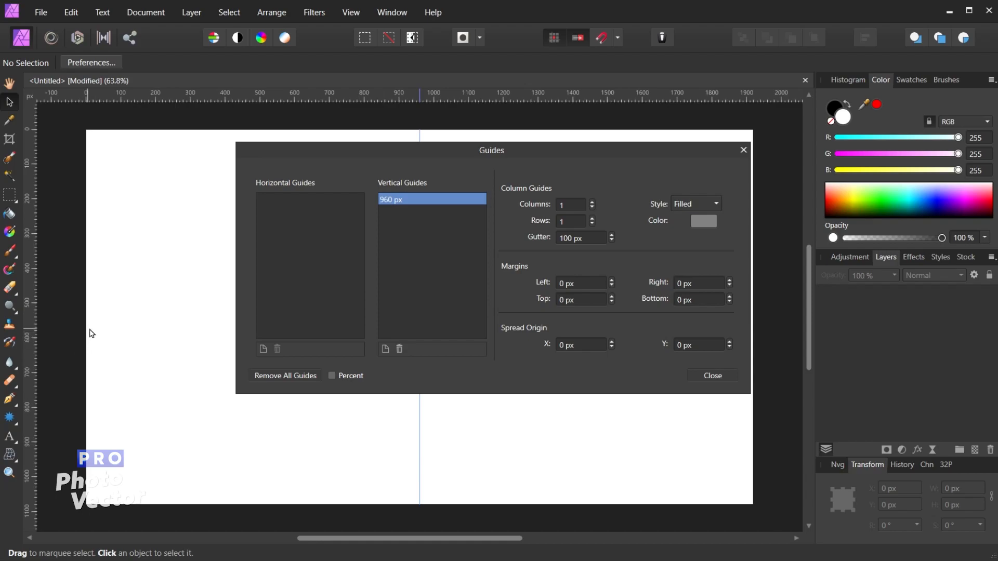
mouse_move(595, 263)
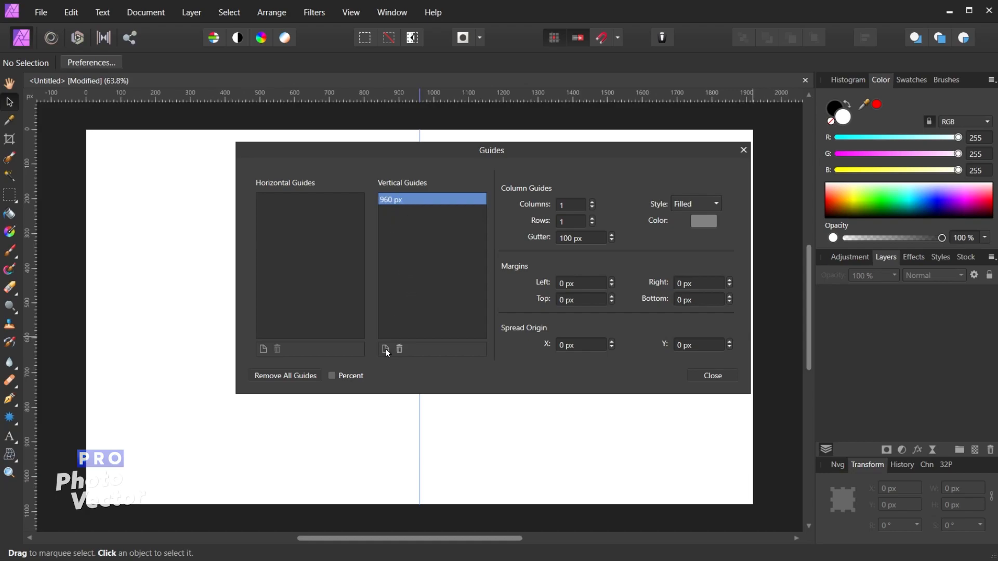
left_click(385, 350)
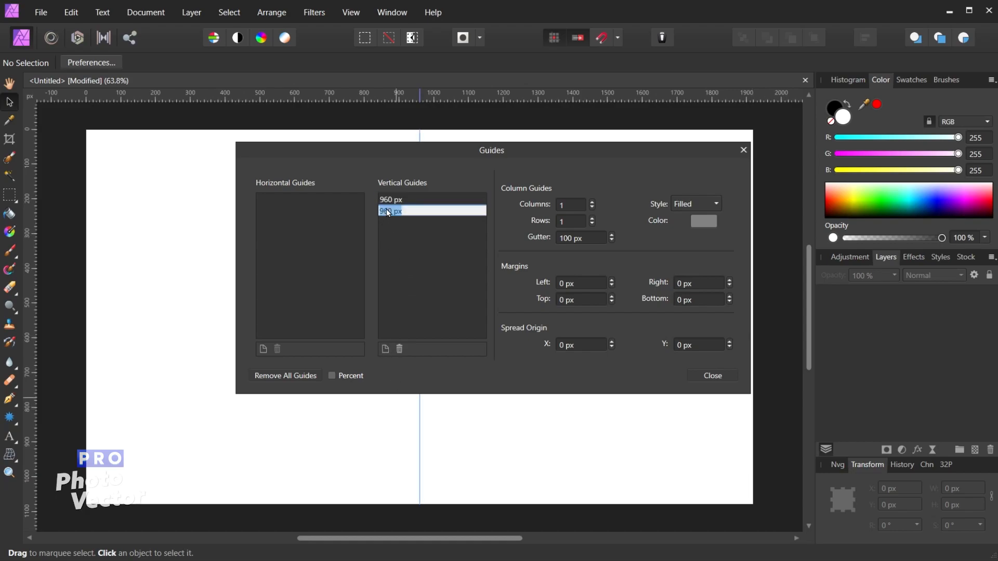
type("1200")
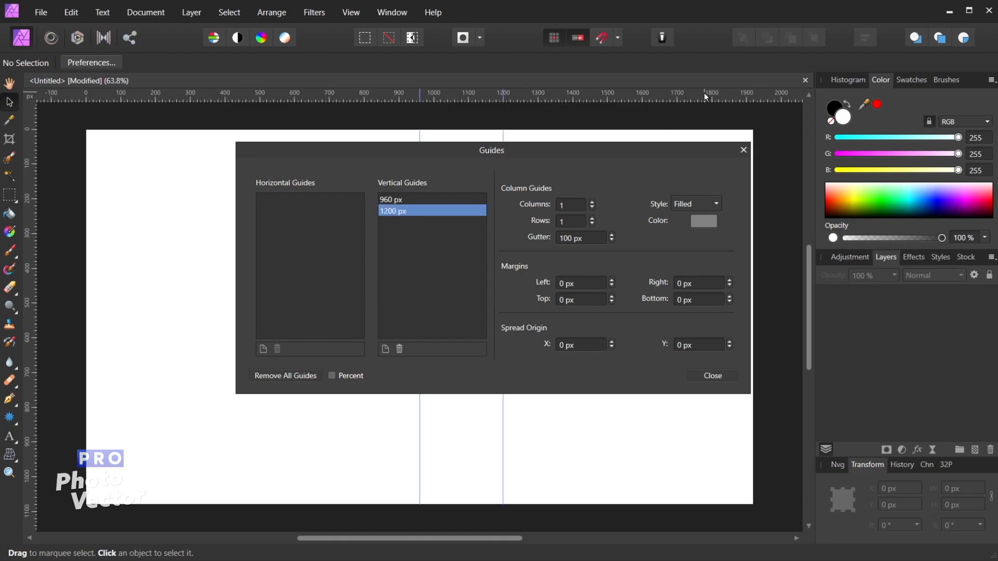
mouse_move(503, 428)
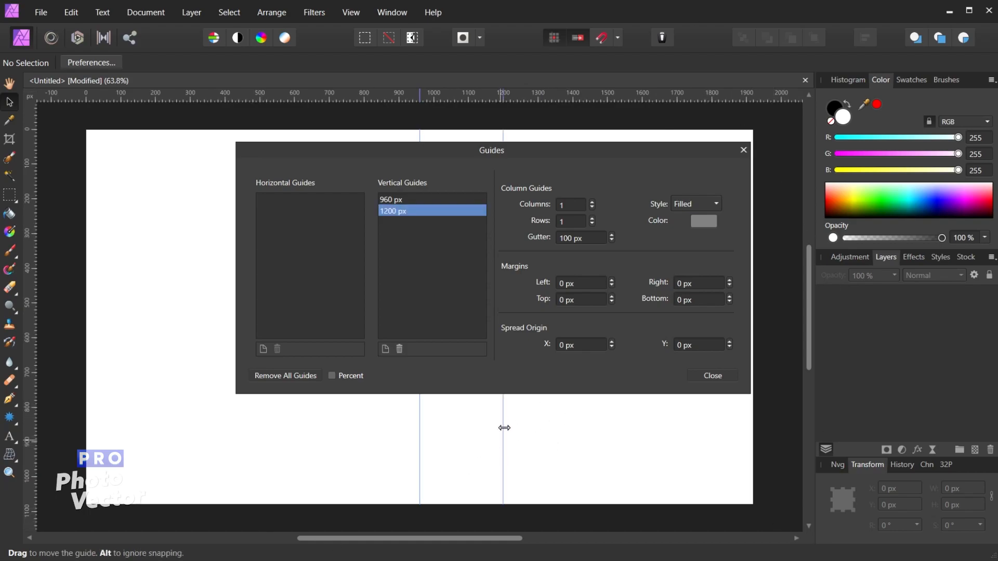
mouse_move(327, 251)
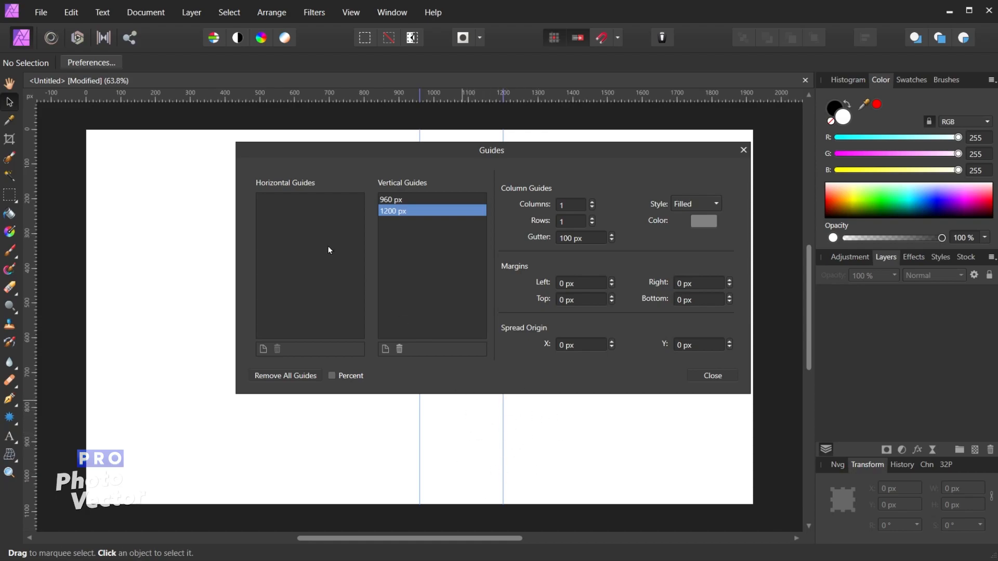
mouse_move(427, 312)
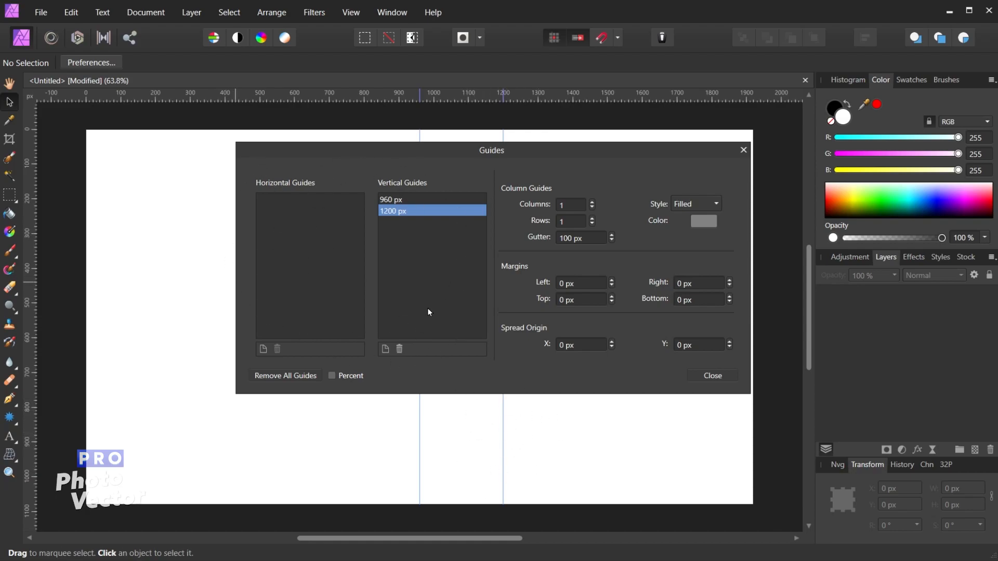
mouse_move(293, 385)
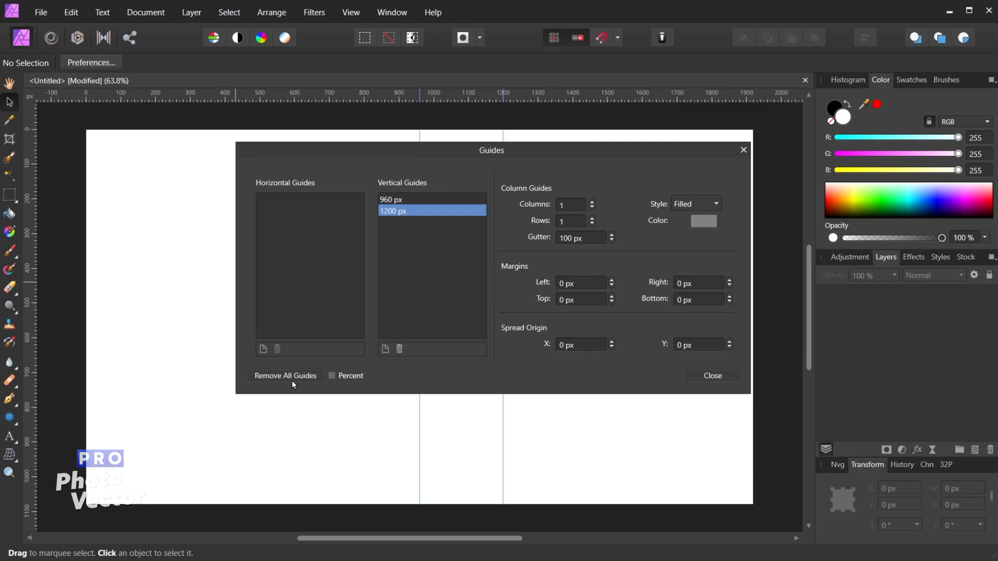
mouse_move(302, 386)
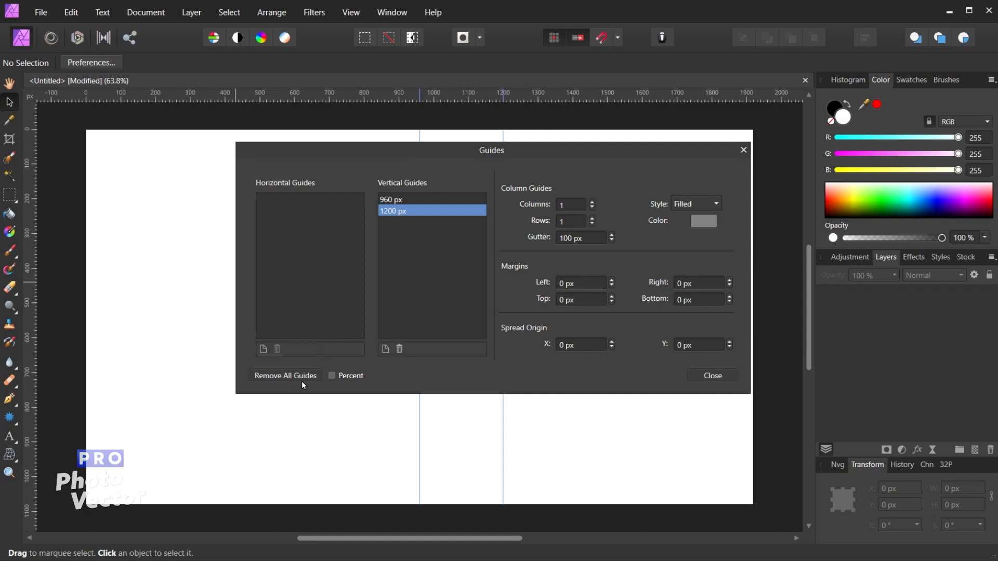
mouse_move(365, 409)
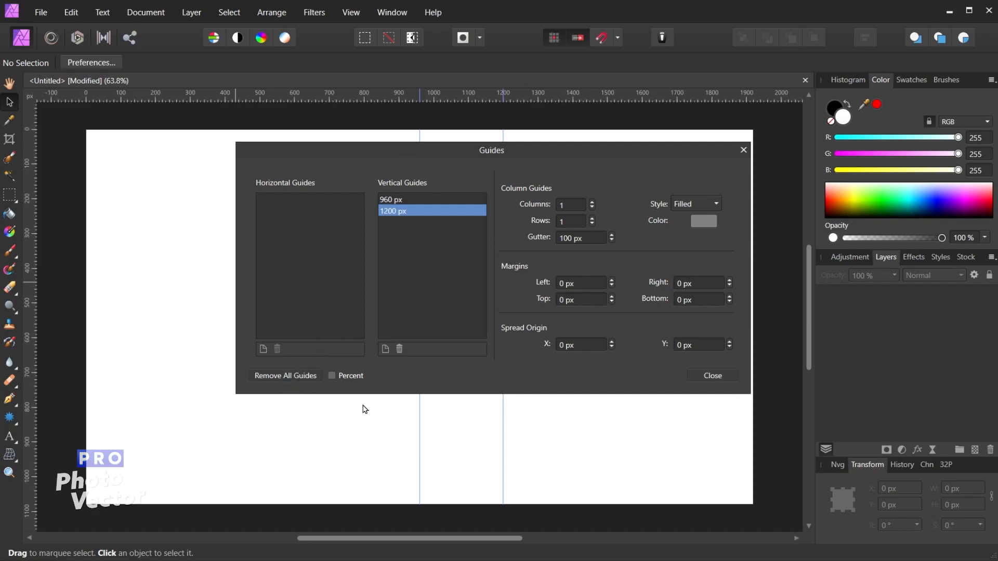
Add a horizontal guide at 540 px, then remove all guides from the document
left_click(262, 349)
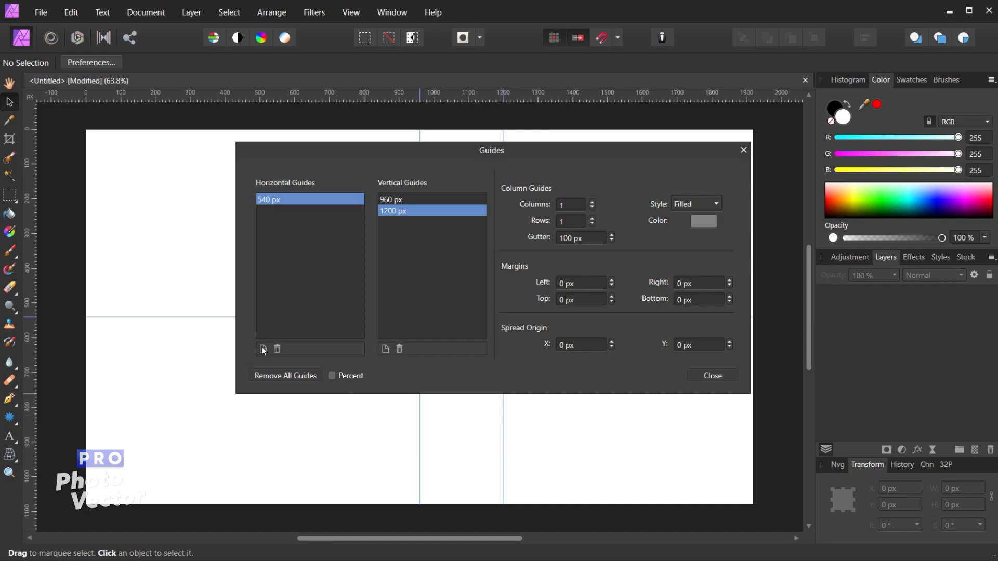
mouse_move(290, 376)
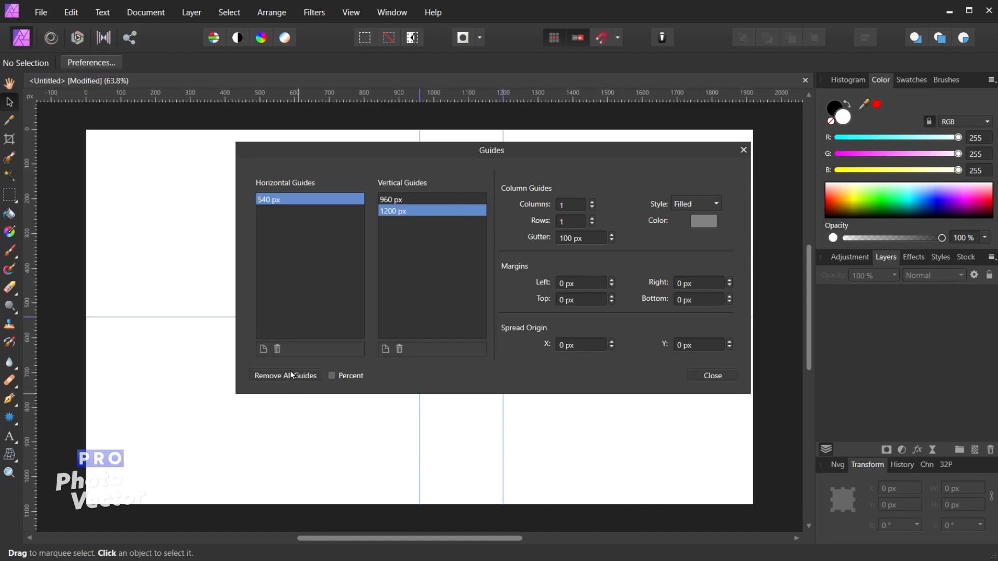
left_click(284, 376)
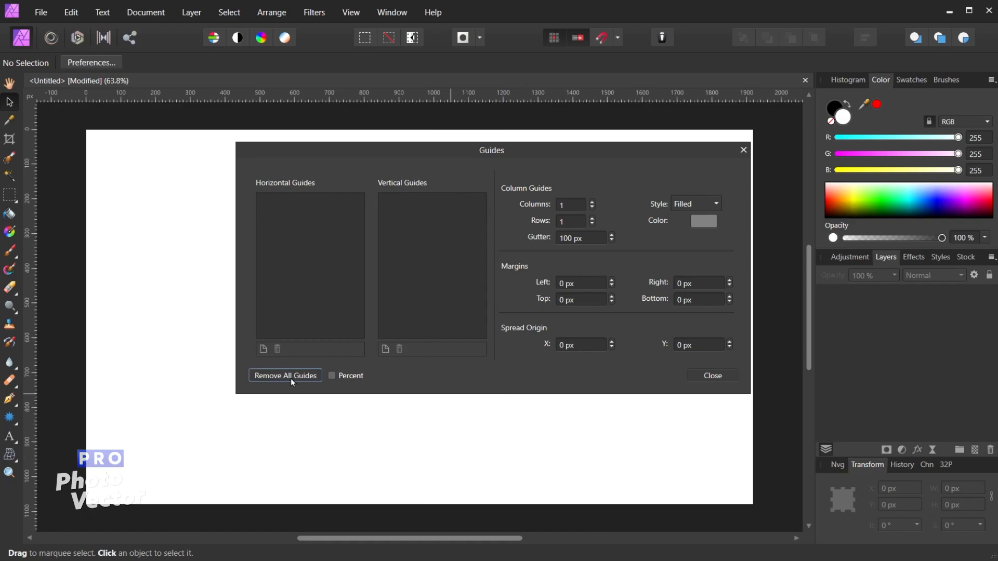
mouse_move(479, 472)
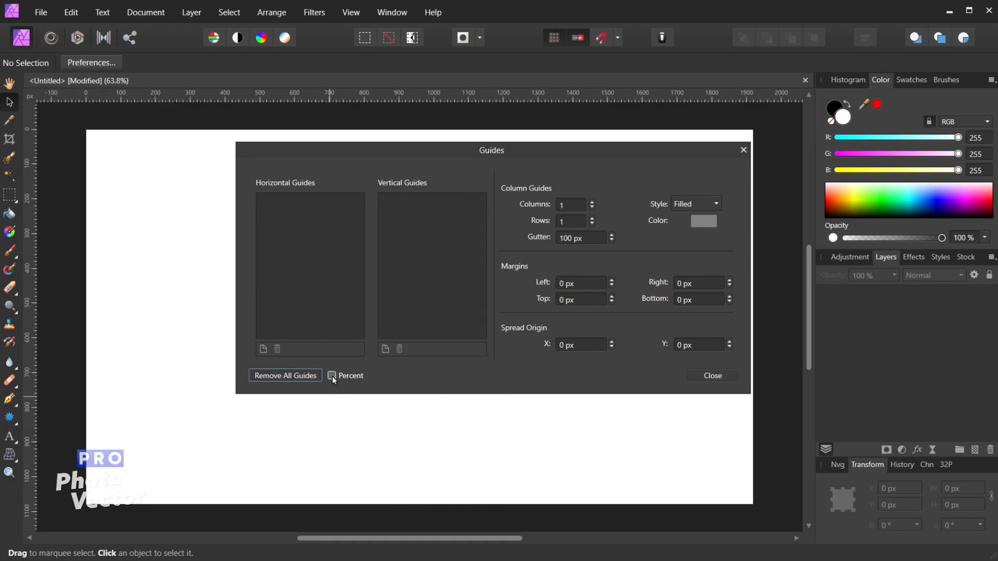
left_click(331, 375)
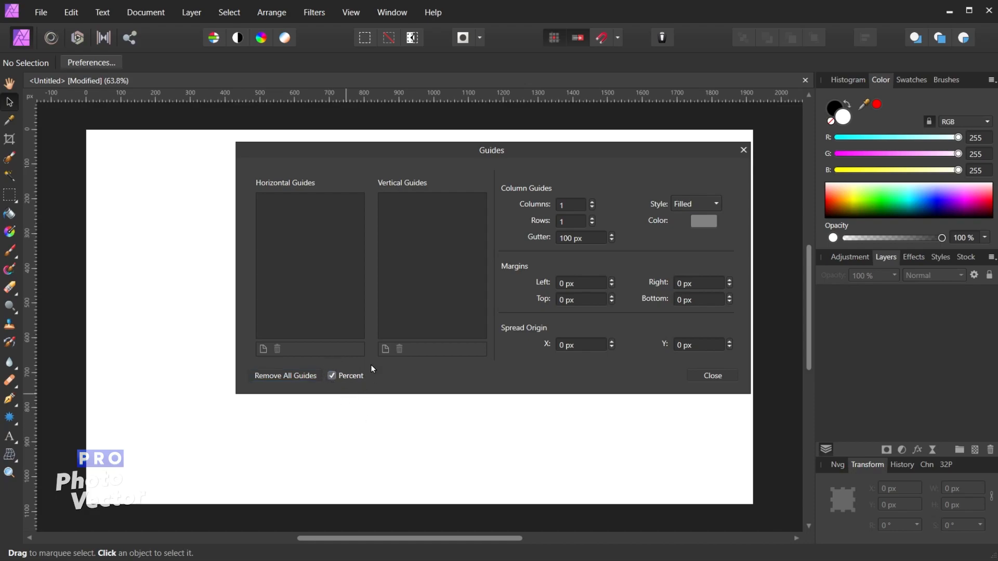
mouse_move(262, 350)
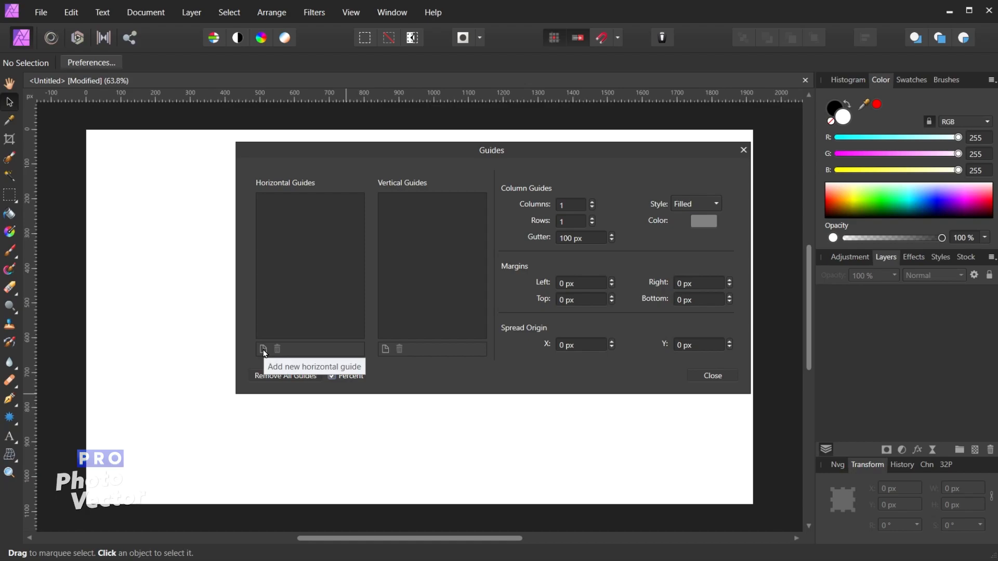
left_click(263, 350)
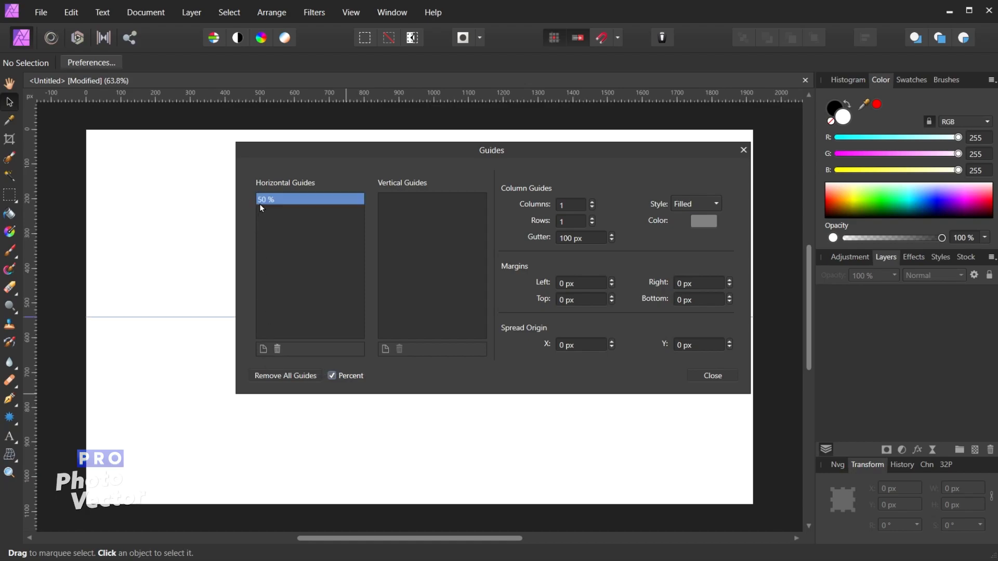
mouse_move(271, 214)
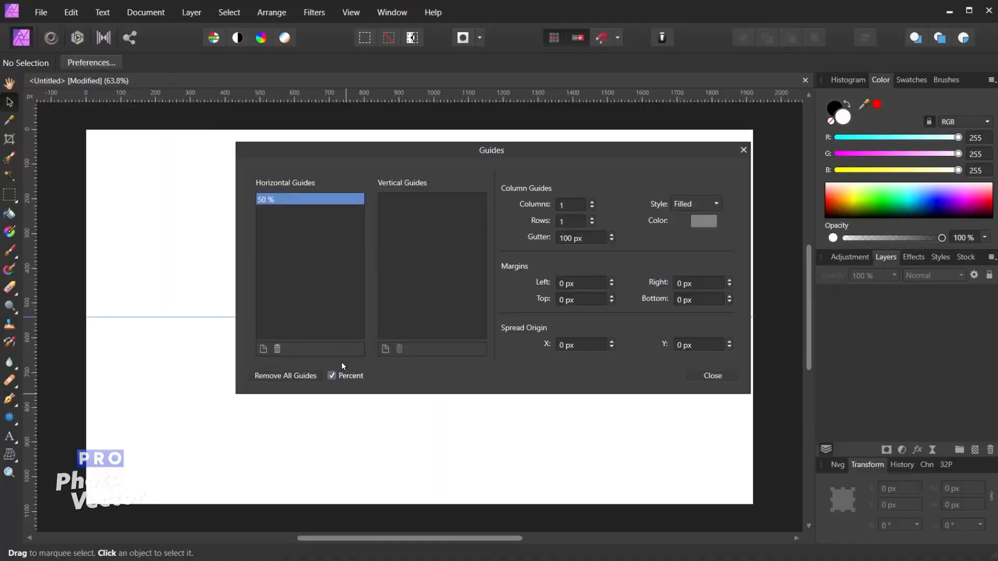
left_click(332, 375)
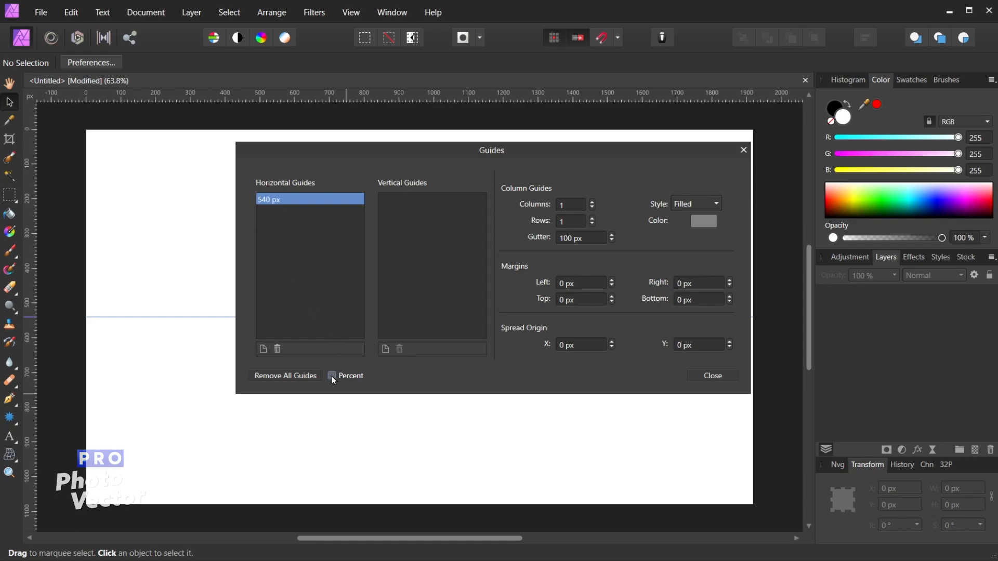
left_click(332, 376)
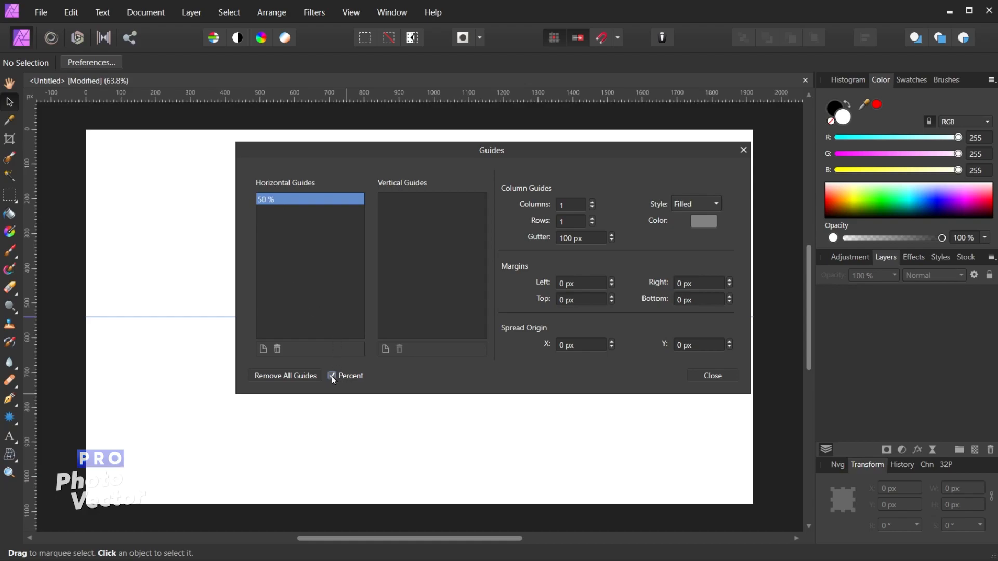
left_click(330, 375)
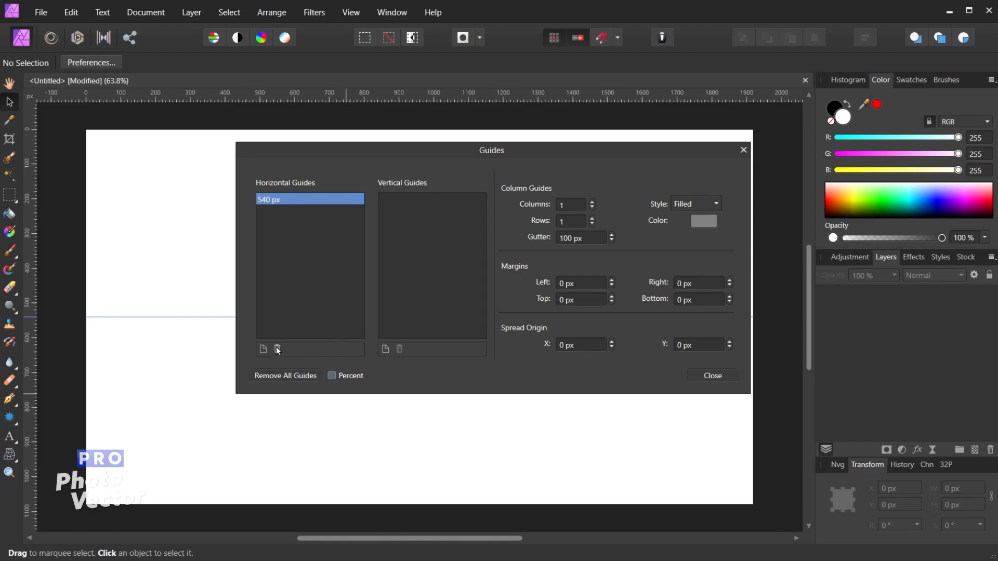
left_click(276, 349)
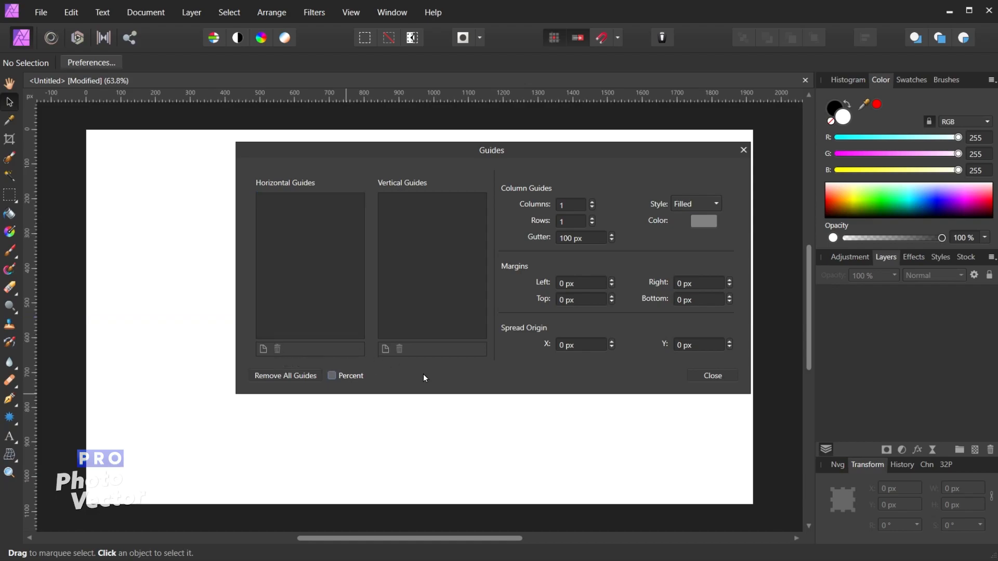
mouse_move(697, 238)
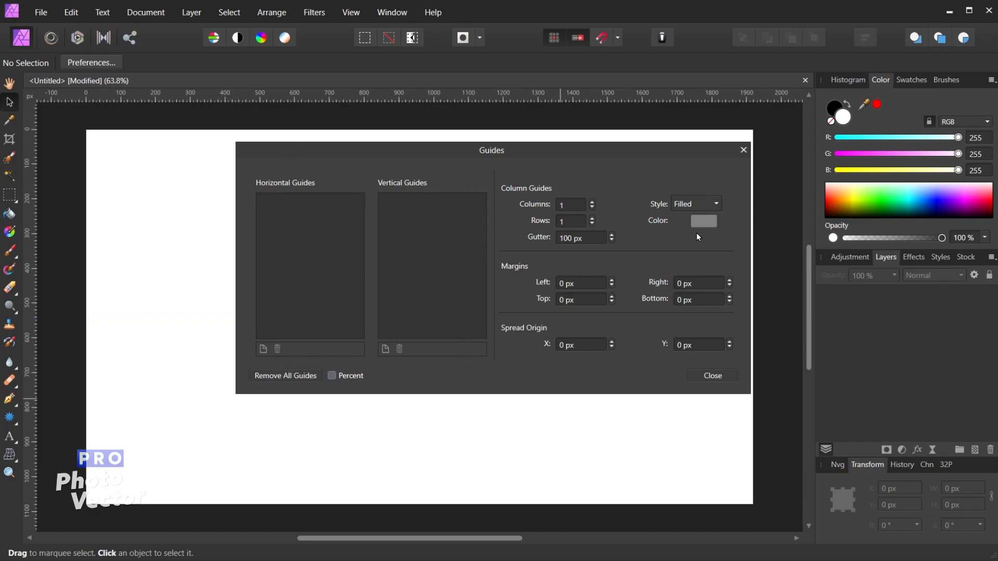
mouse_move(645, 170)
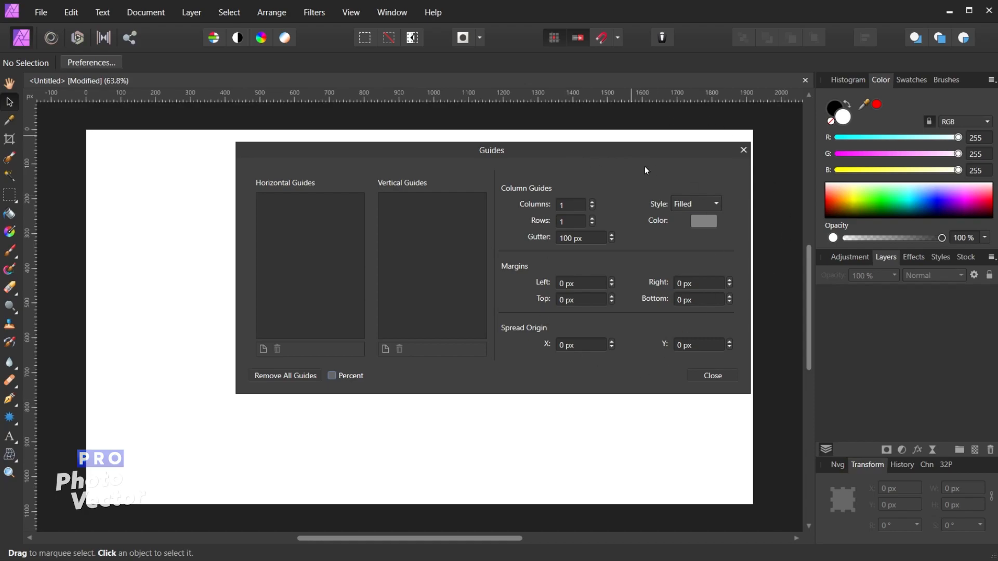
mouse_move(611, 188)
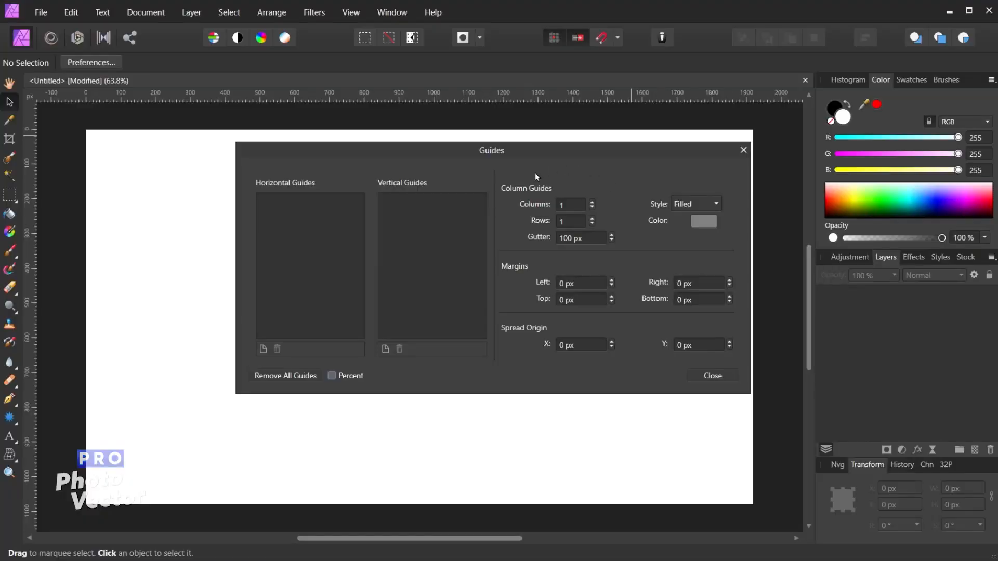
mouse_move(578, 202)
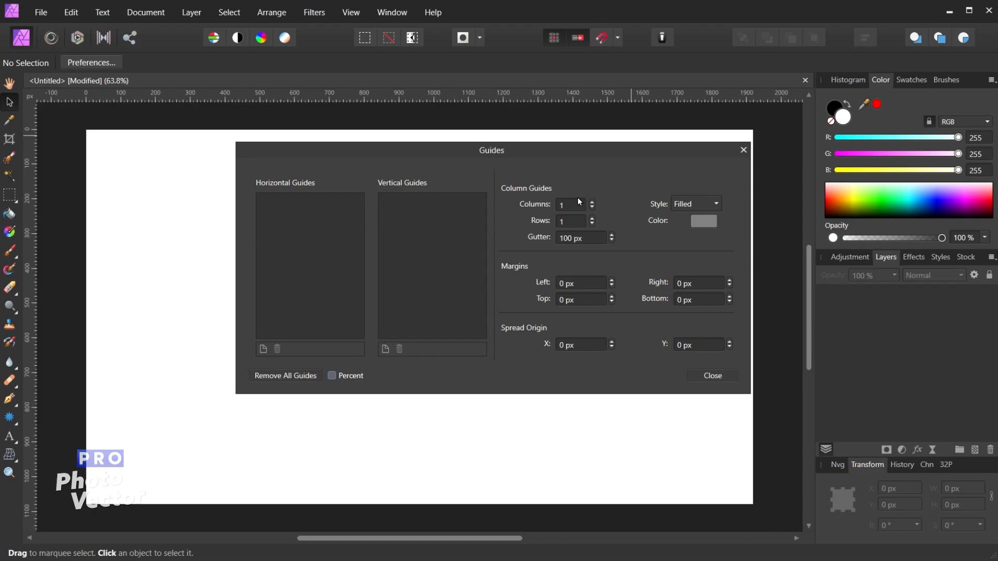
mouse_move(552, 205)
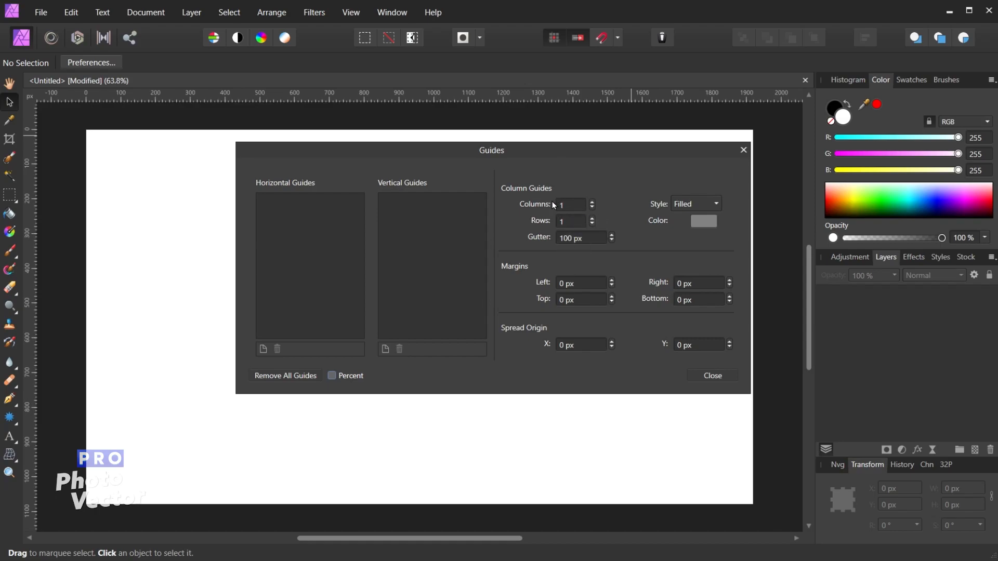
mouse_move(121, 395)
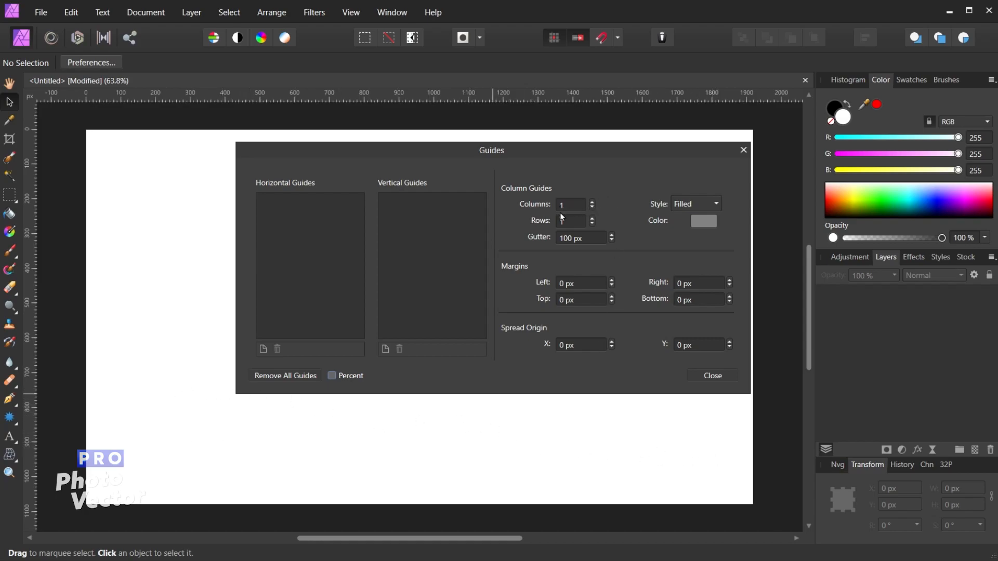
left_click(591, 219)
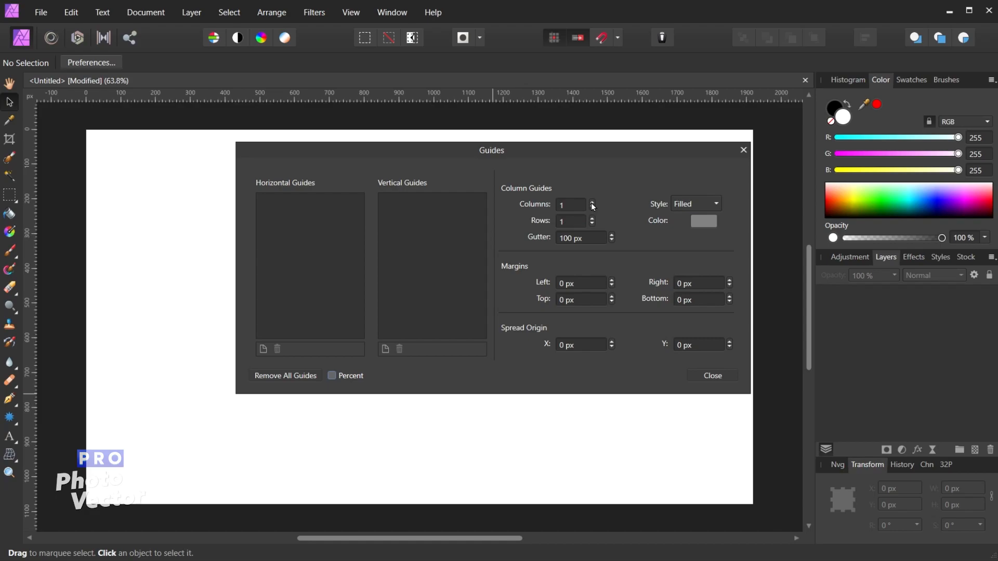
left_click(592, 201)
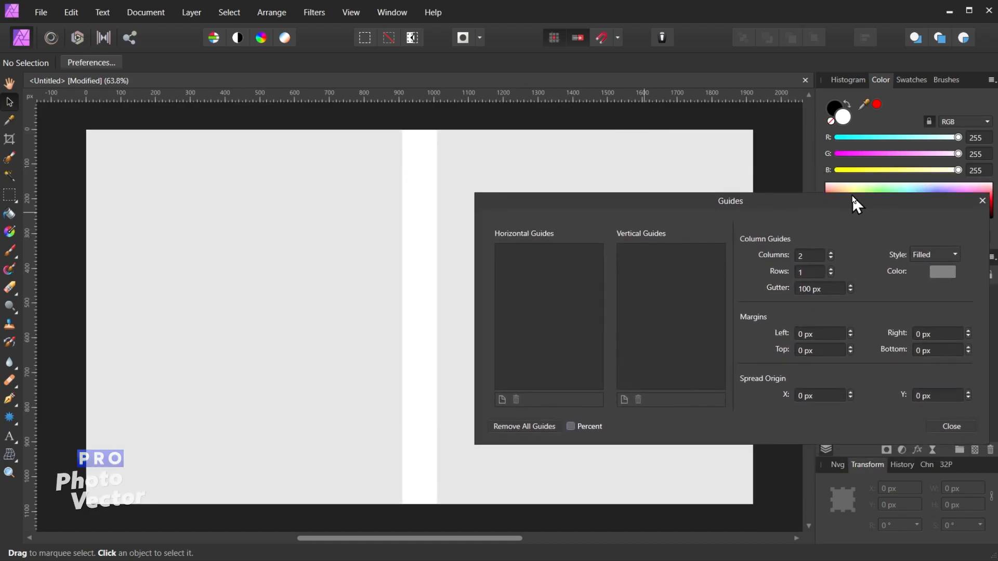
mouse_move(702, 185)
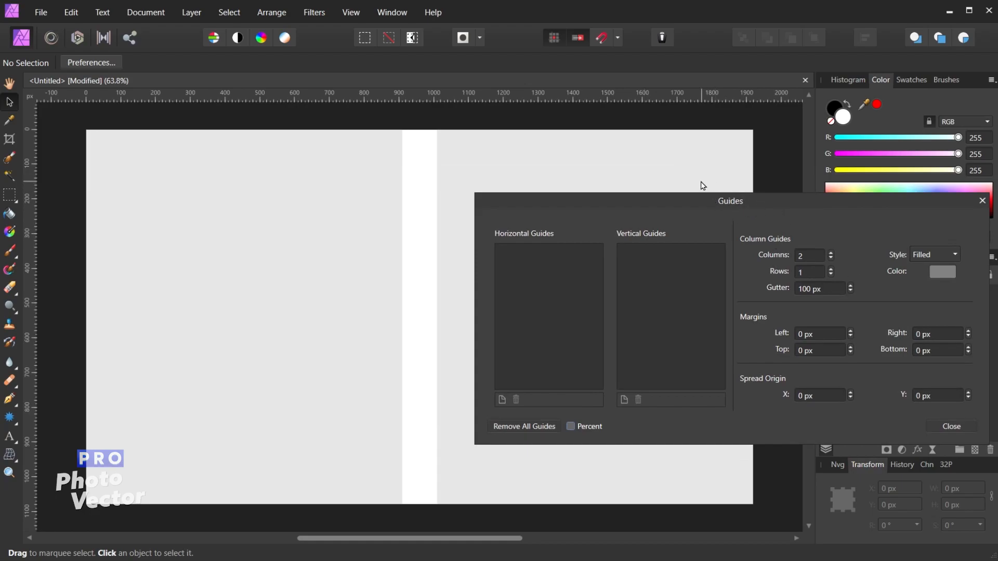
mouse_move(322, 292)
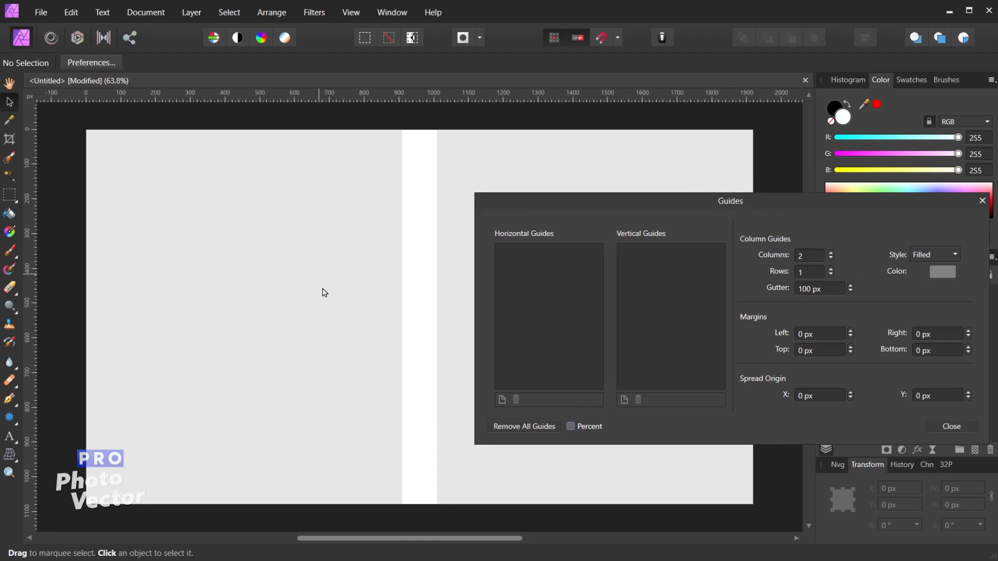
mouse_move(476, 208)
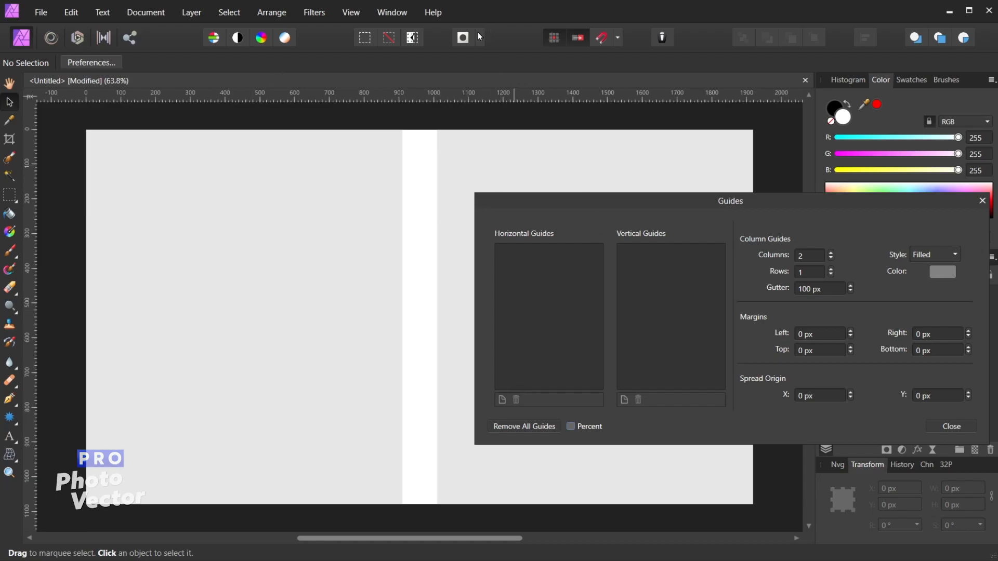
mouse_move(143, 368)
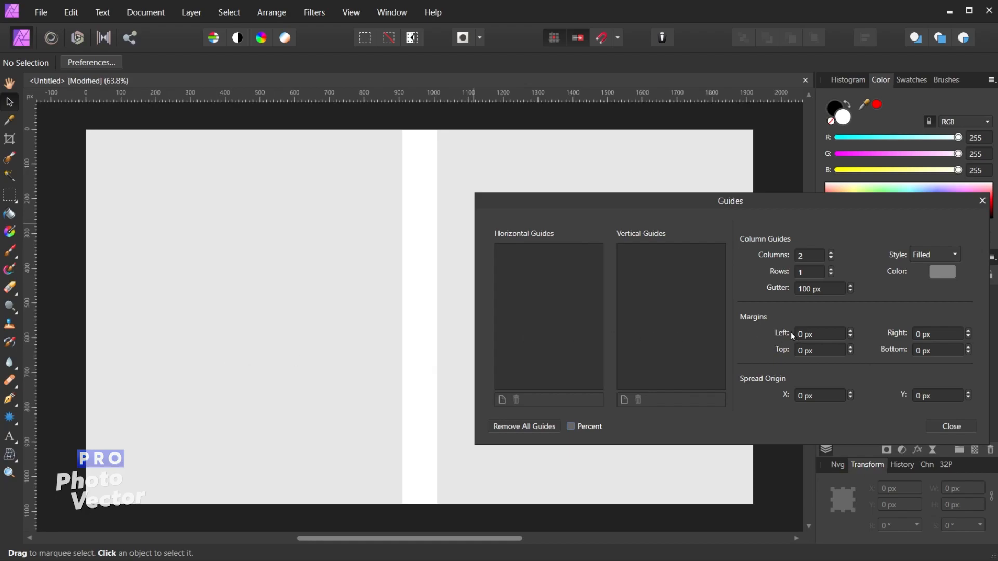
mouse_move(326, 549)
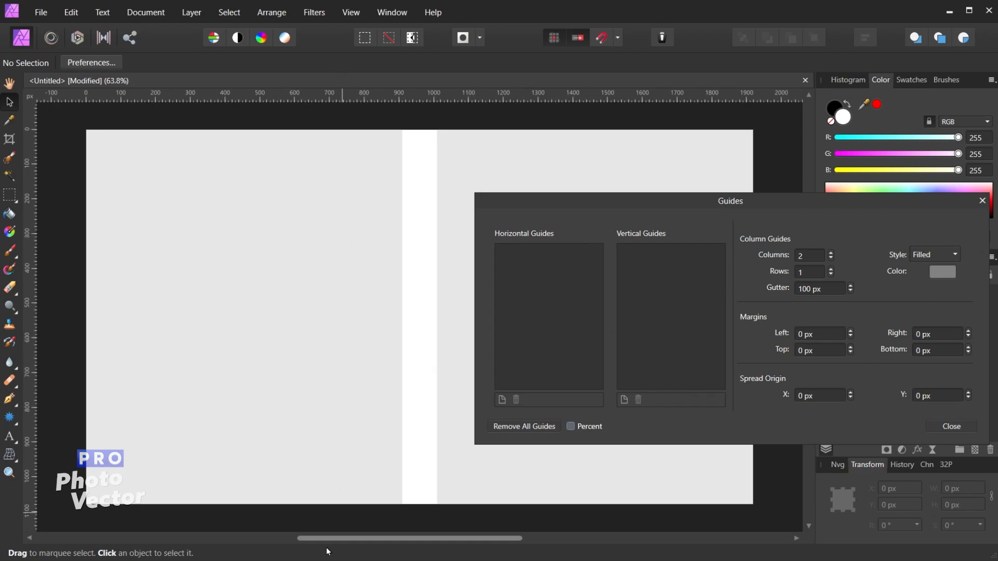
mouse_move(336, 419)
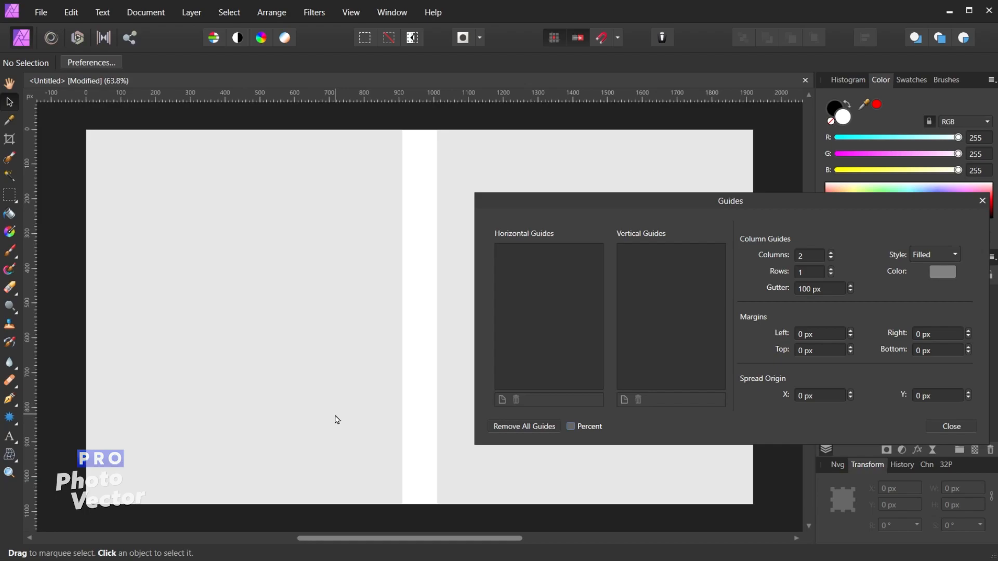
mouse_move(291, 250)
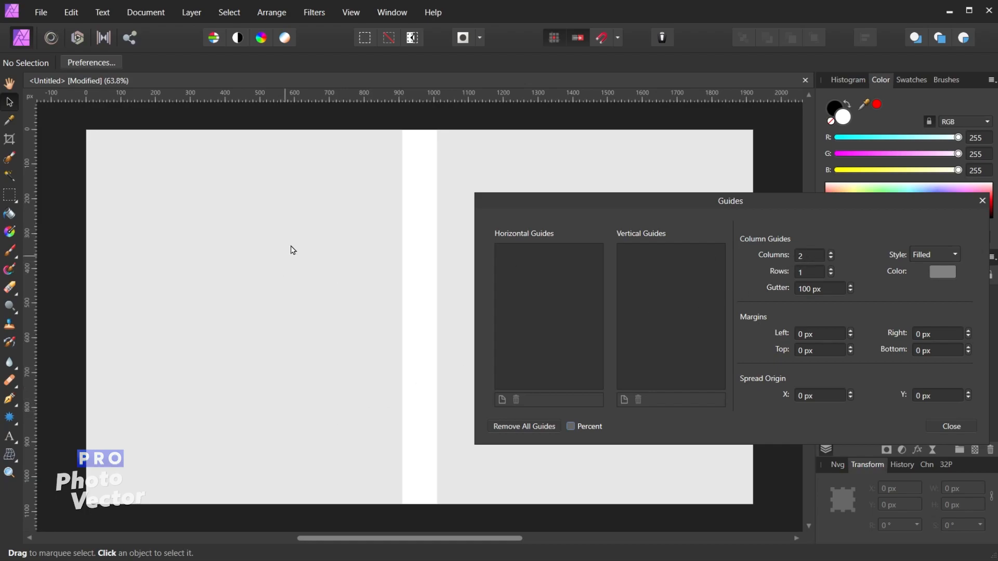
mouse_move(623, 229)
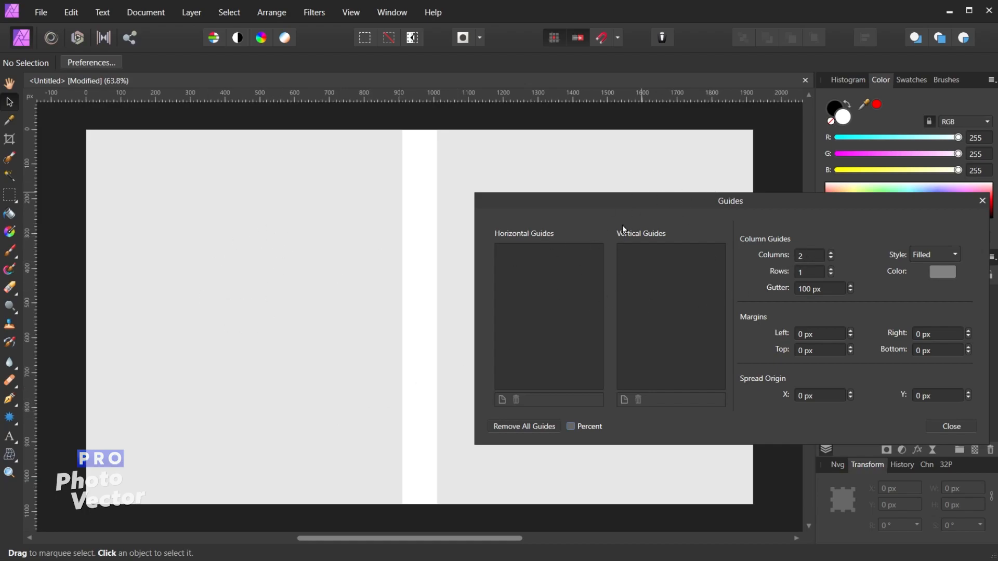
mouse_move(432, 344)
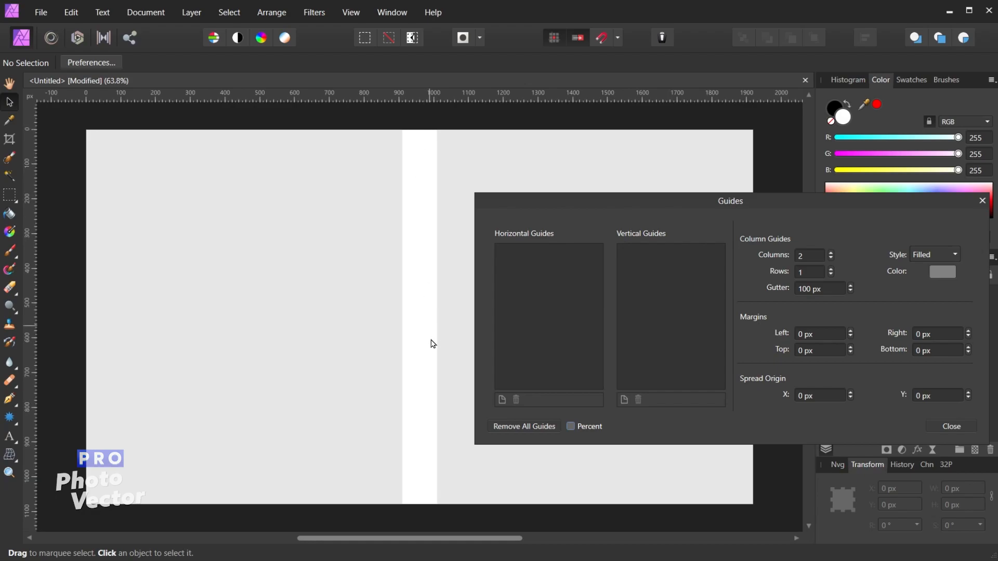
mouse_move(423, 336)
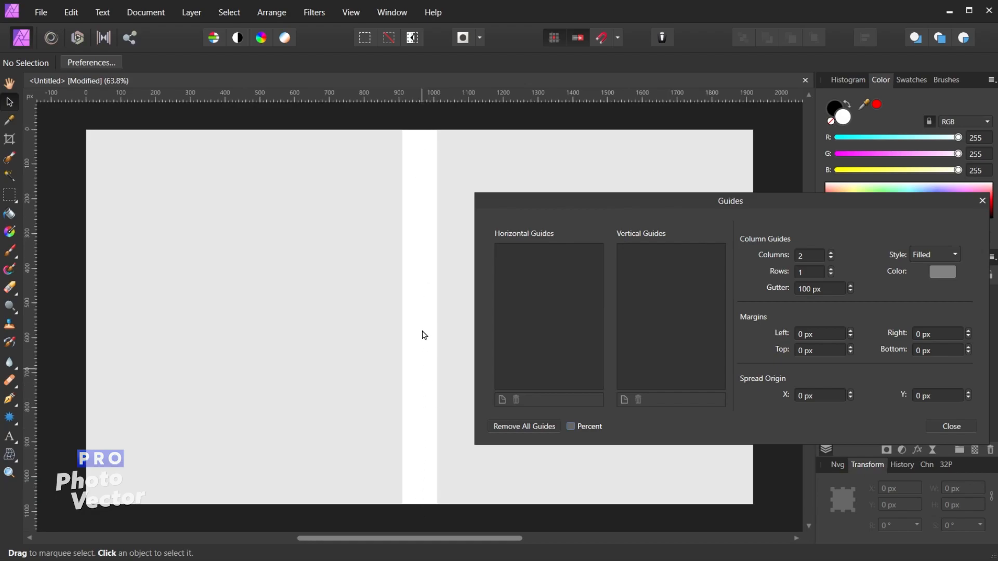
mouse_move(800, 247)
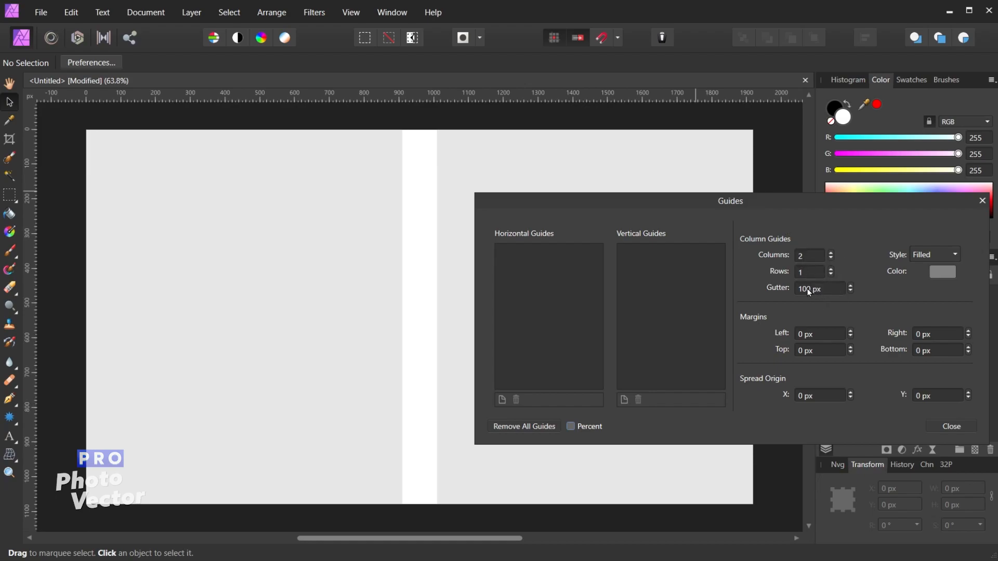
mouse_move(821, 287)
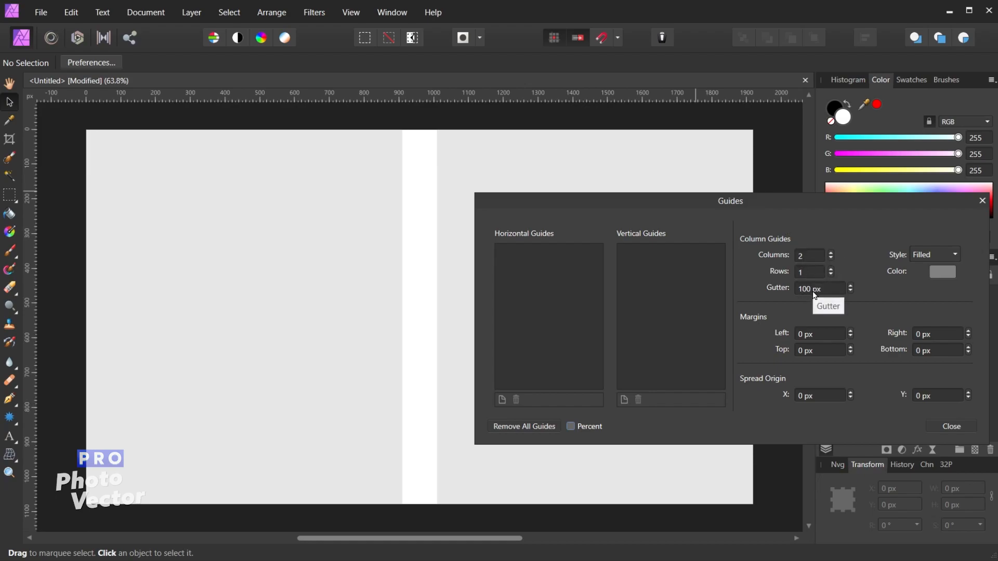
mouse_move(426, 235)
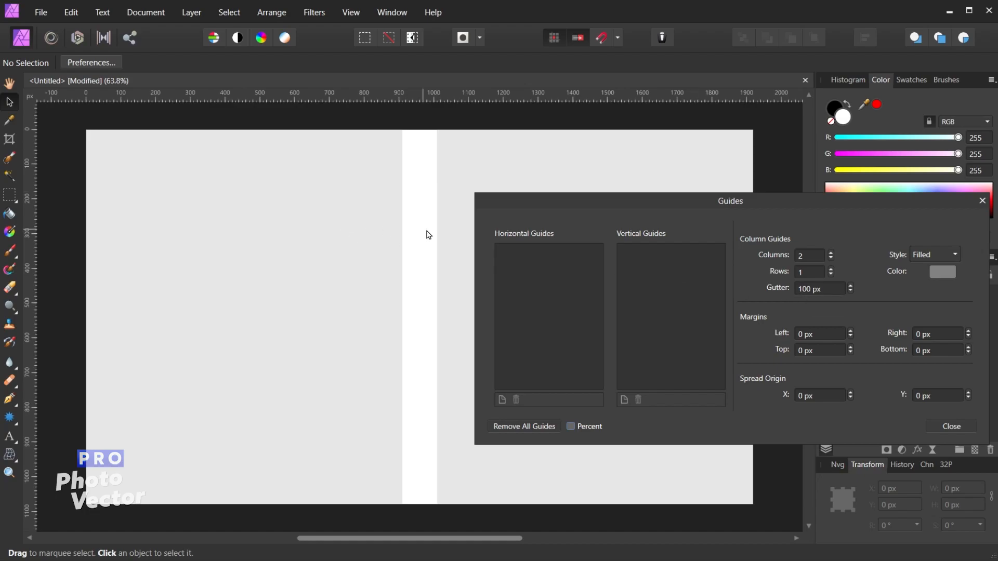
triple_click(818, 287)
type("50")
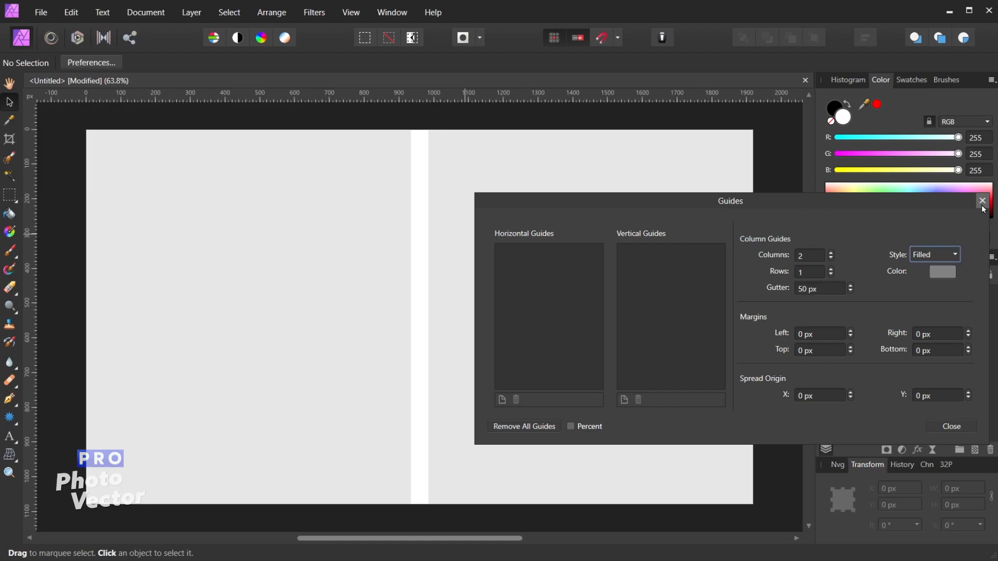
mouse_move(424, 254)
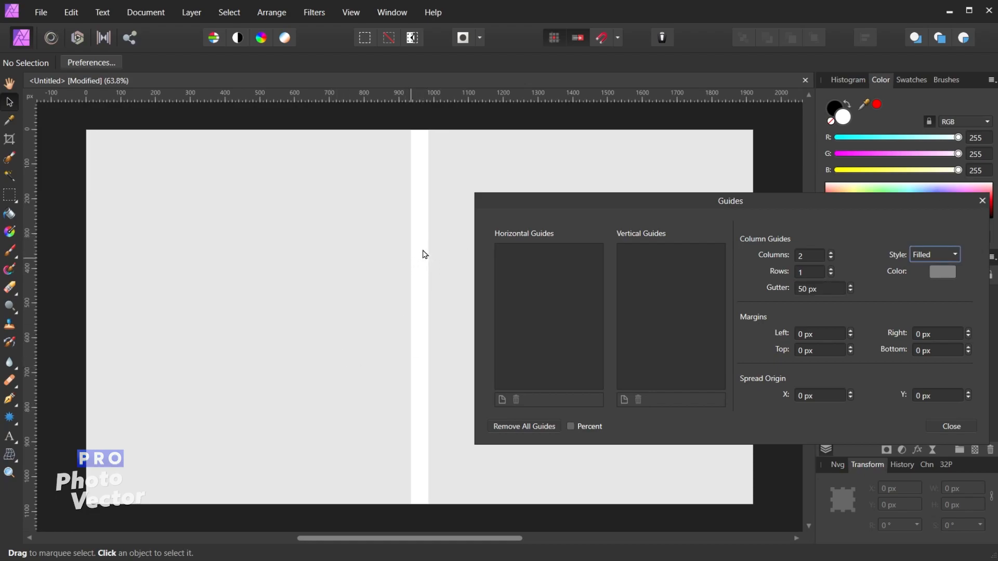
mouse_move(820, 288)
type("150")
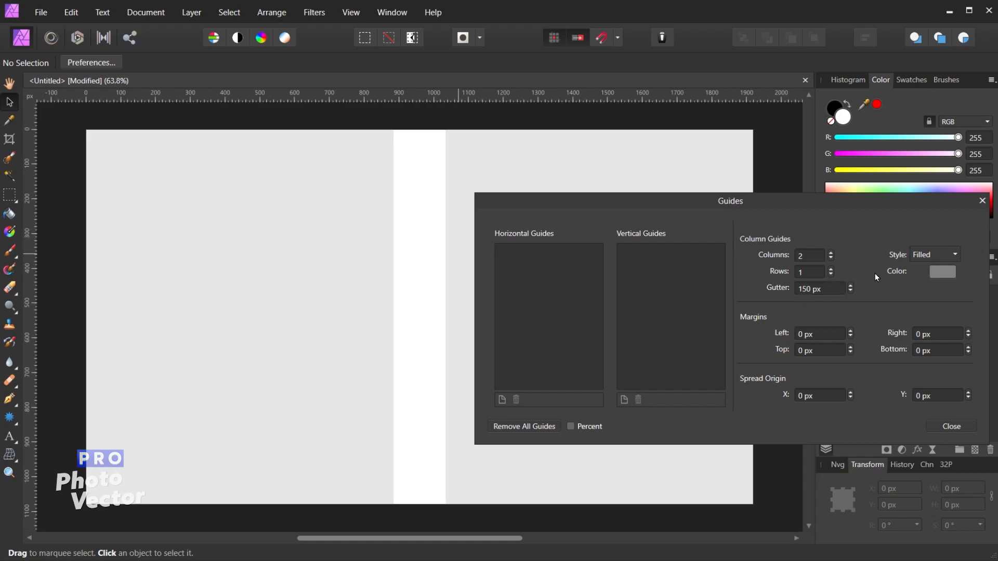
mouse_move(419, 283)
type("100")
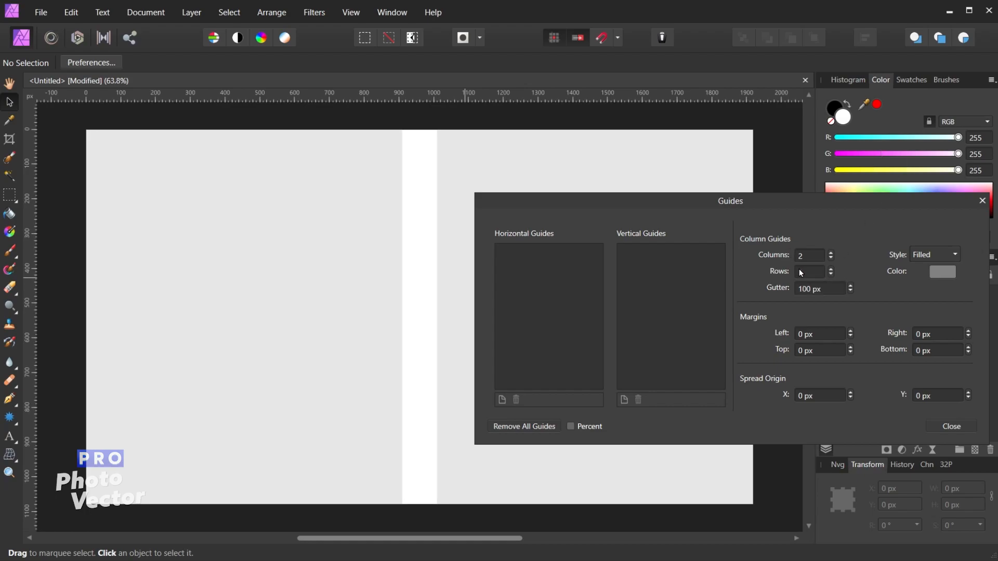
left_click(809, 271)
type("1")
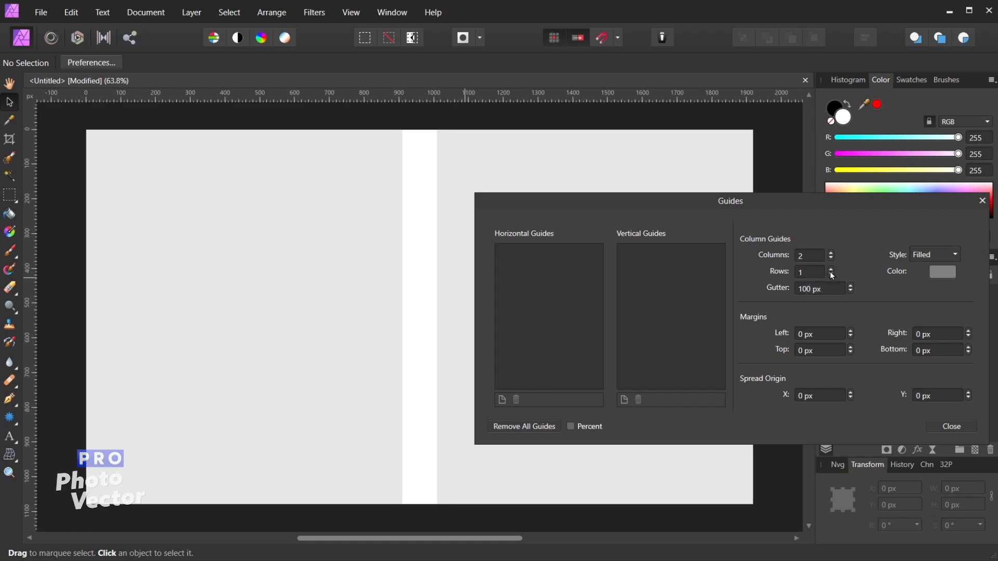
Raise the filled grid to 2 rows and 3 columns with 100 px gutters
left_click(830, 269)
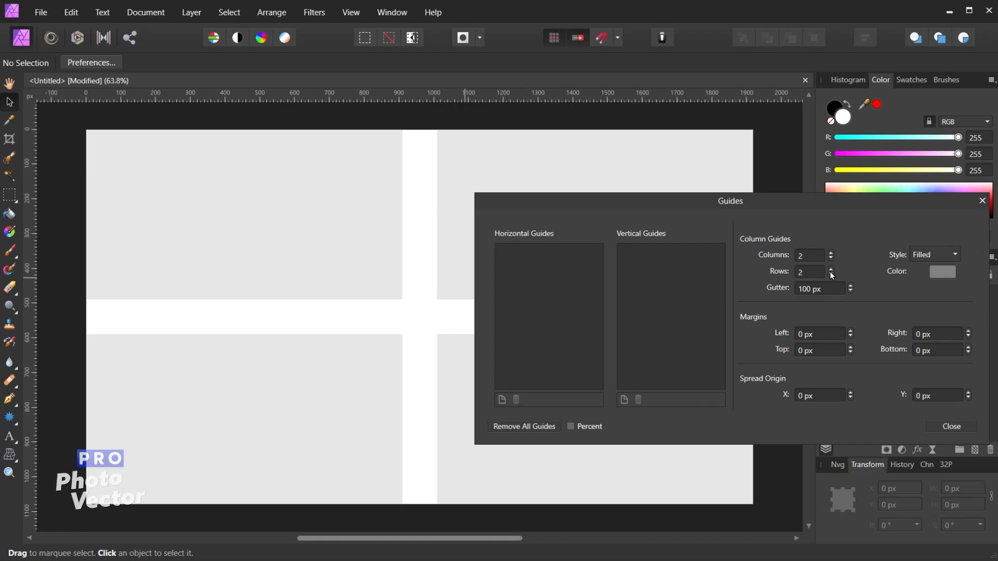
mouse_move(524, 318)
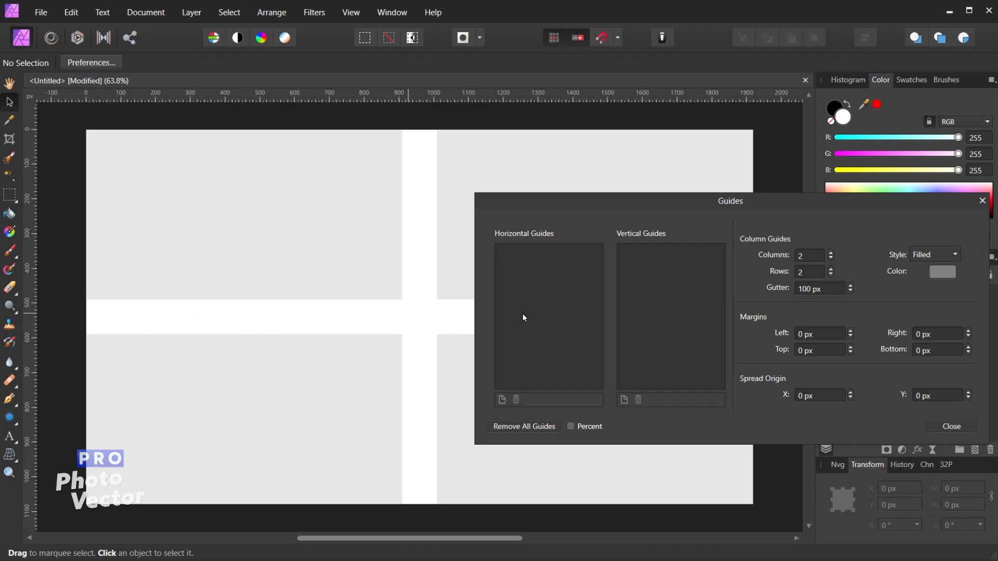
mouse_move(300, 438)
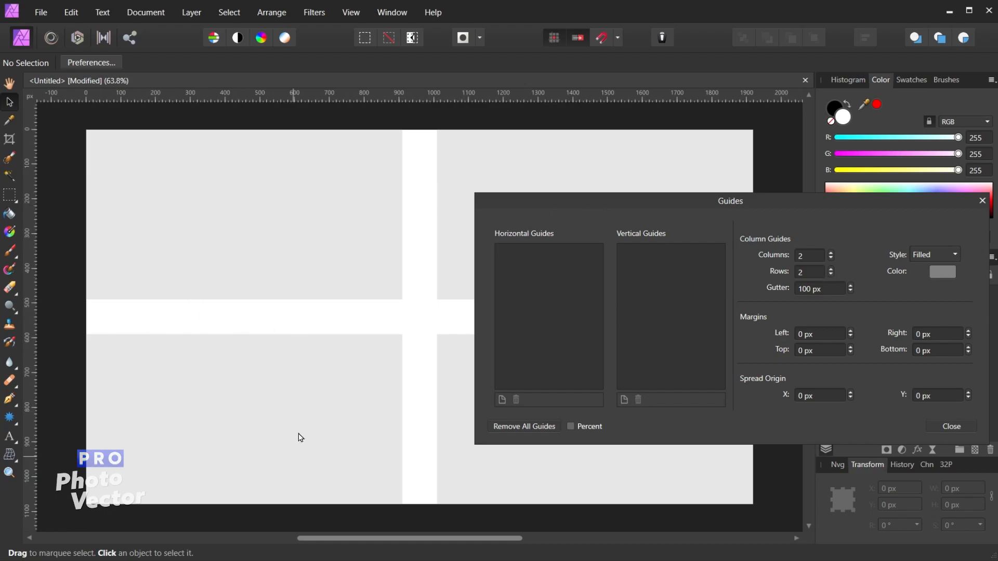
mouse_move(415, 182)
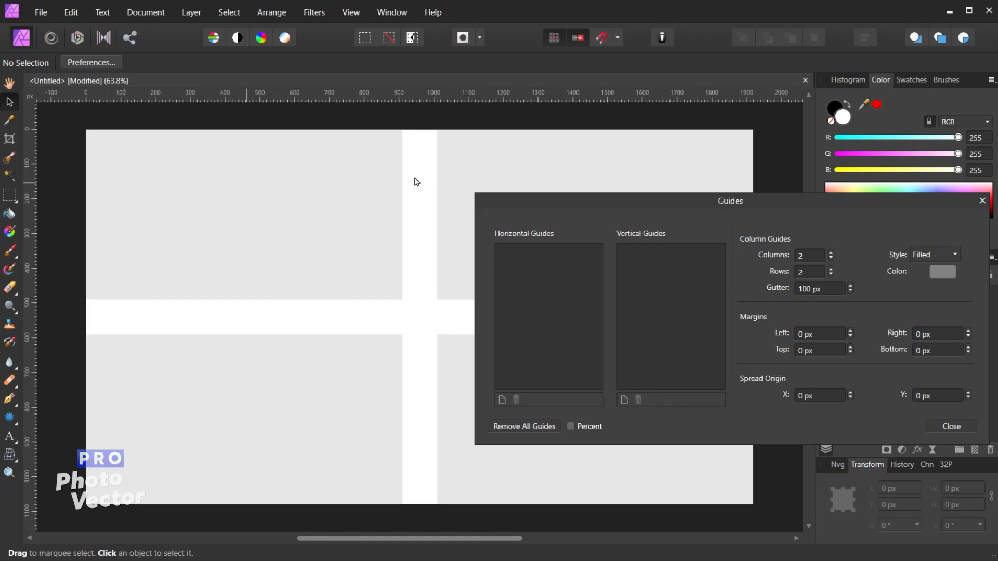
mouse_move(576, 281)
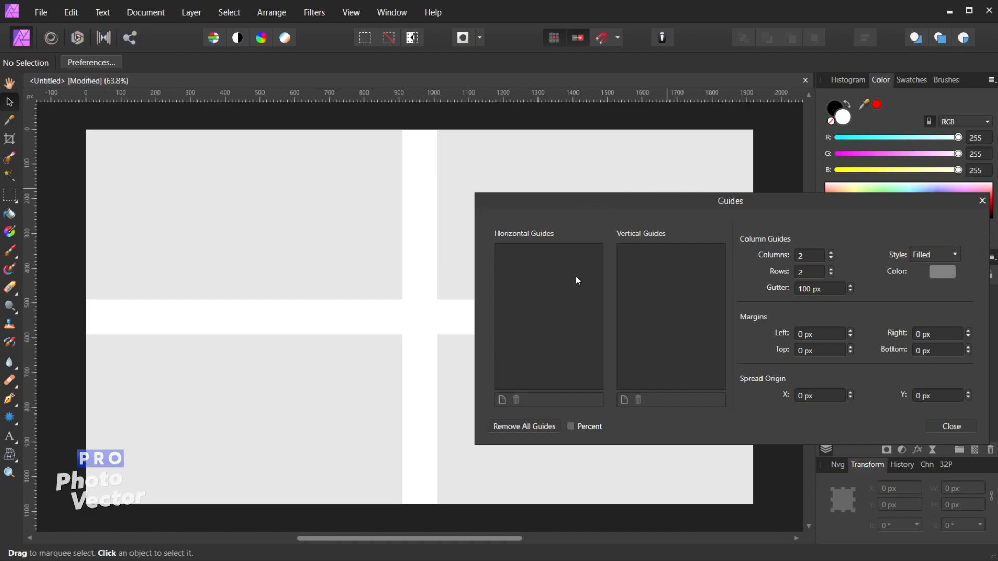
mouse_move(425, 194)
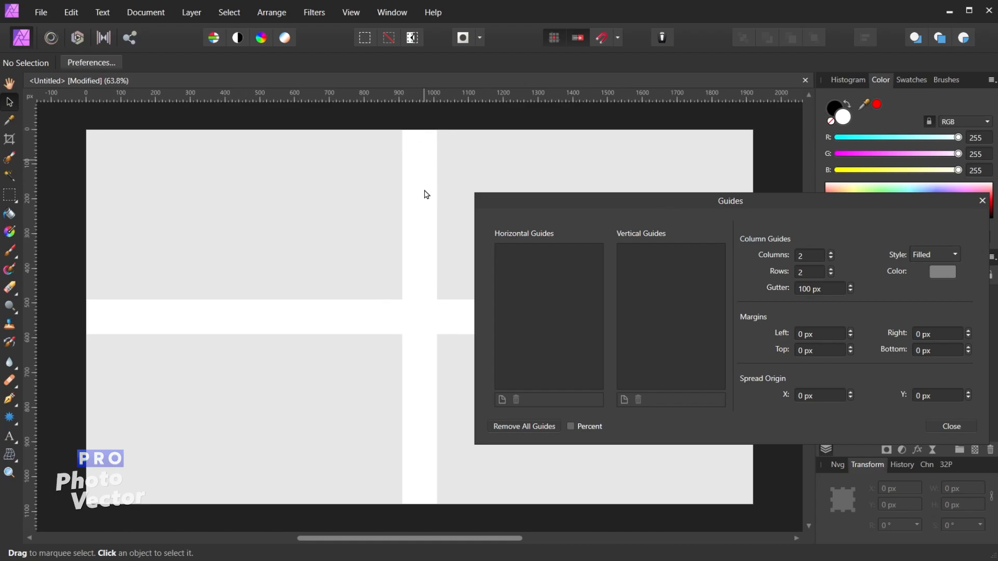
mouse_move(305, 233)
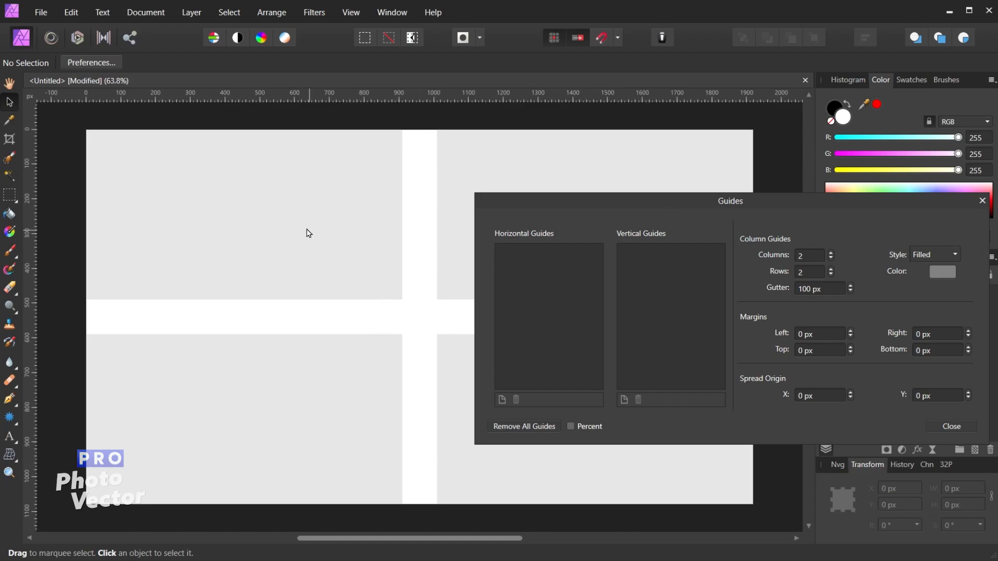
mouse_move(518, 447)
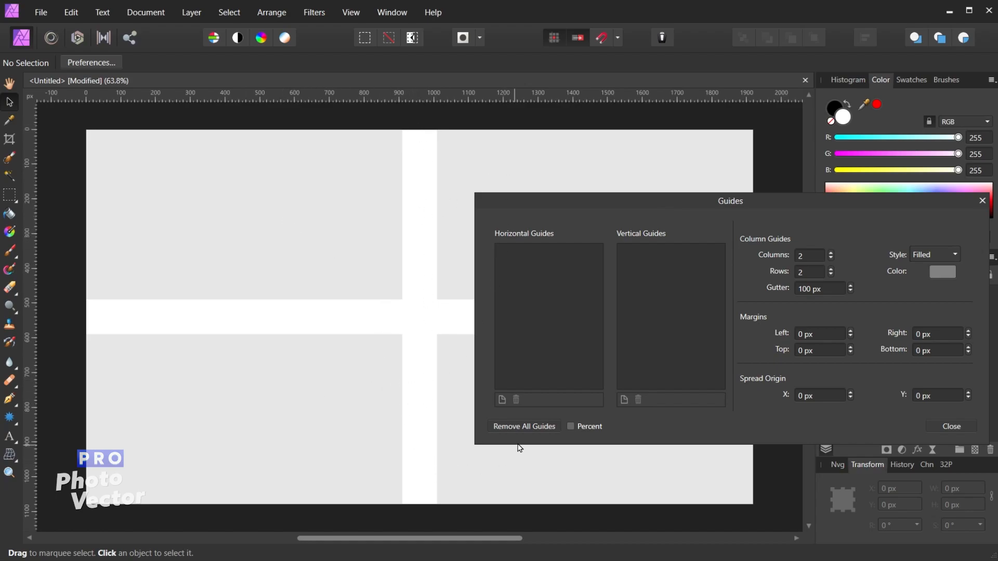
mouse_move(338, 276)
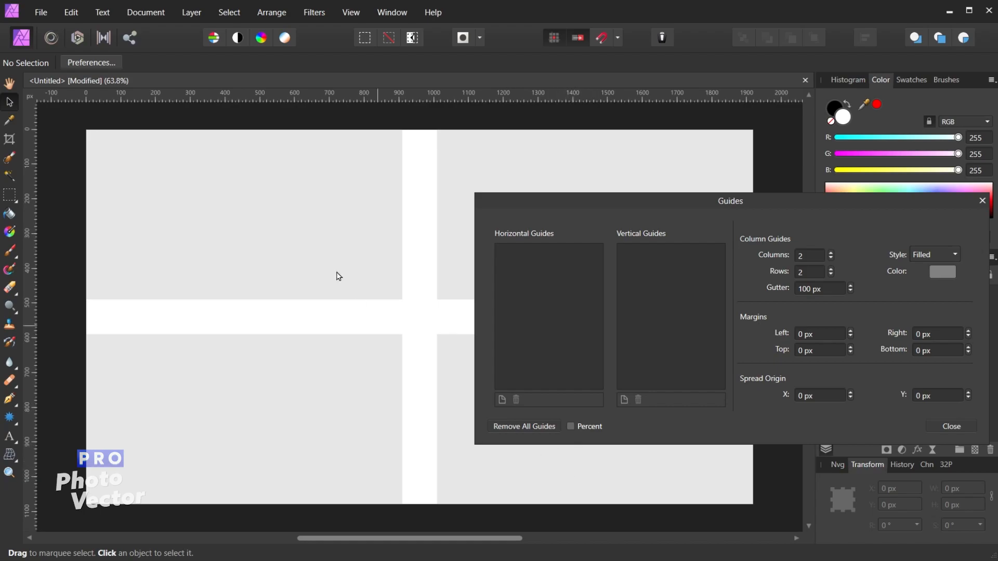
mouse_move(161, 166)
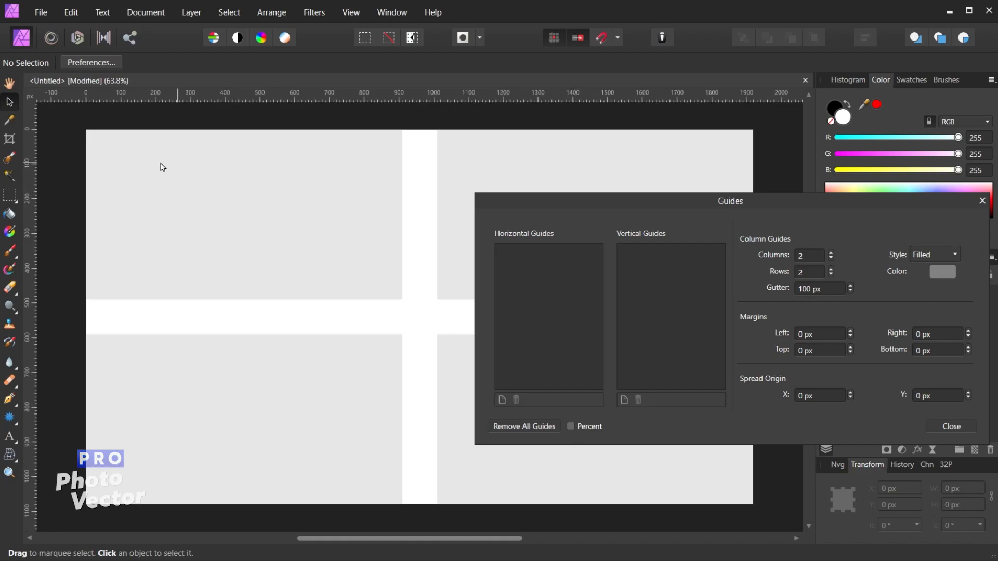
mouse_move(549, 179)
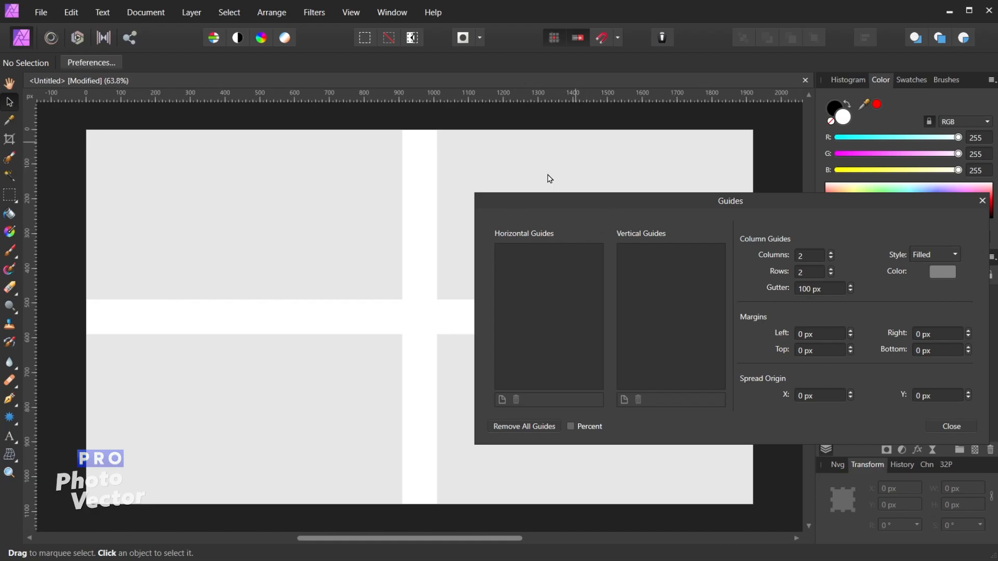
mouse_move(326, 332)
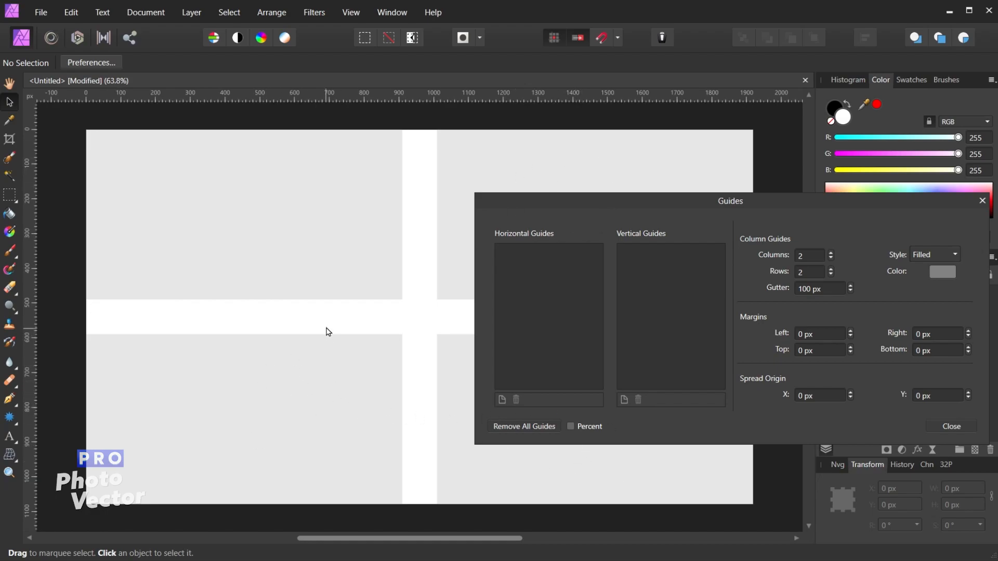
mouse_move(419, 303)
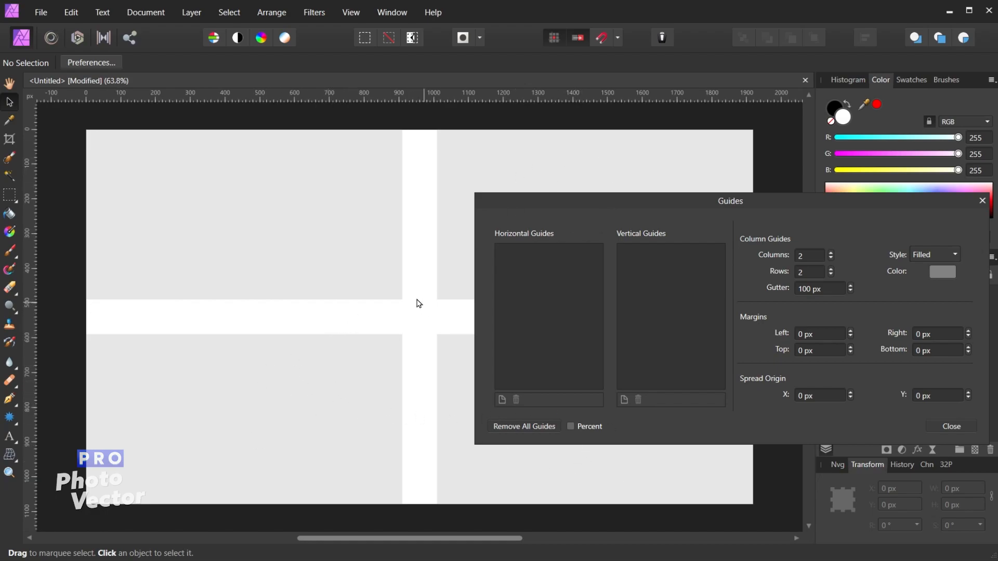
left_click(831, 252)
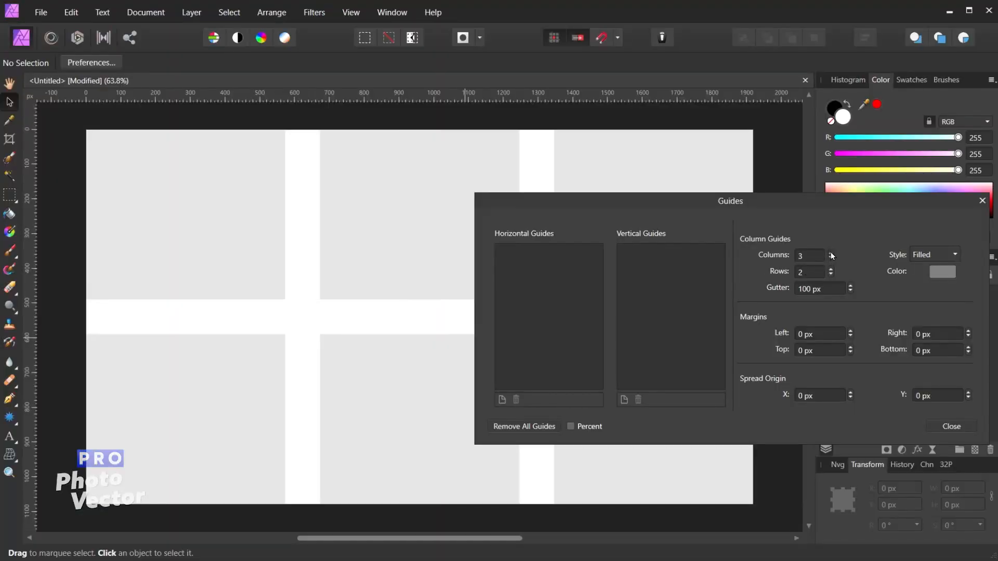
mouse_move(240, 156)
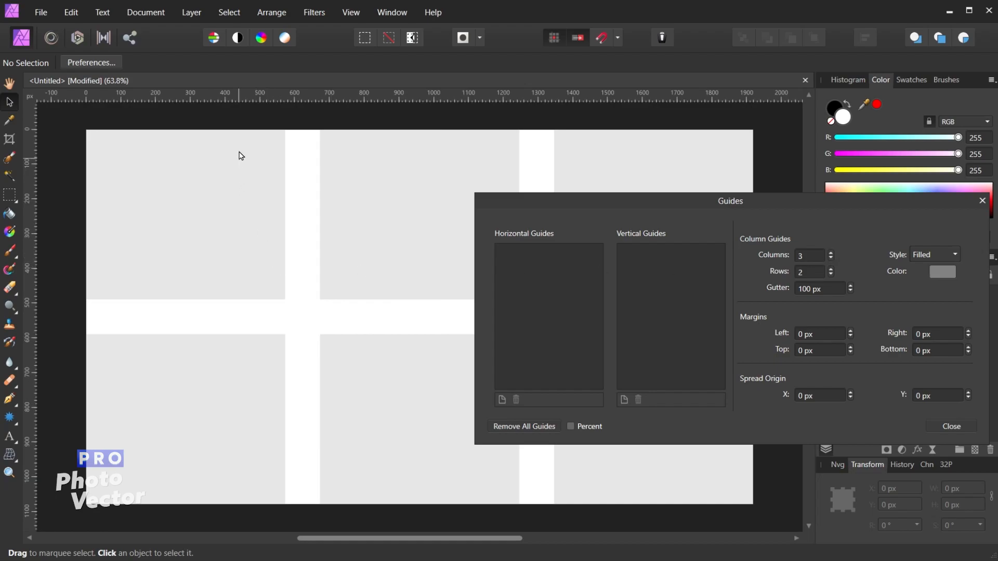
mouse_move(302, 171)
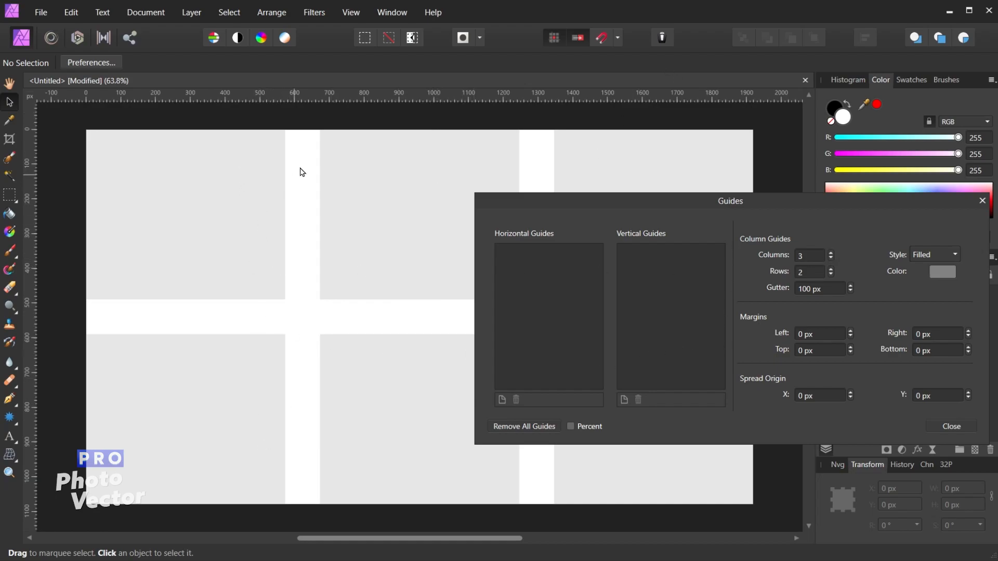
mouse_move(303, 144)
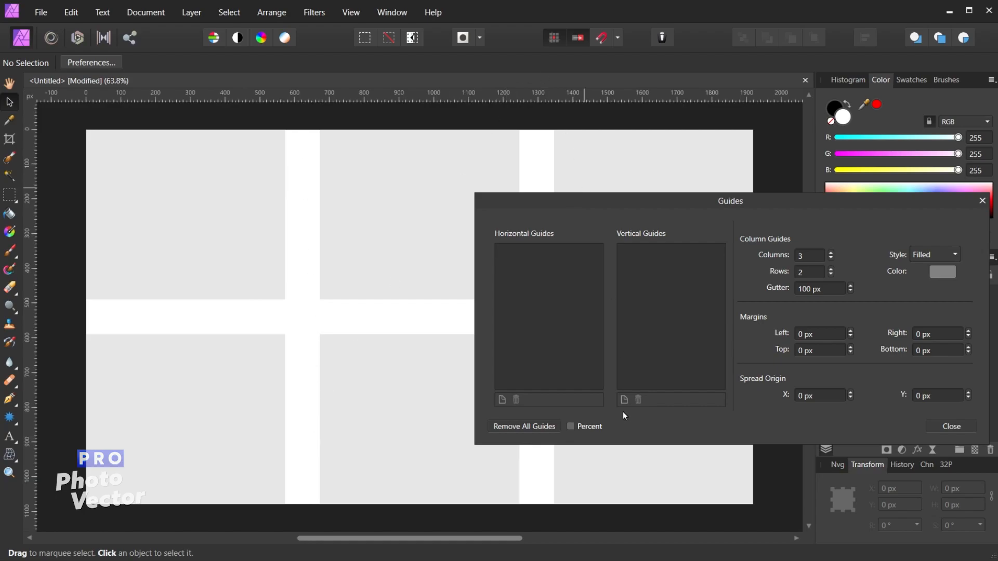
Try more rows, set the gutter to 25 px, and bring the grid back to 2 rows
left_click(830, 268)
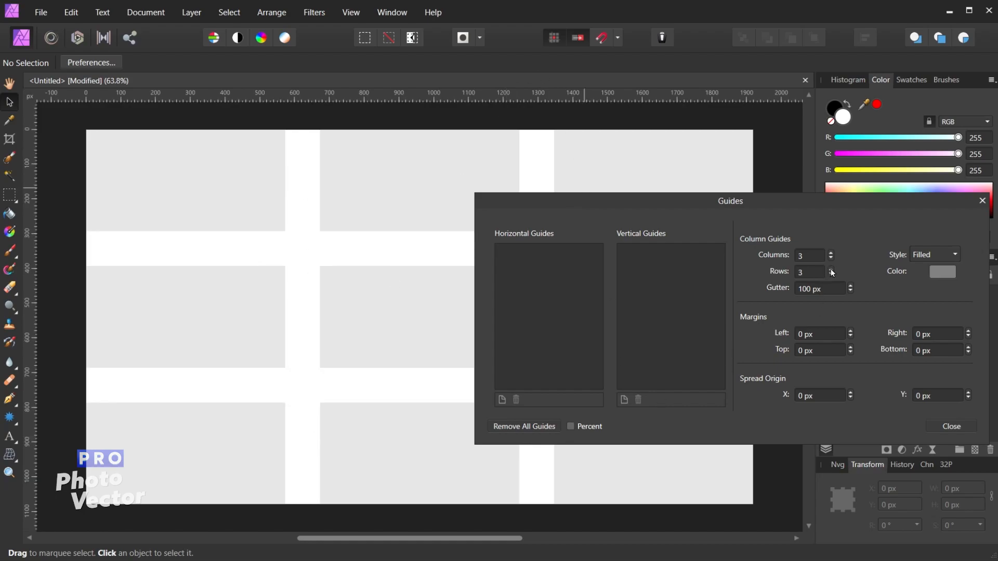
left_click(832, 268)
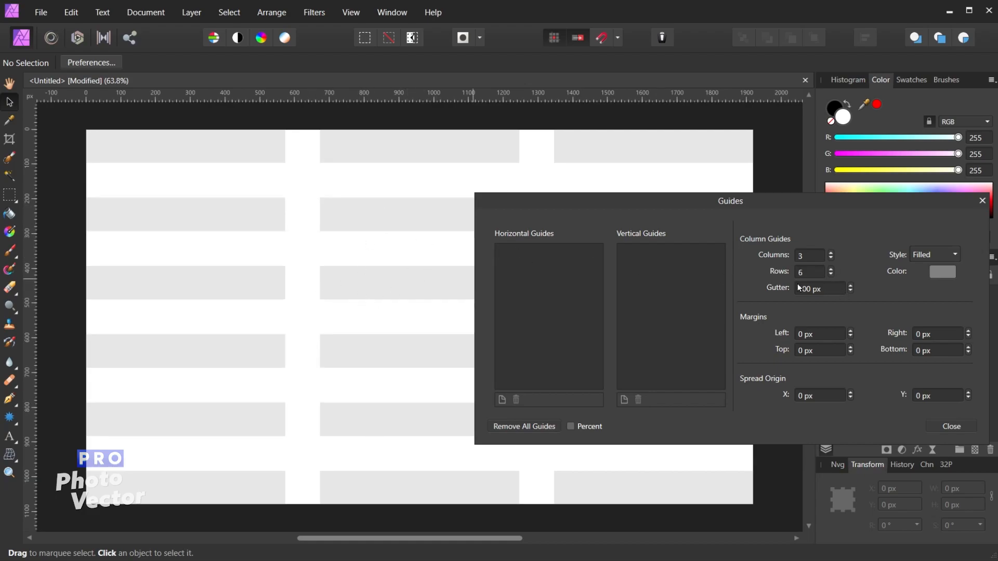
triple_click(818, 288)
type("25")
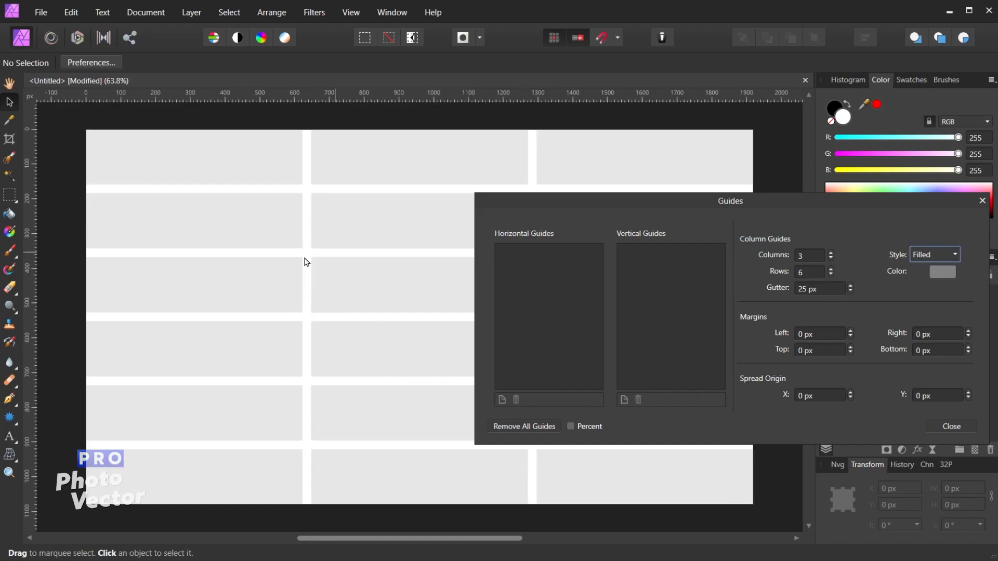
mouse_move(231, 206)
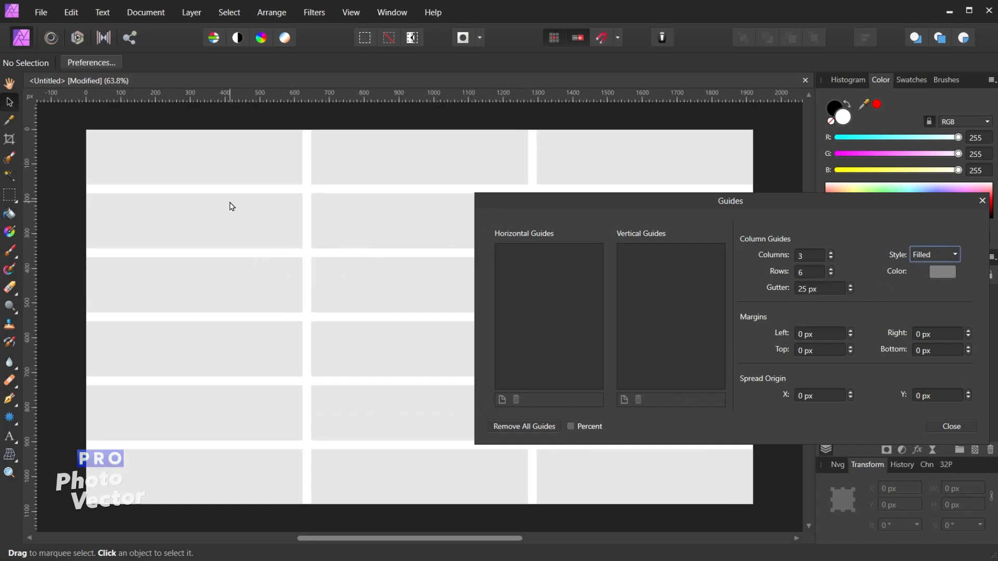
left_click(829, 273)
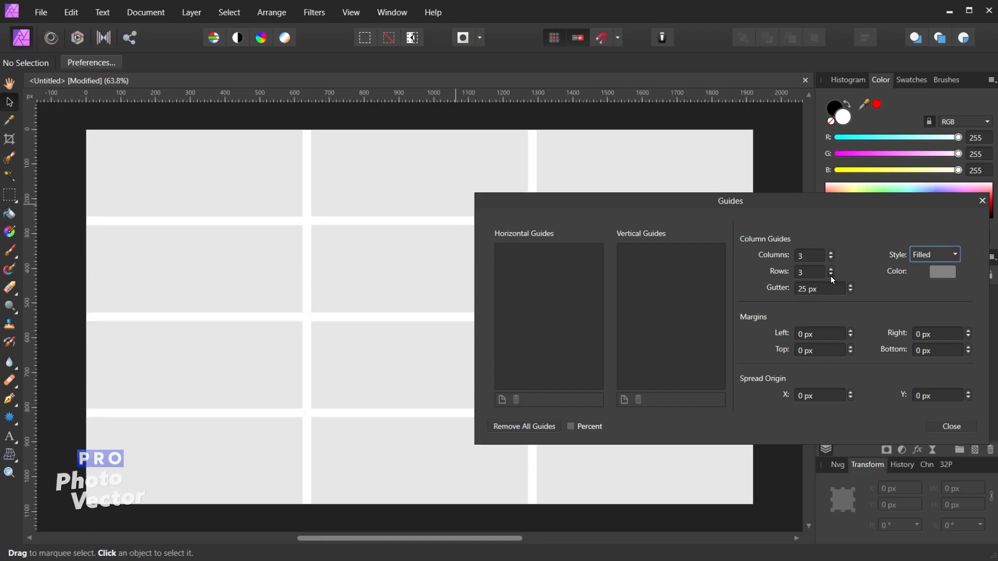
left_click(831, 274)
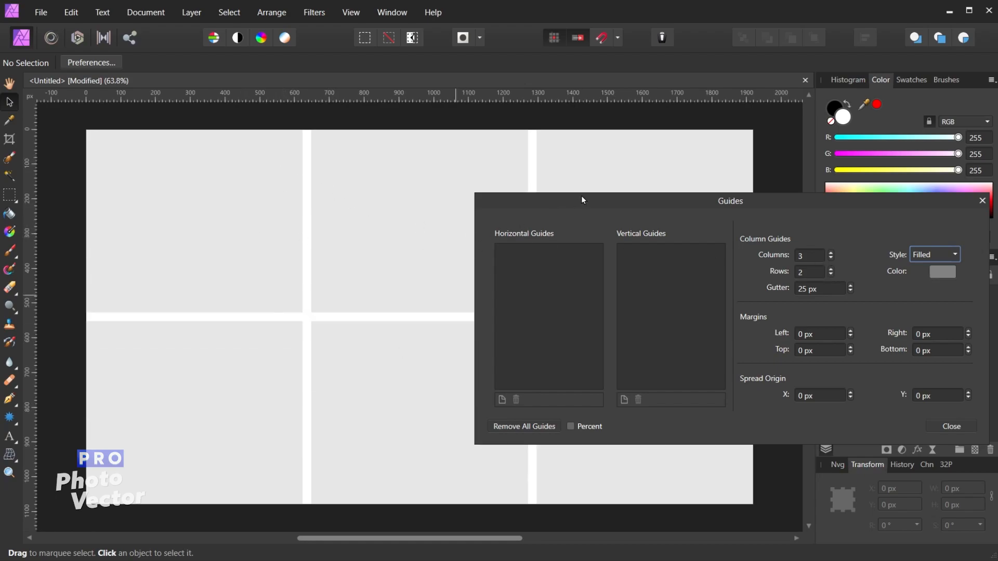
mouse_move(939, 264)
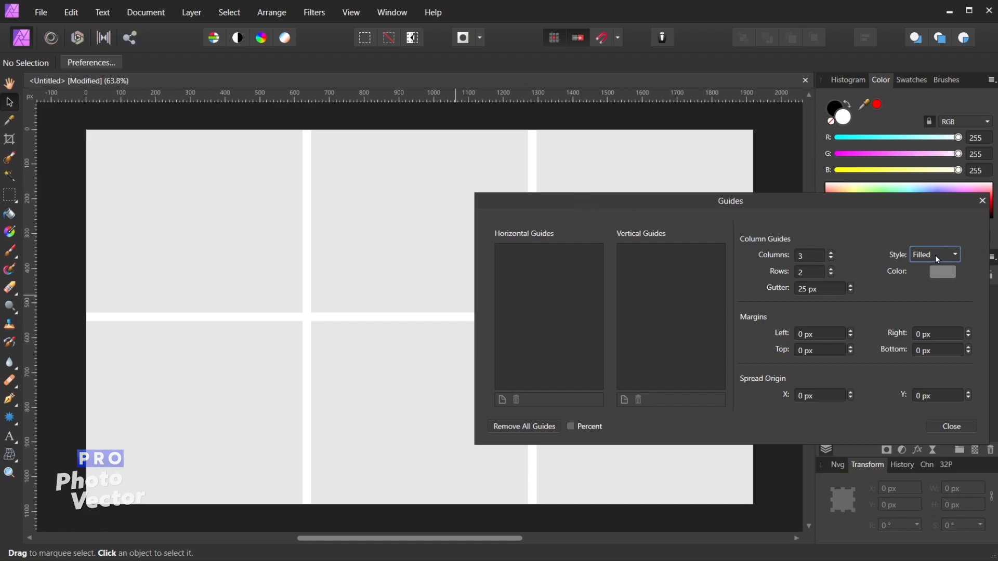
mouse_move(513, 192)
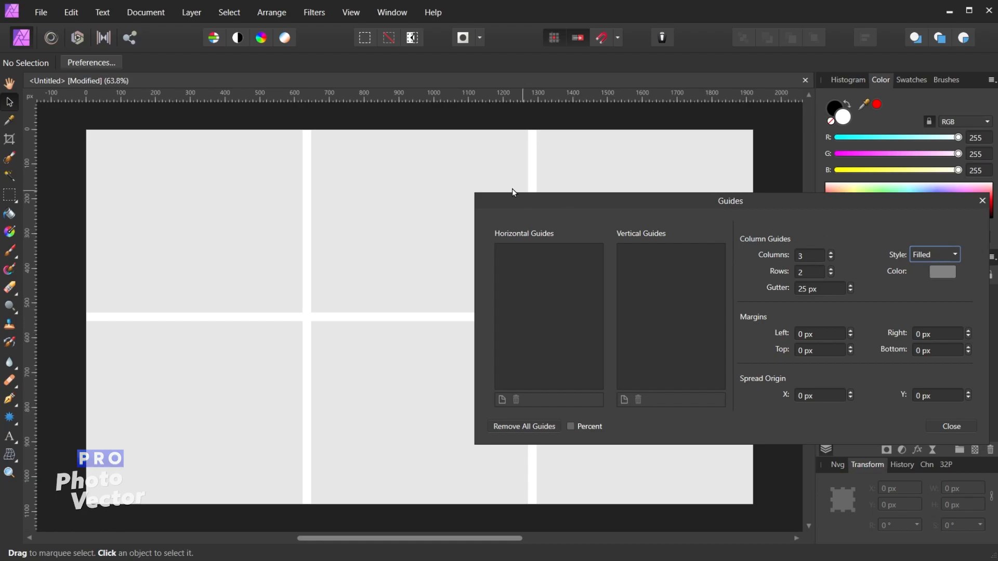
mouse_move(237, 395)
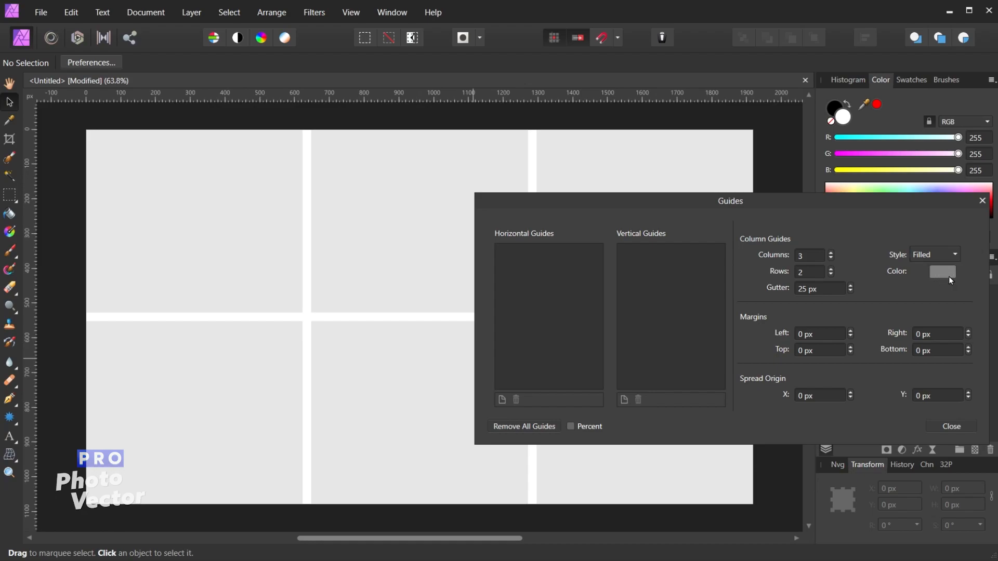
left_click(943, 272)
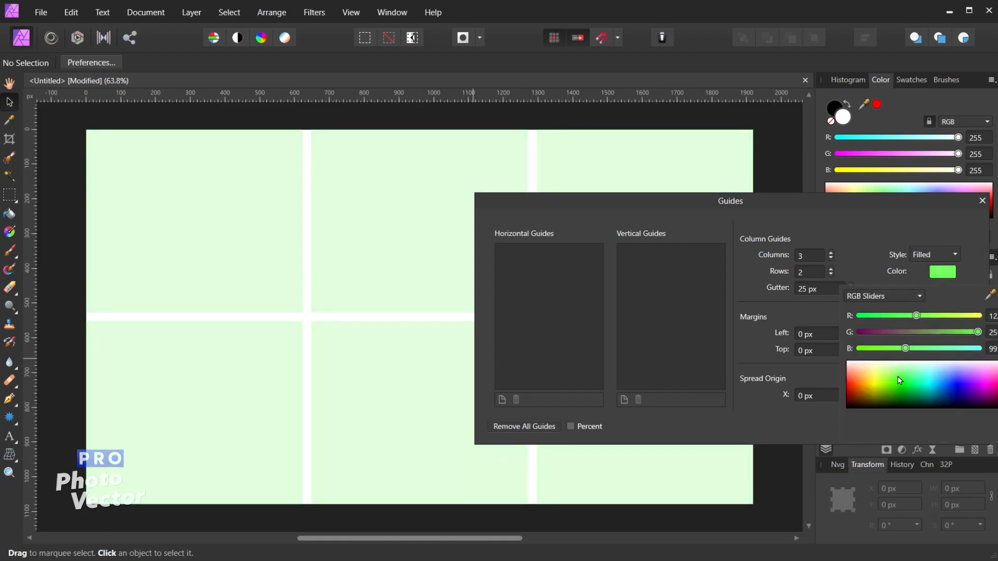
left_click(963, 384)
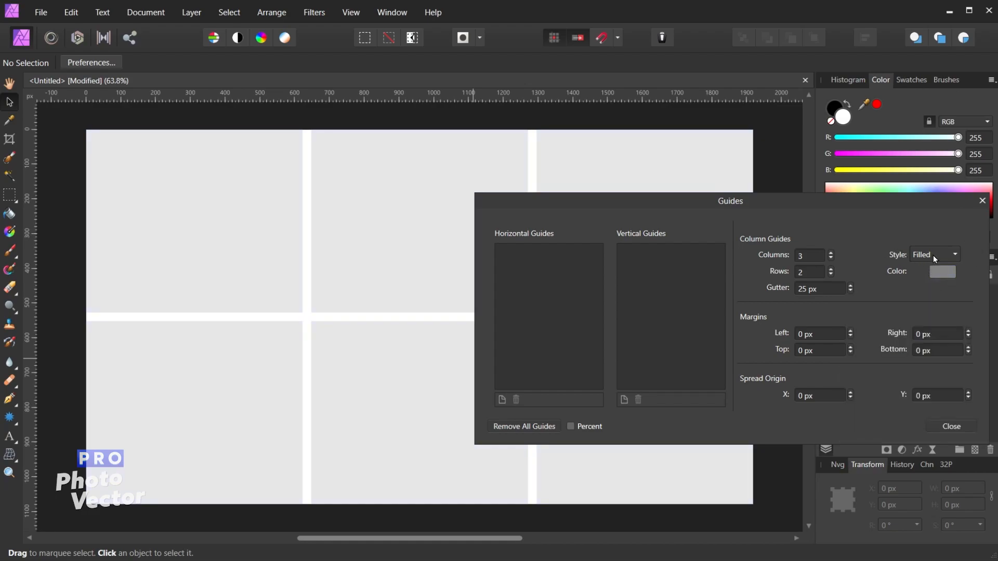
mouse_move(960, 283)
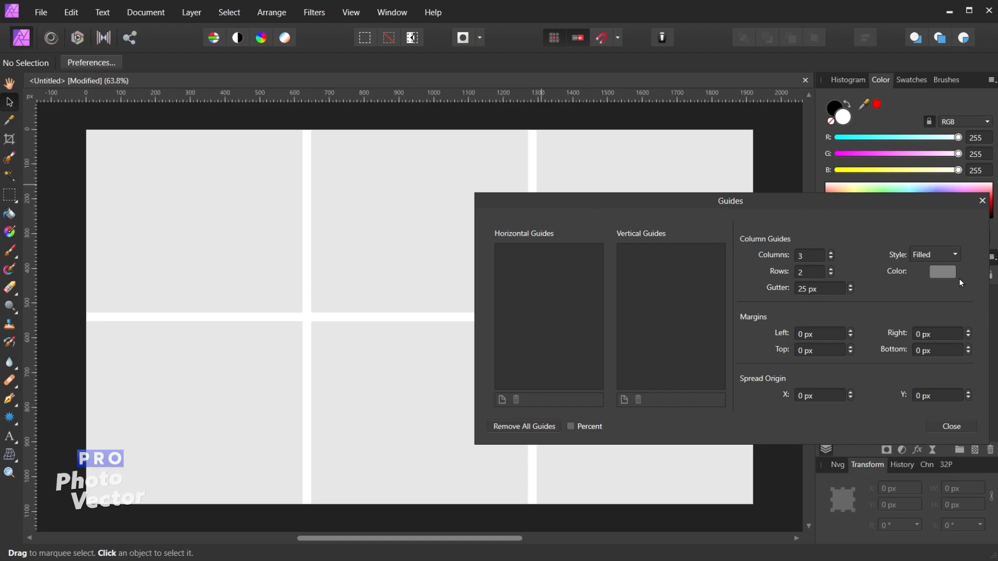
left_click(932, 255)
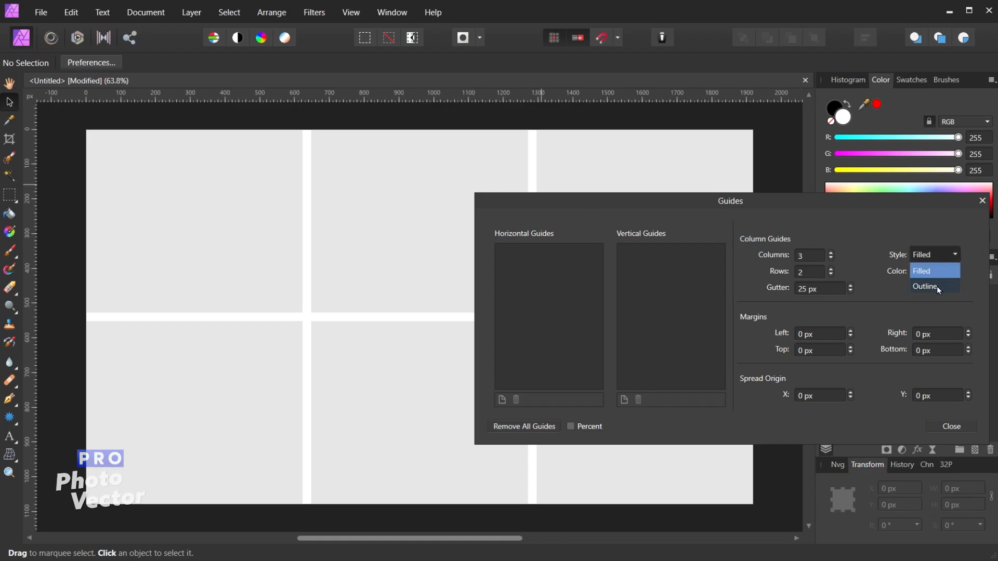
left_click(924, 286)
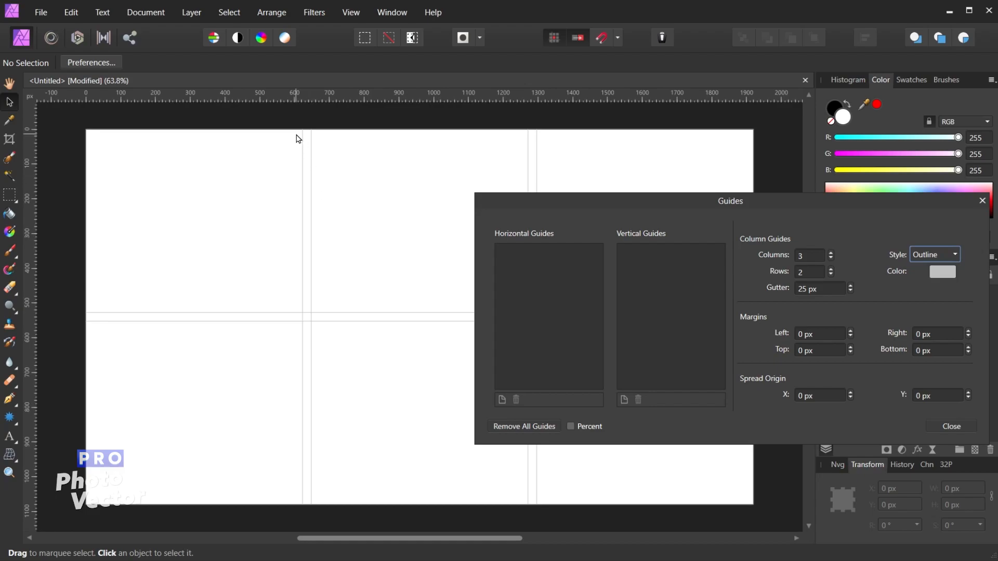
mouse_move(100, 310)
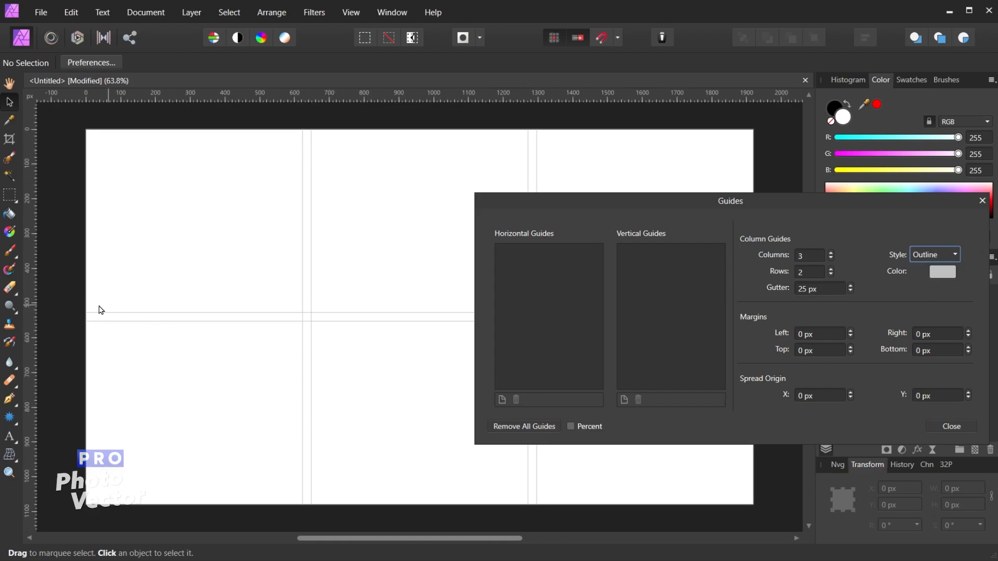
mouse_move(486, 484)
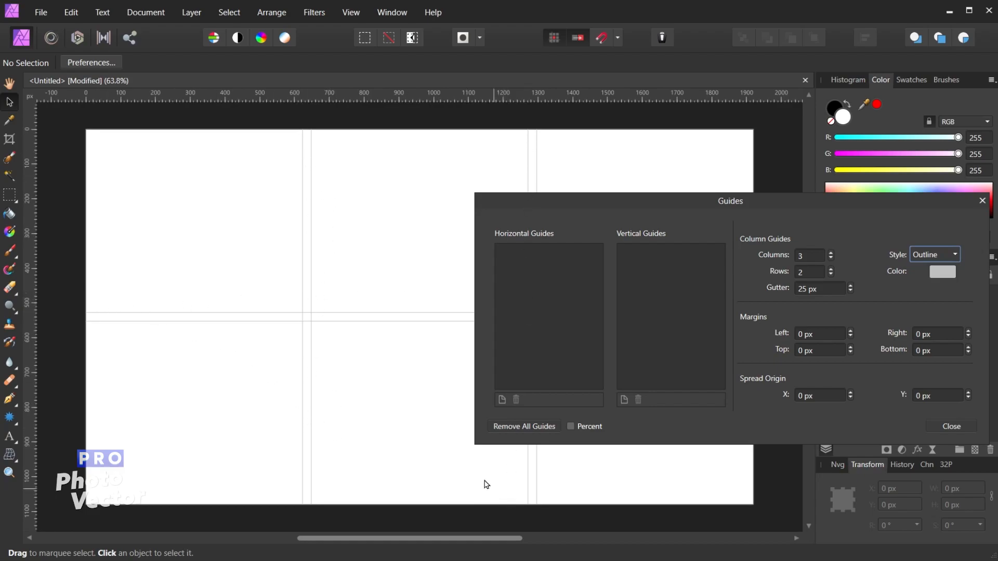
mouse_move(337, 344)
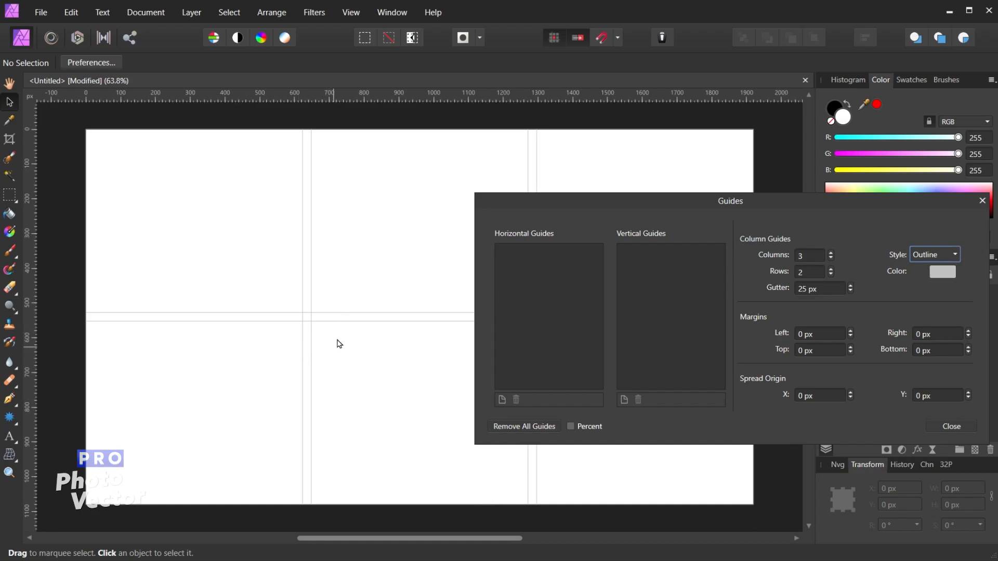
mouse_move(305, 443)
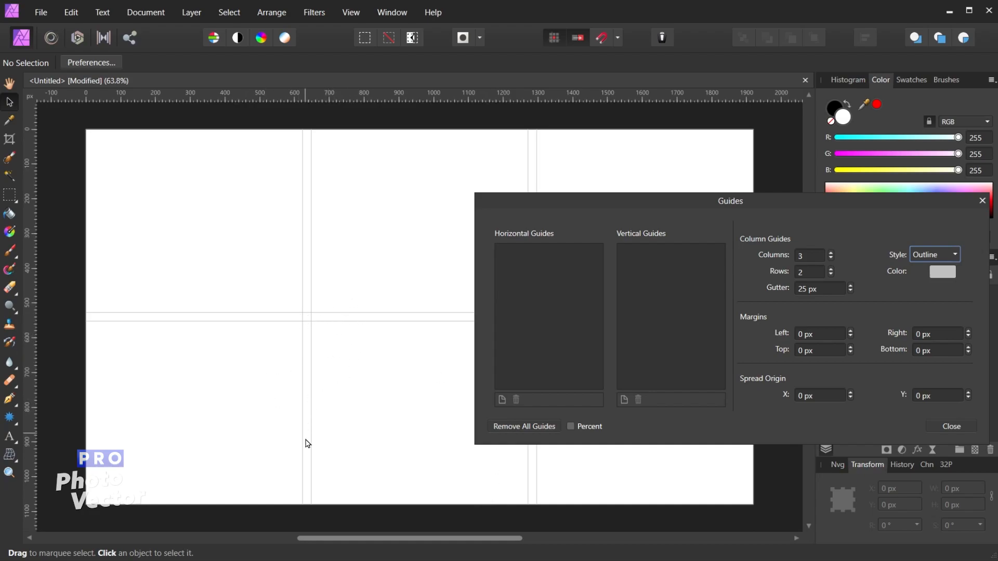
mouse_move(222, 323)
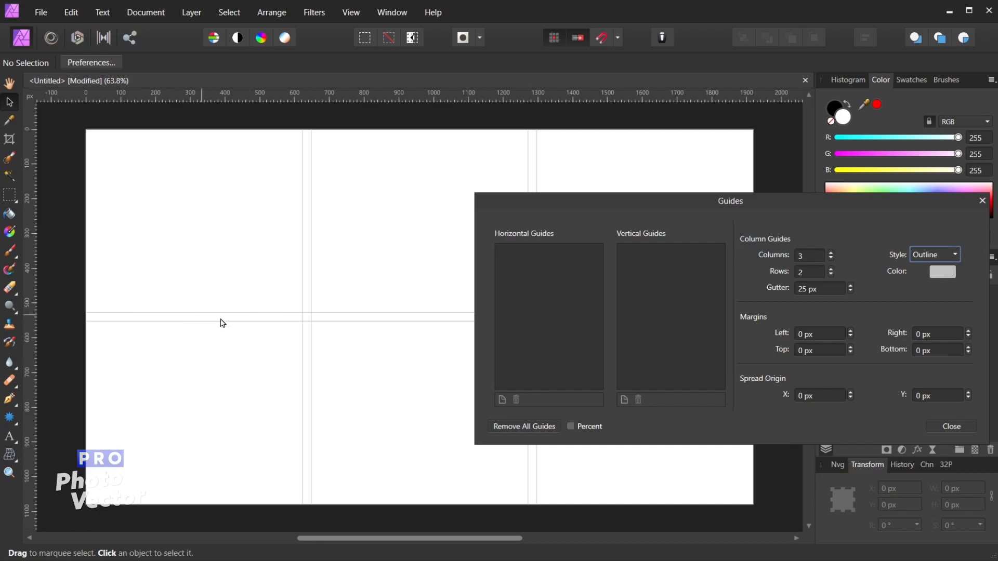
mouse_move(237, 325)
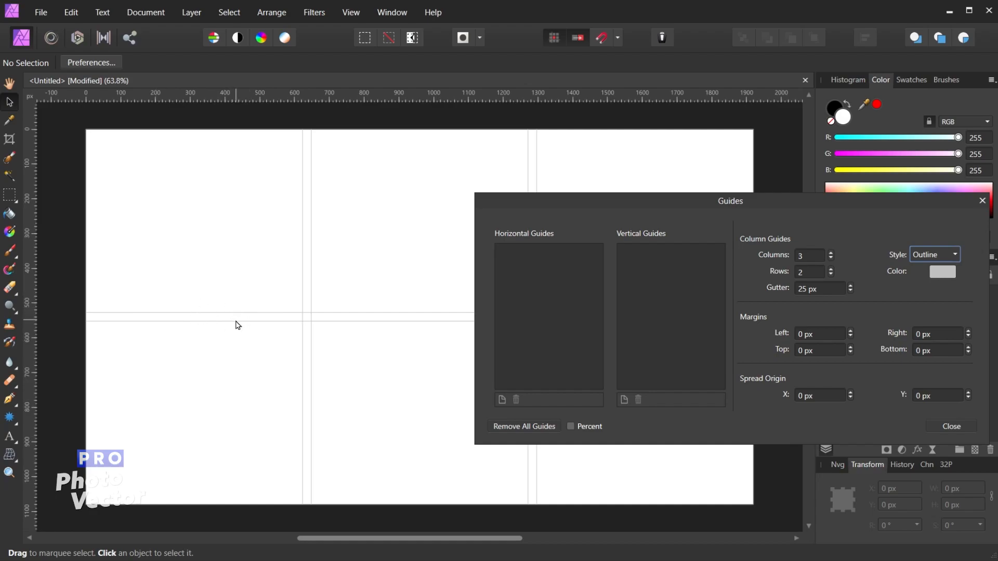
mouse_move(313, 457)
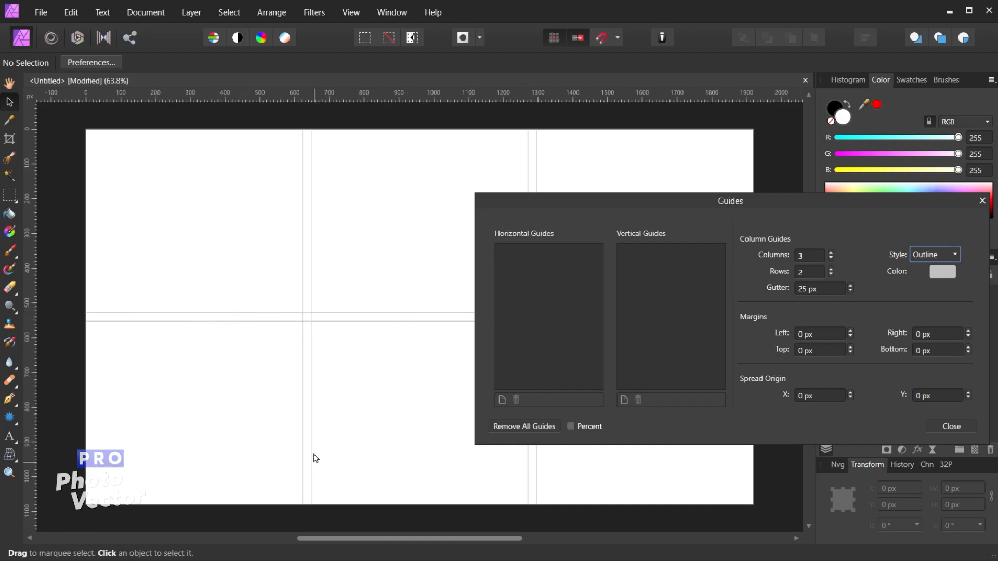
left_click(933, 254)
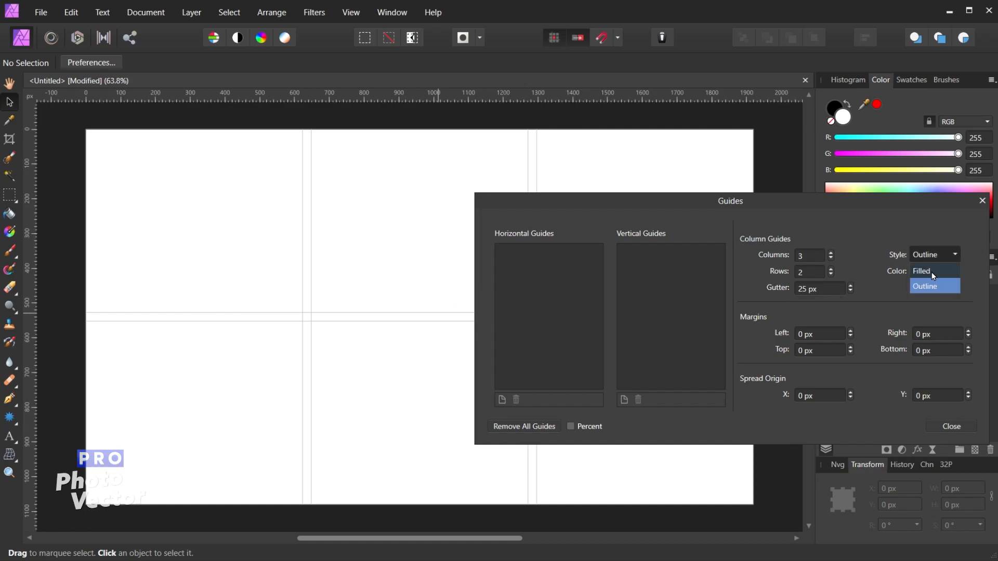
left_click(921, 286)
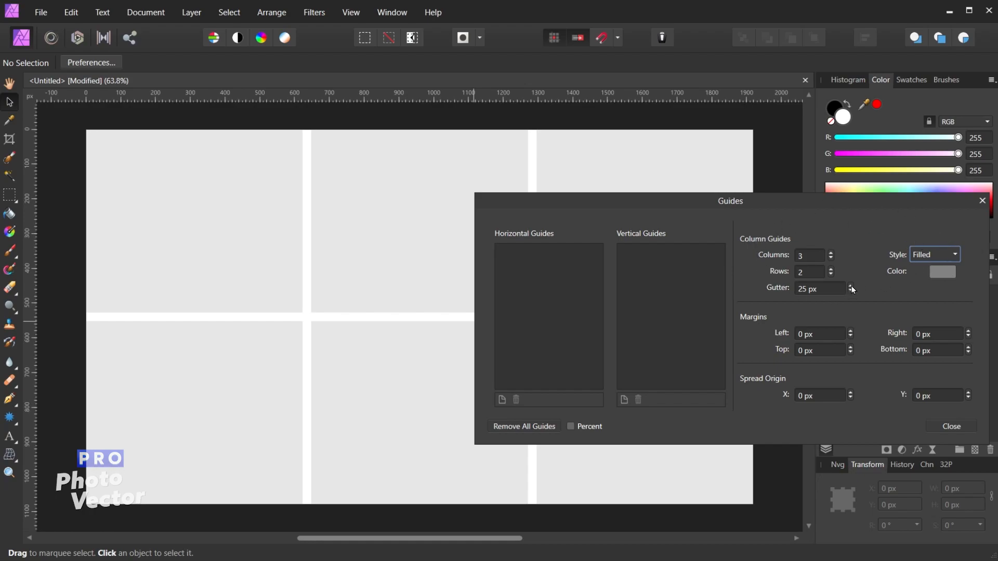
mouse_move(762, 332)
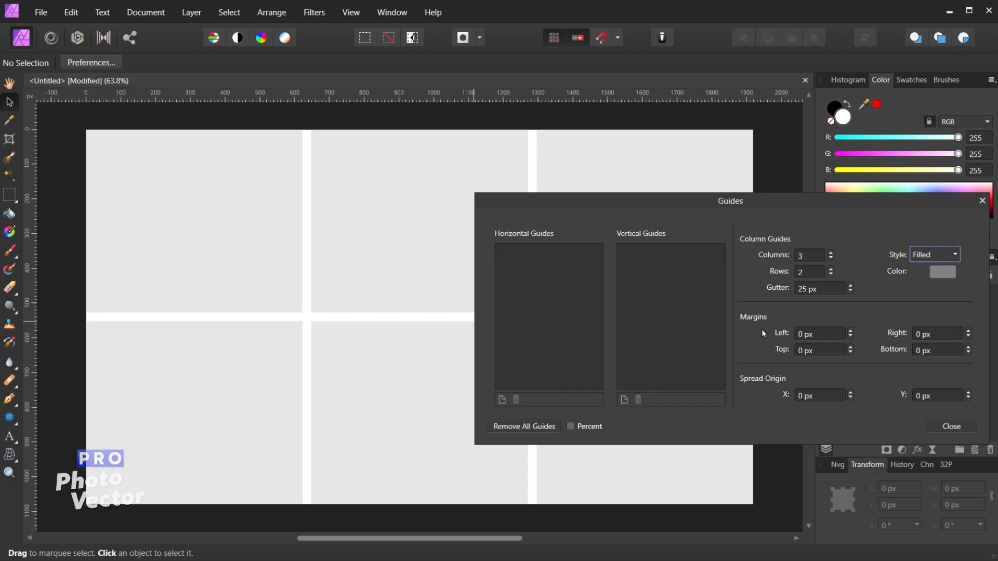
mouse_move(271, 272)
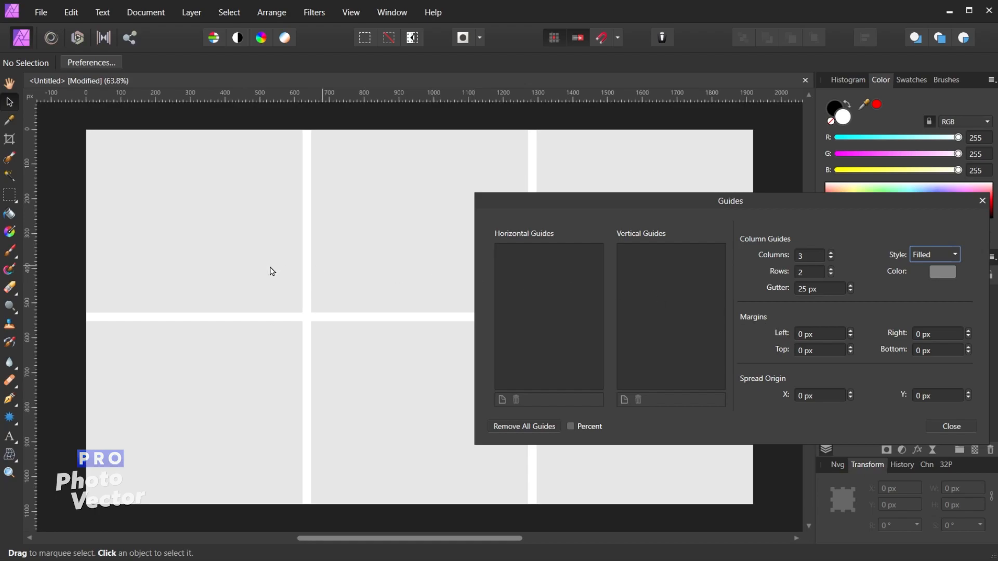
mouse_move(783, 348)
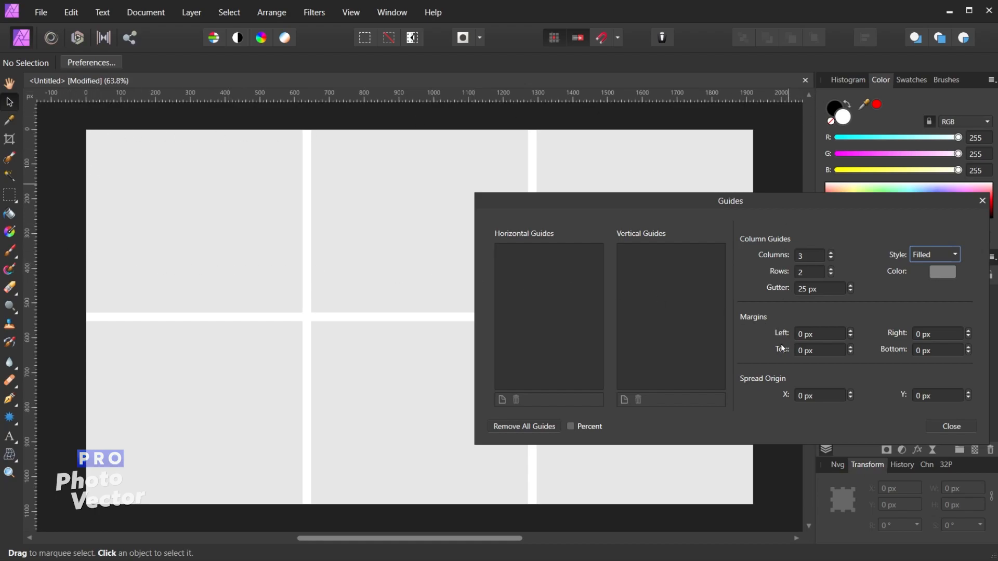
mouse_move(259, 188)
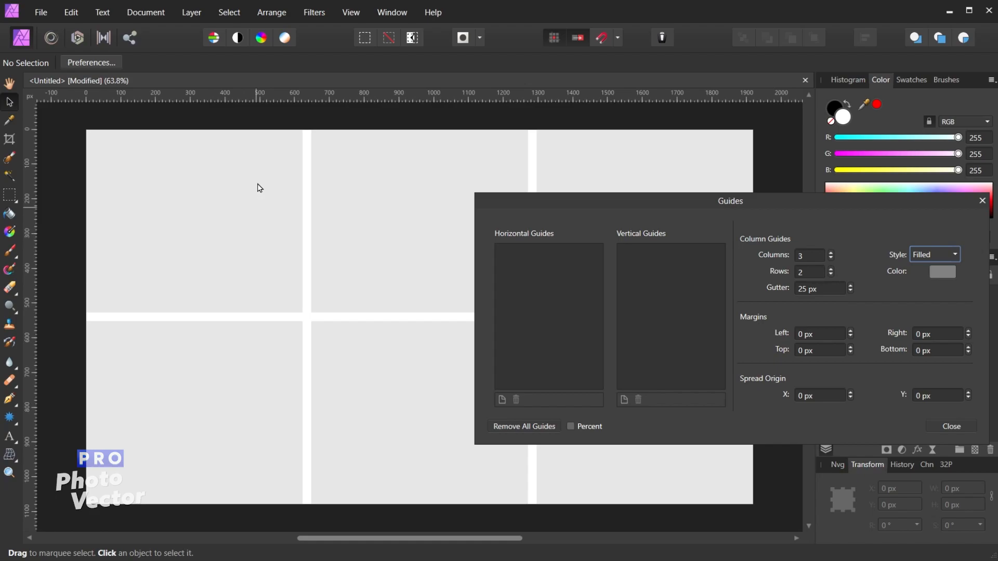
mouse_move(821, 378)
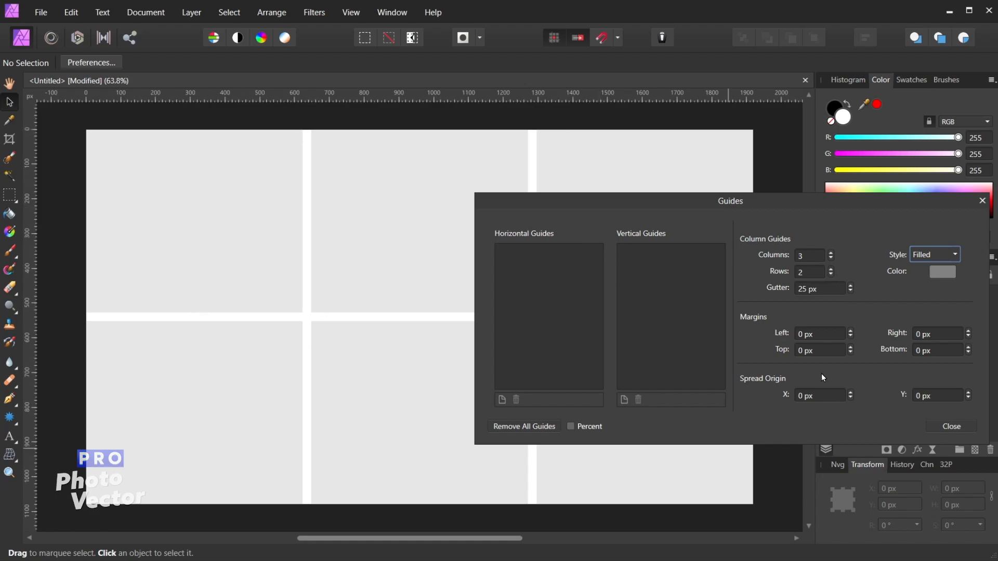
mouse_move(100, 166)
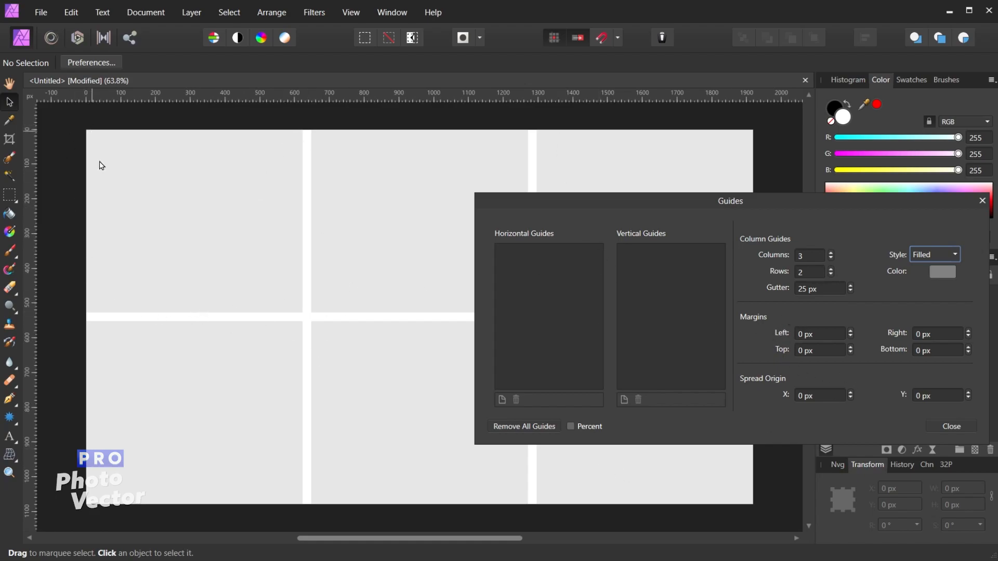
mouse_move(767, 425)
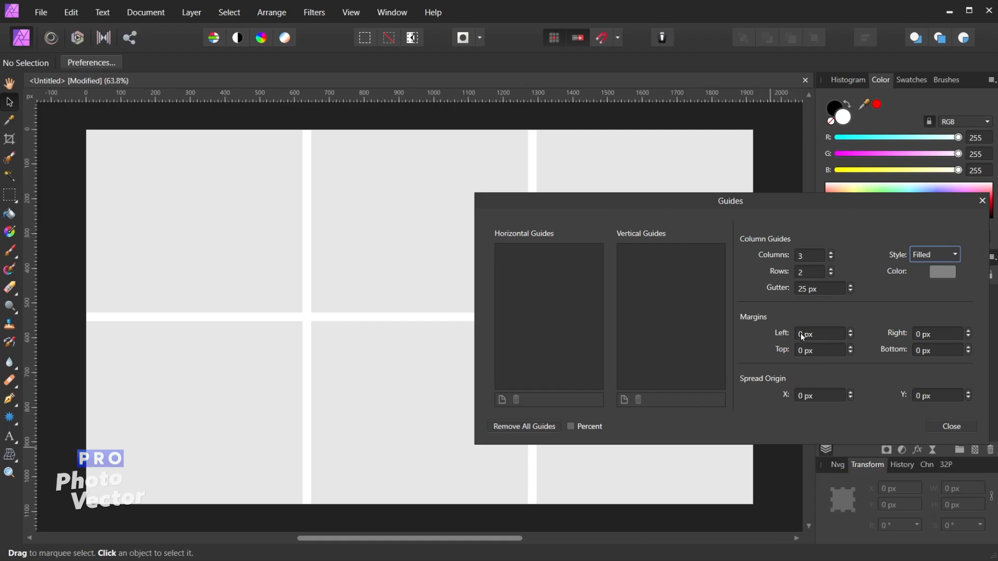
mouse_move(809, 357)
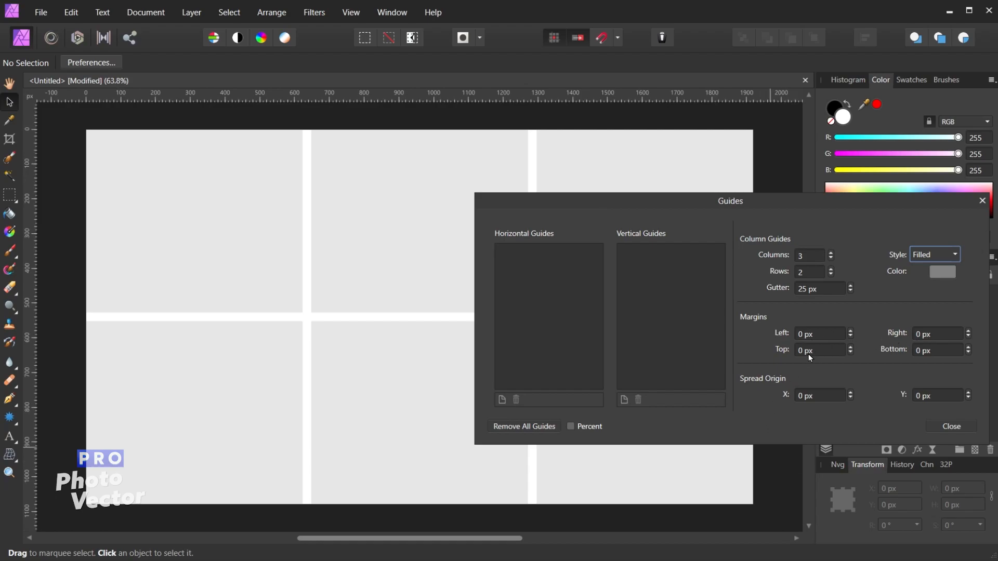
mouse_move(930, 365)
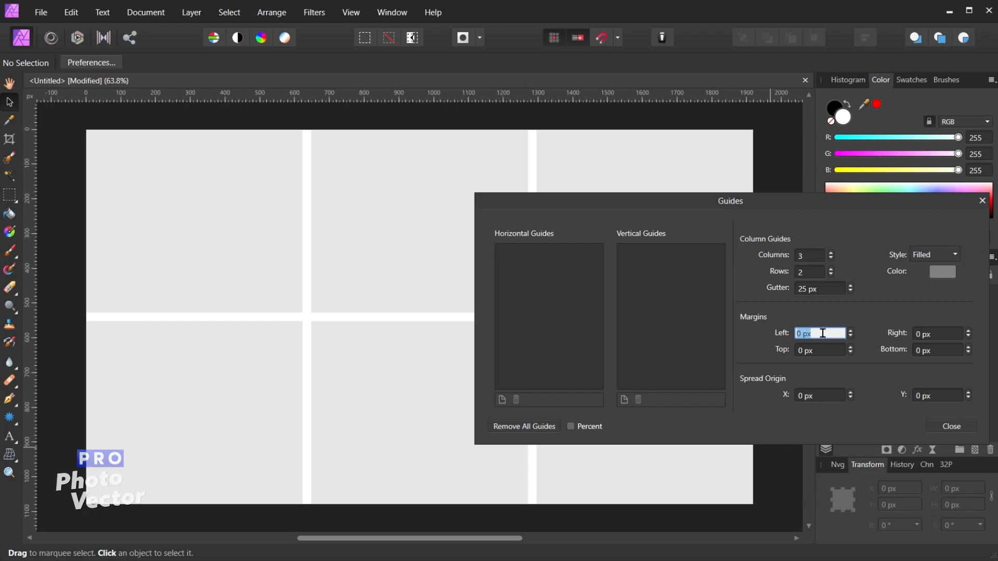
Enter the left margin value to inset the filled grid from the page edge
type("10")
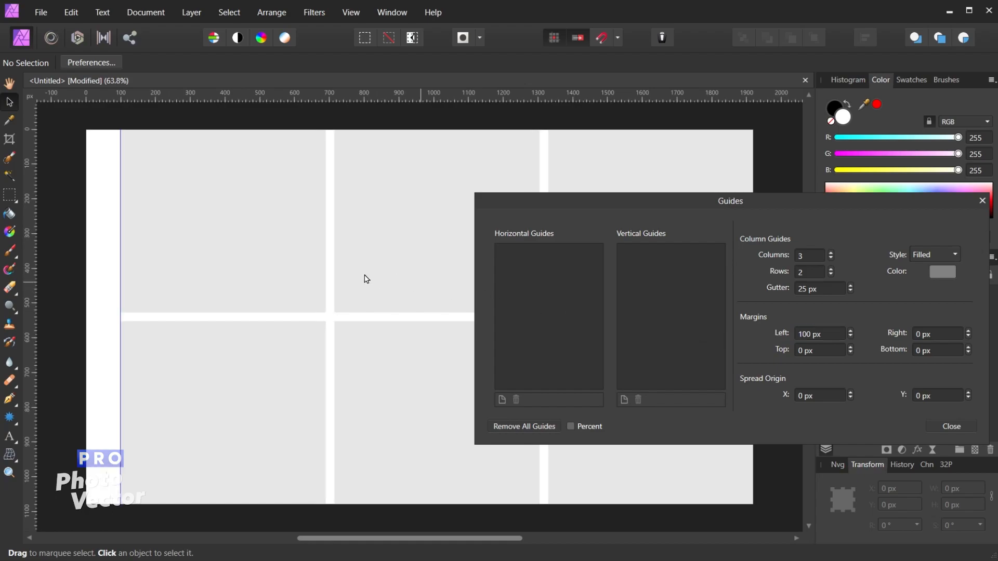
mouse_move(122, 208)
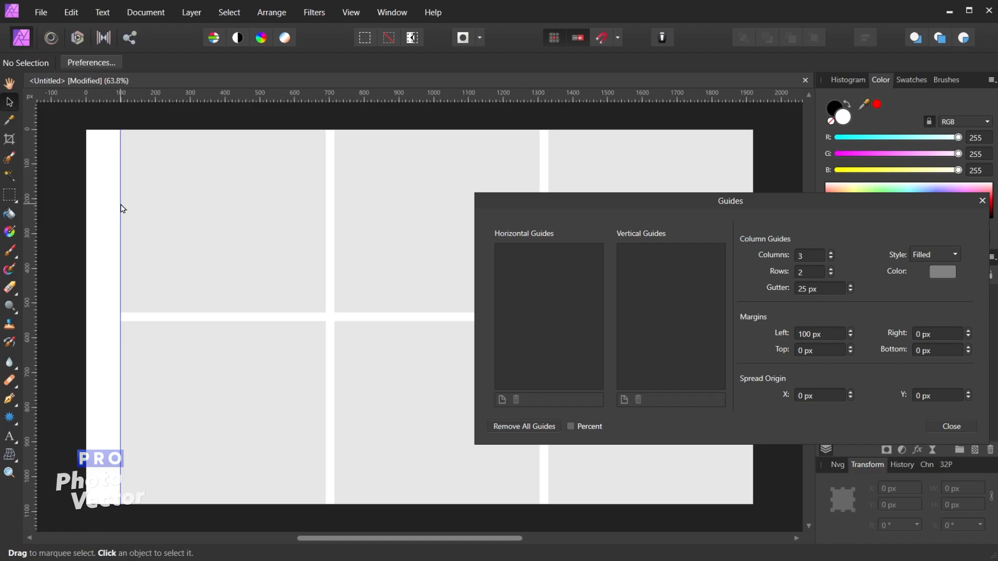
mouse_move(126, 316)
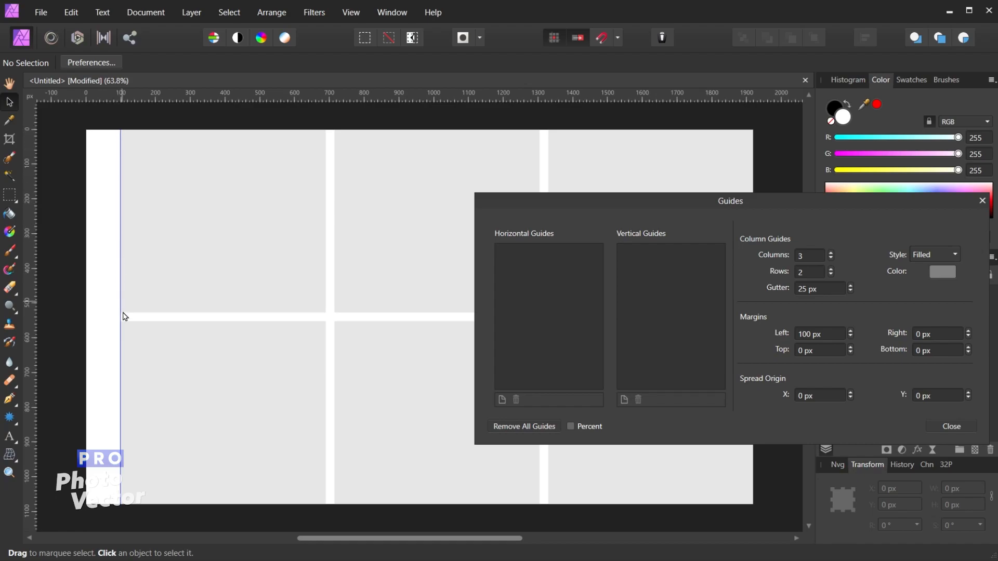
mouse_move(116, 150)
type("100")
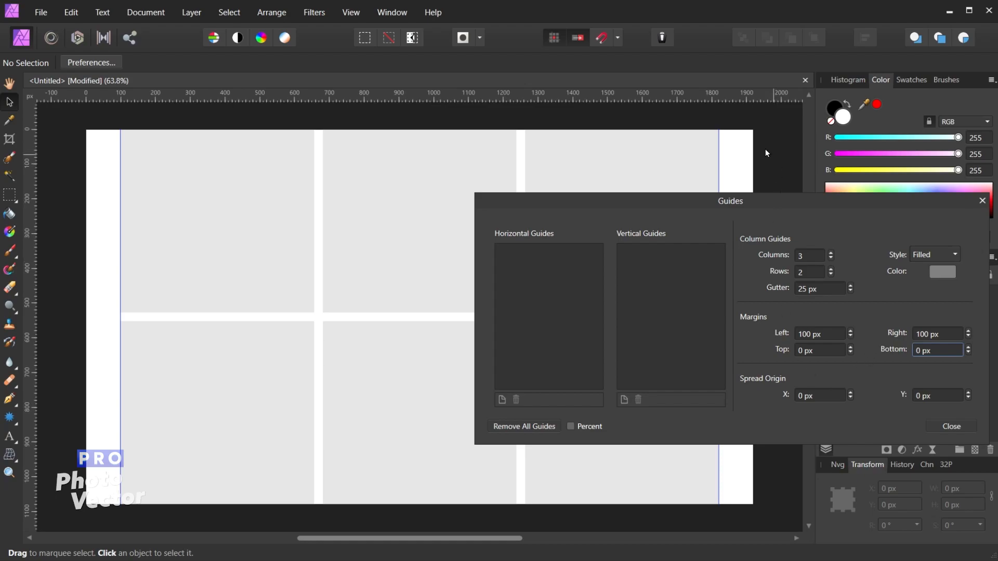
mouse_move(732, 157)
type("25")
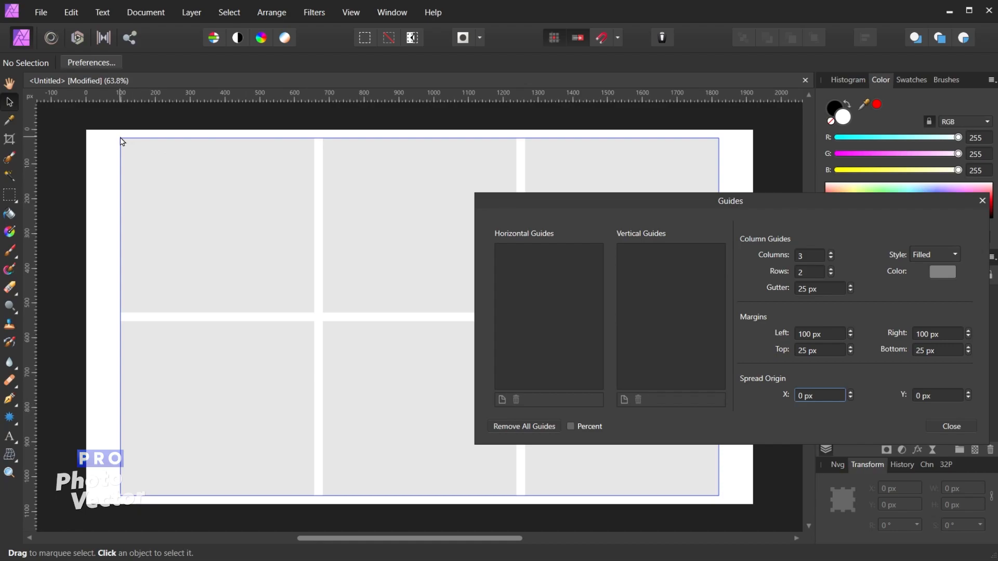
mouse_move(585, 517)
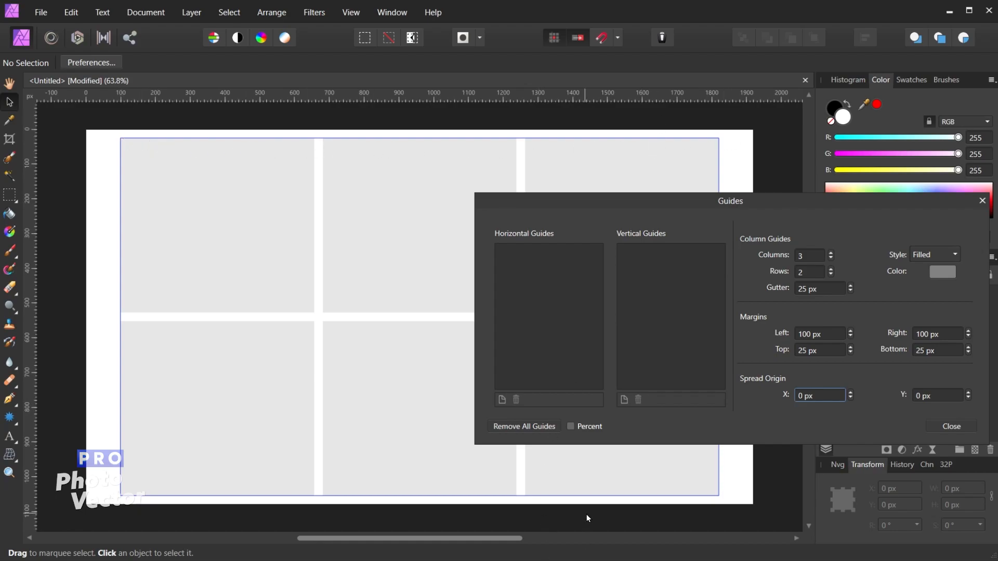
mouse_move(117, 202)
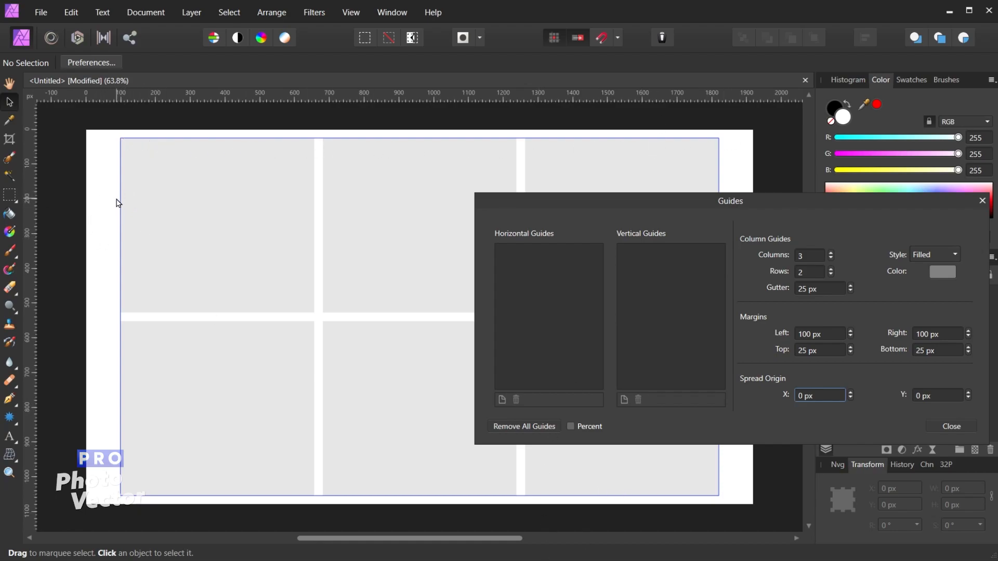
mouse_move(714, 189)
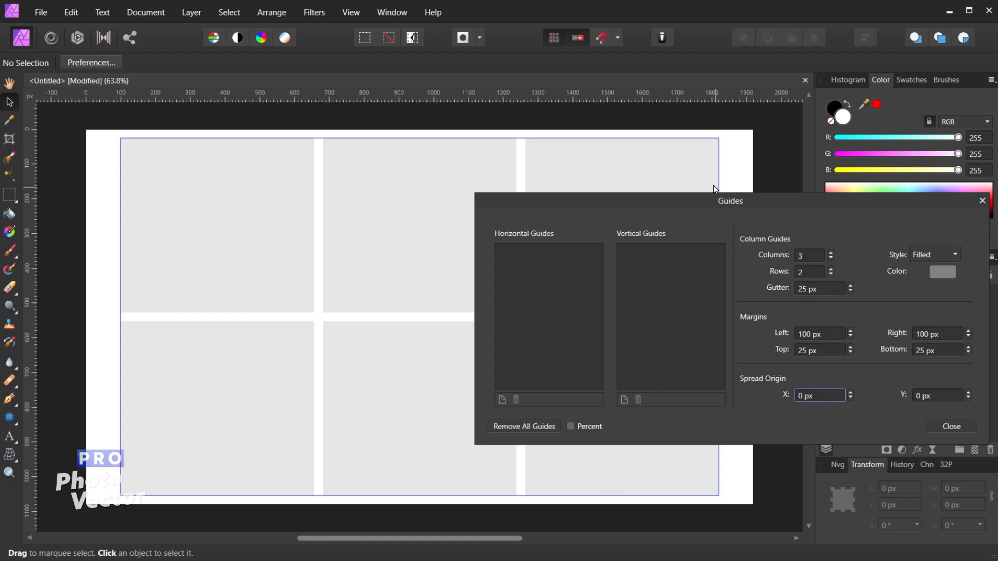
mouse_move(118, 141)
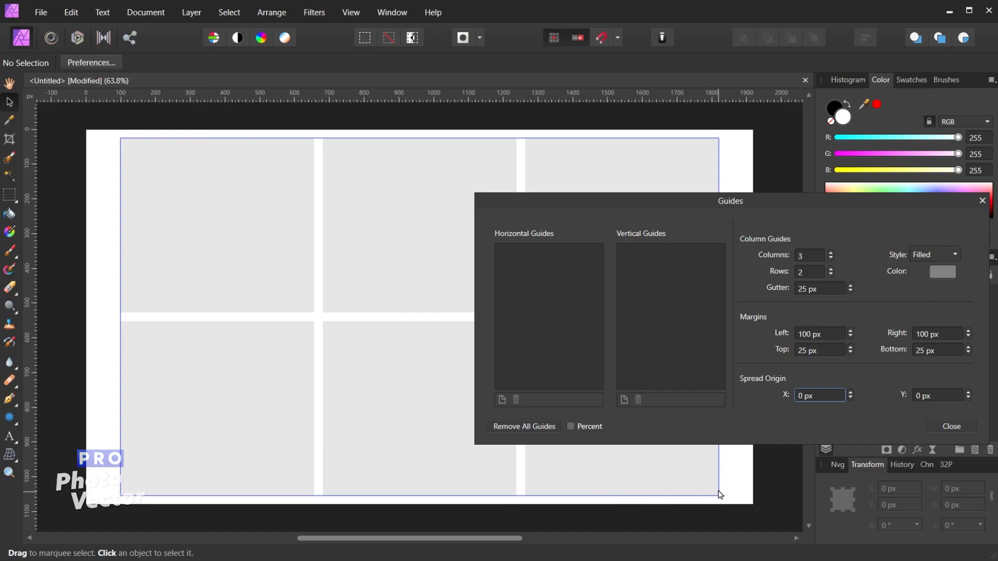
mouse_move(254, 255)
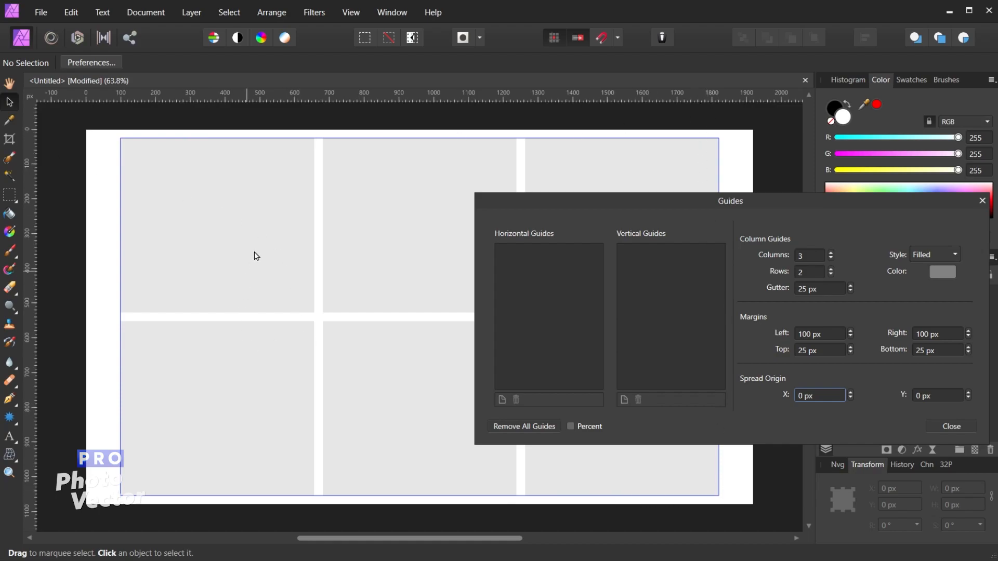
mouse_move(632, 155)
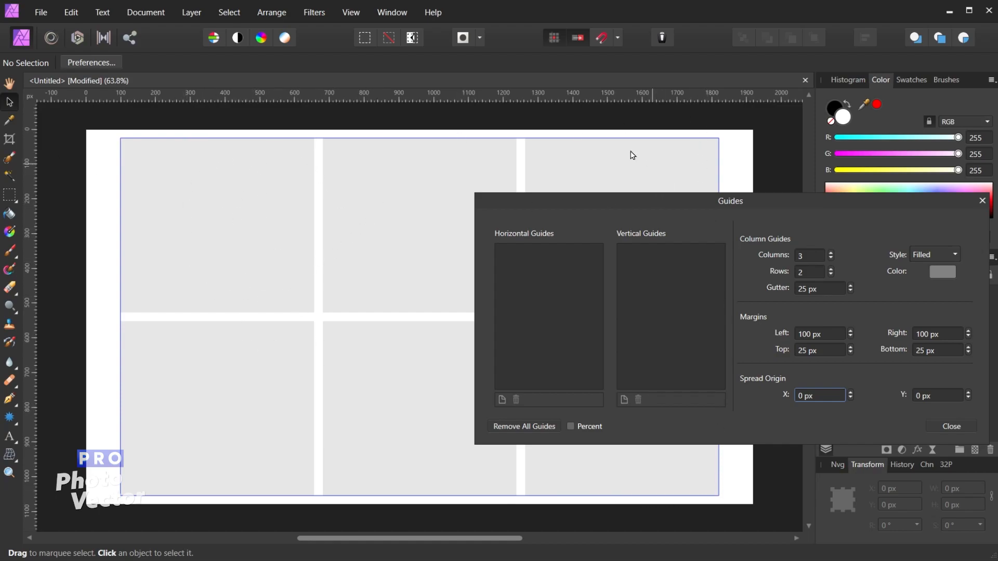
mouse_move(107, 195)
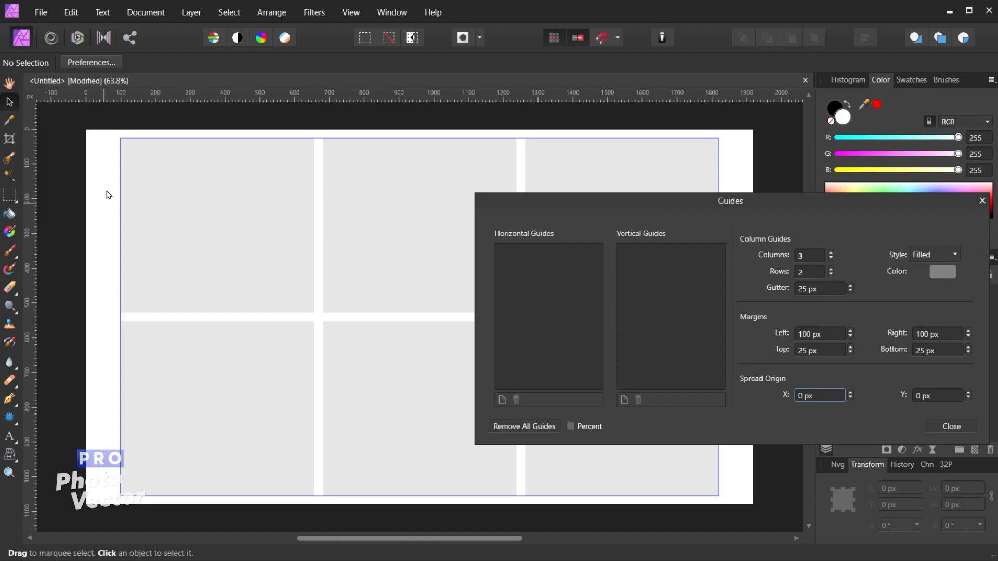
mouse_move(313, 210)
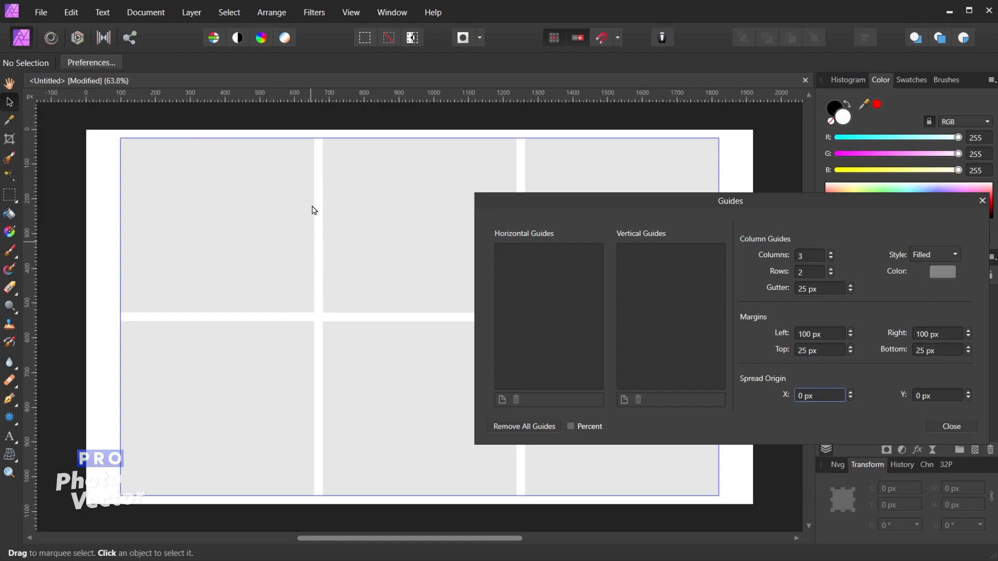
mouse_move(222, 268)
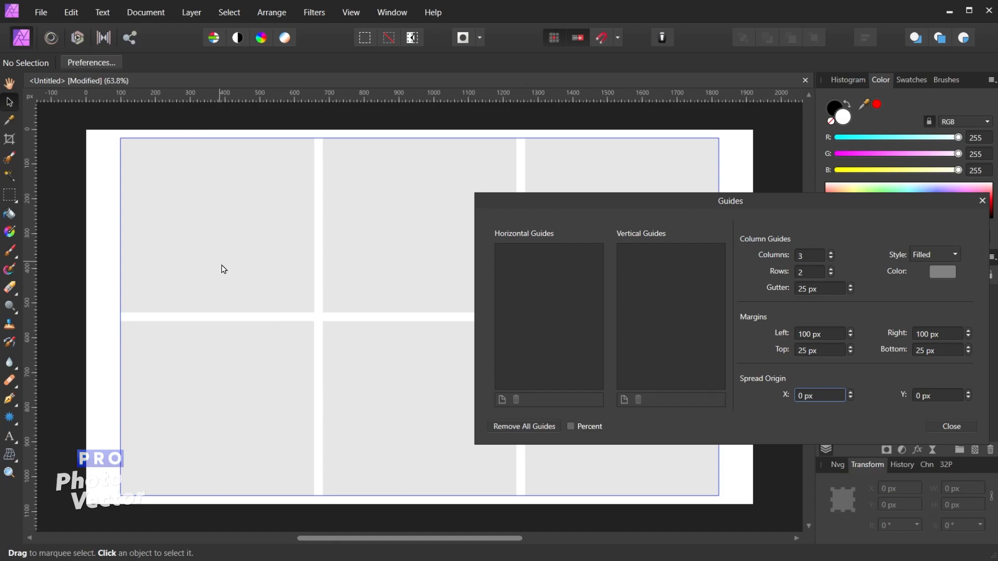
mouse_move(216, 148)
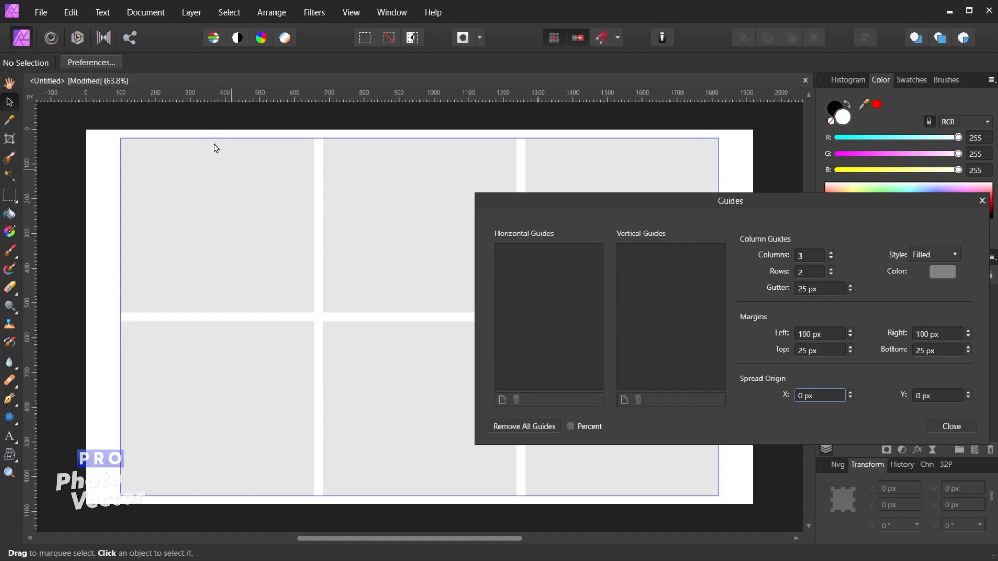
mouse_move(416, 370)
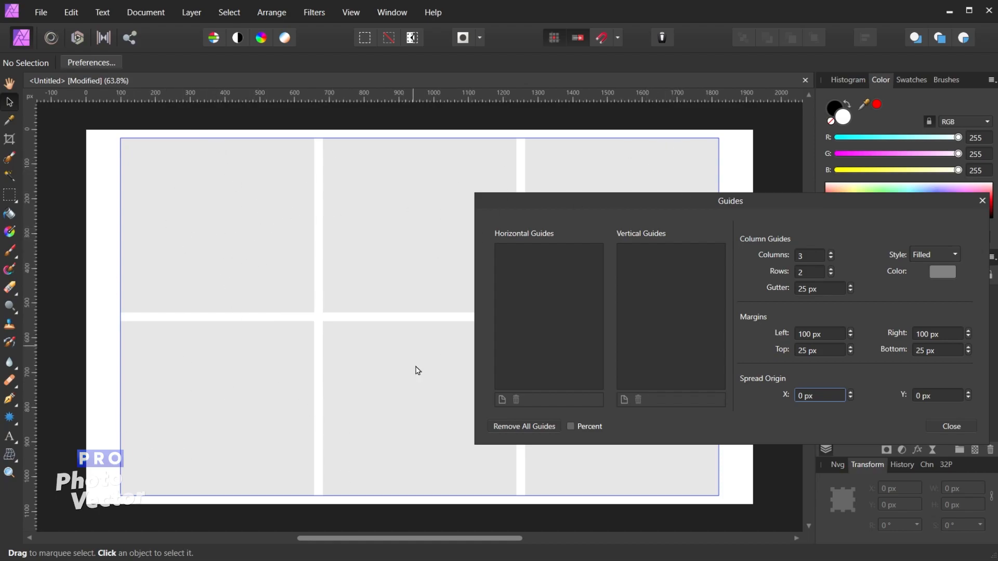
mouse_move(820, 391)
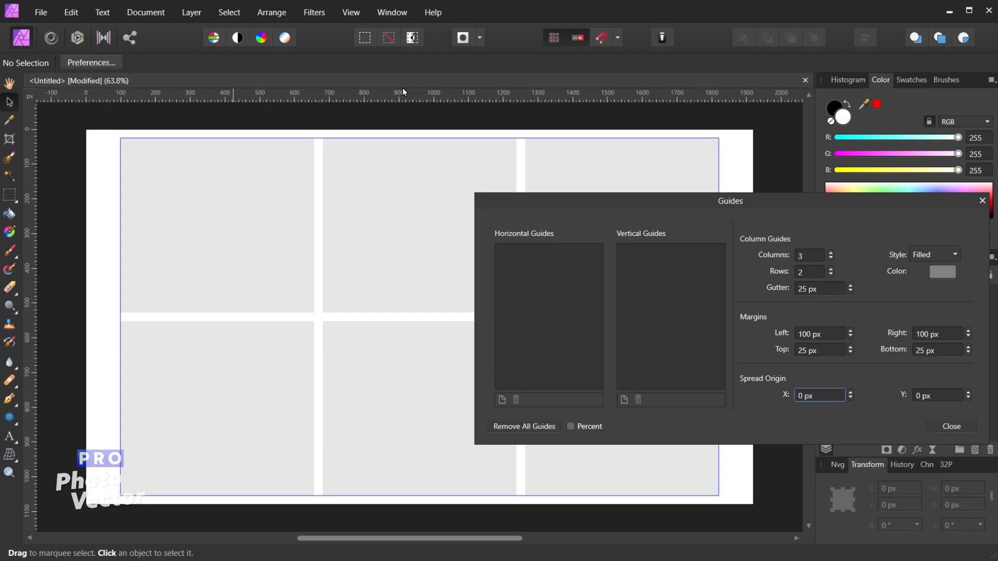
mouse_move(86, 105)
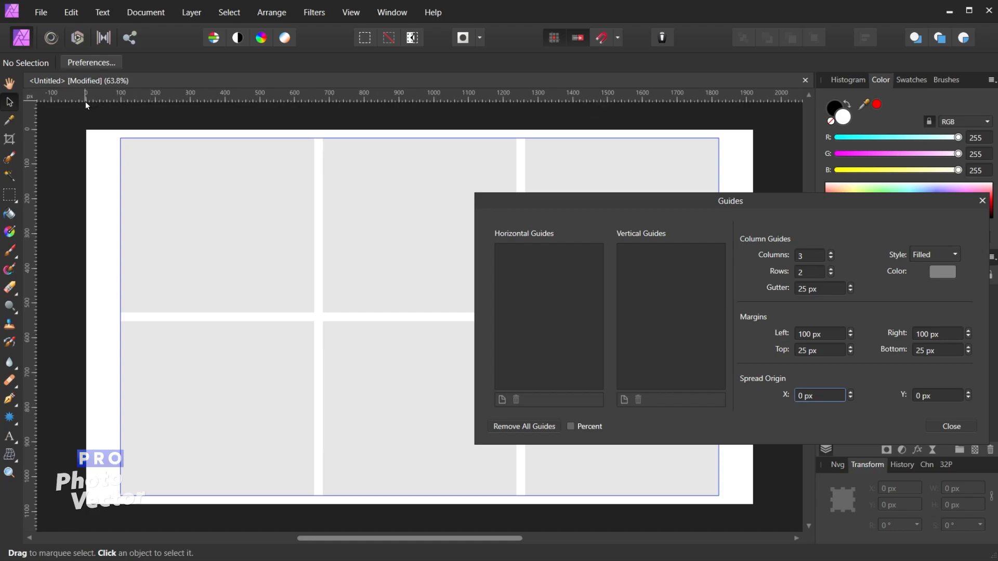
mouse_move(87, 135)
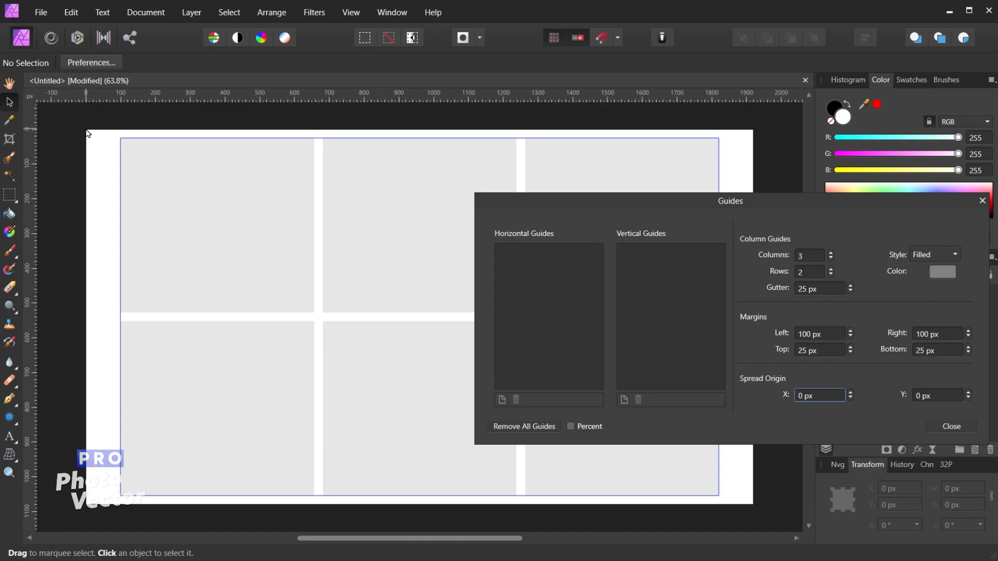
mouse_move(99, 137)
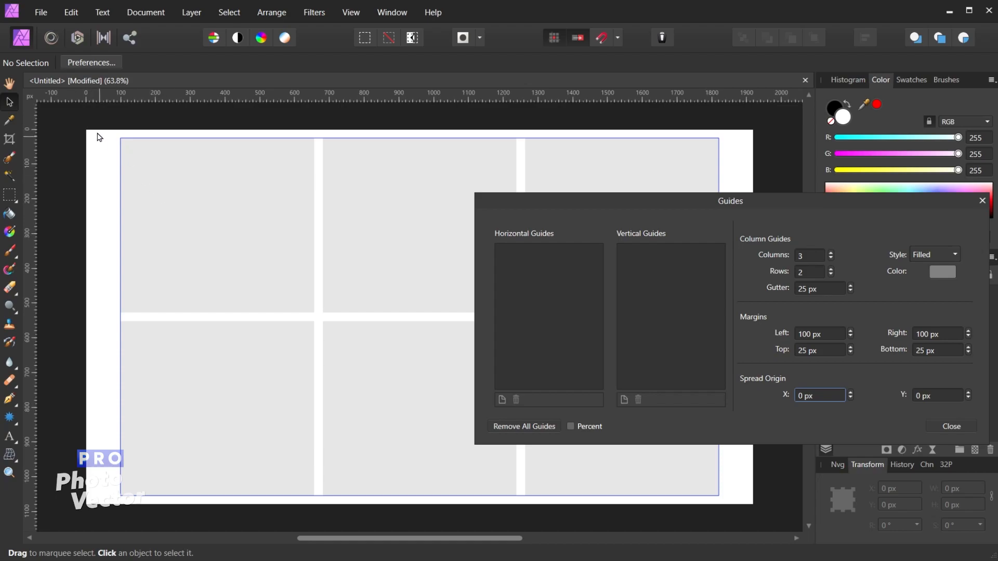
mouse_move(87, 133)
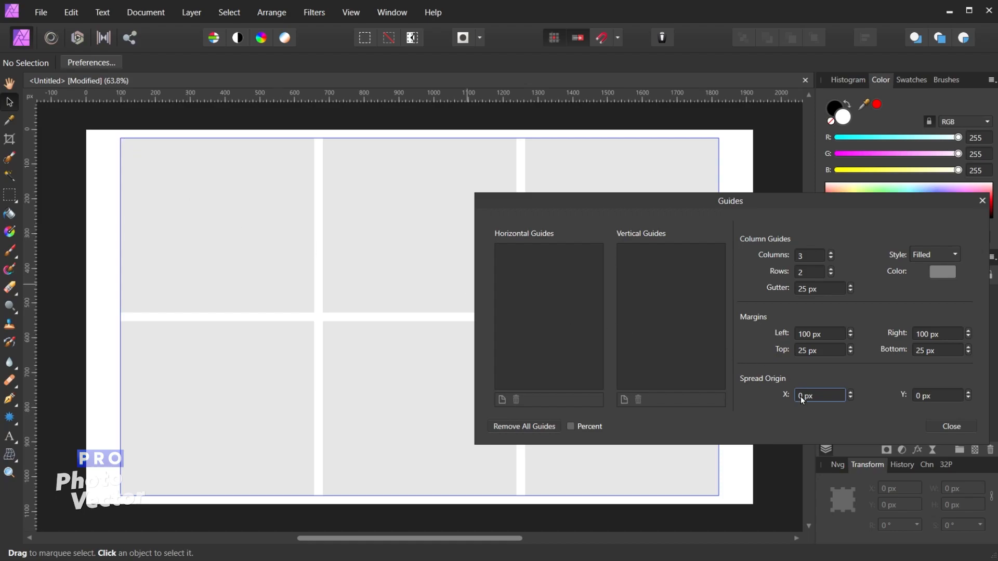
Enter spread origin X 100 px and Y 25 px in the Guides Manager
triple_click(820, 395)
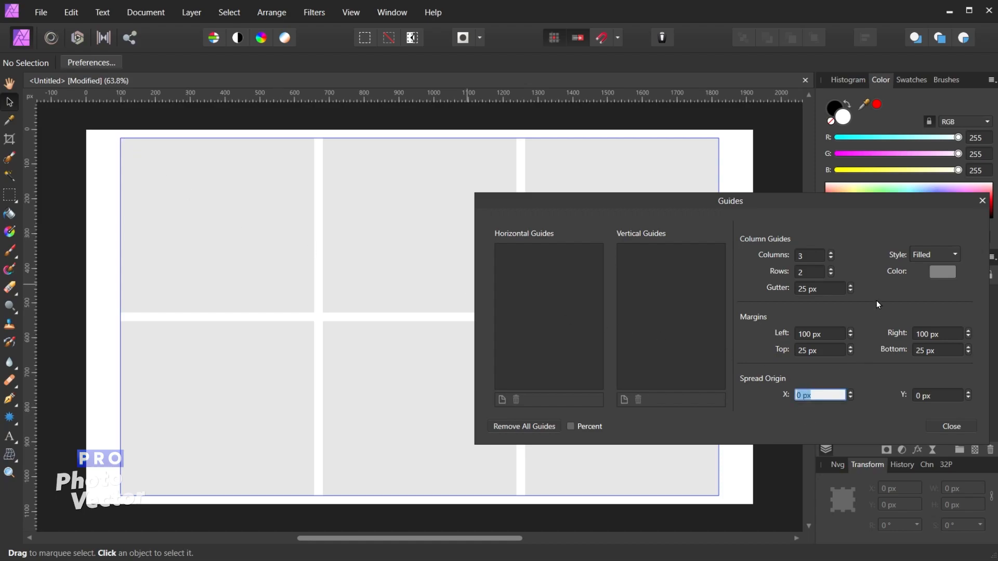
type("100")
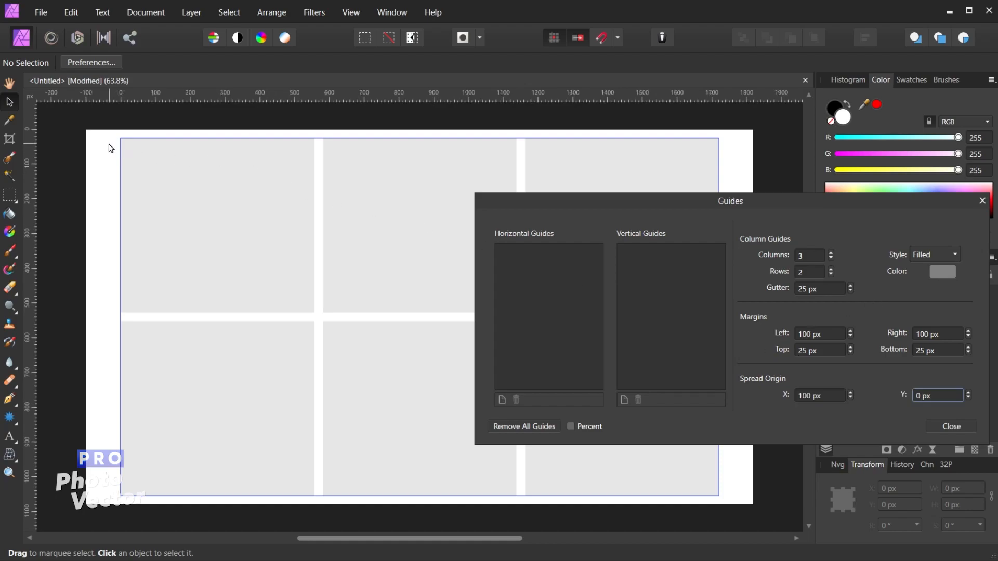
mouse_move(126, 145)
type("2")
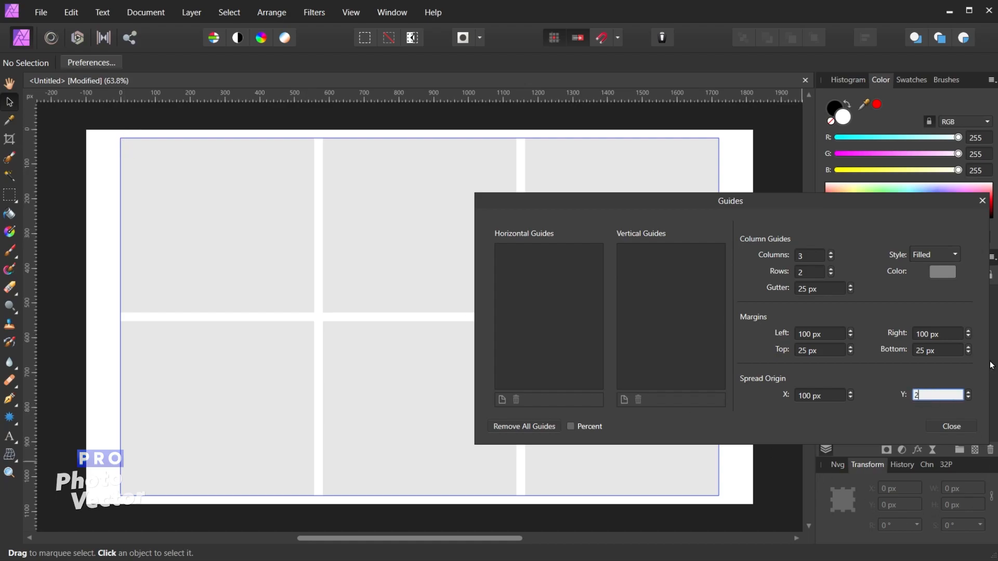
type("5")
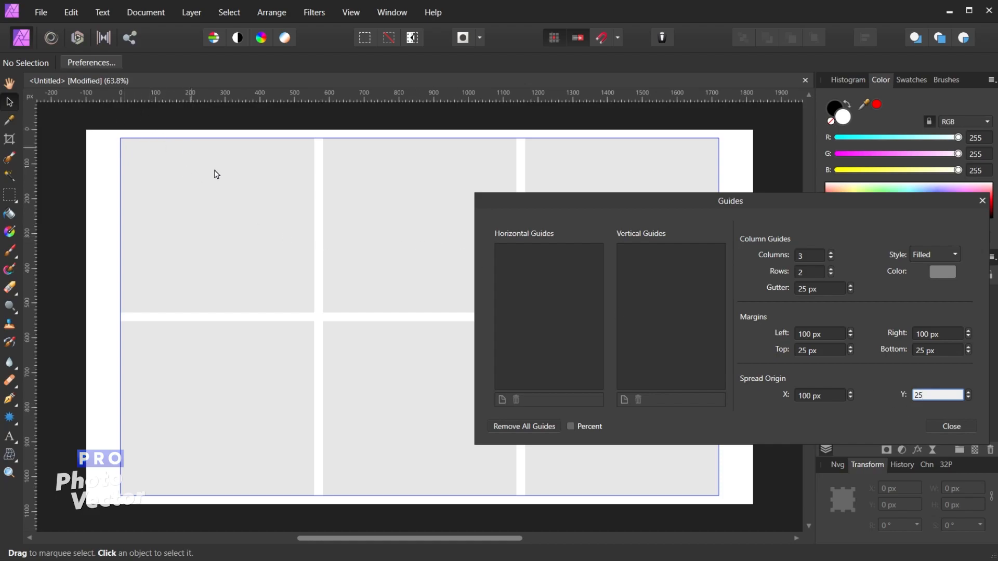
mouse_move(274, 283)
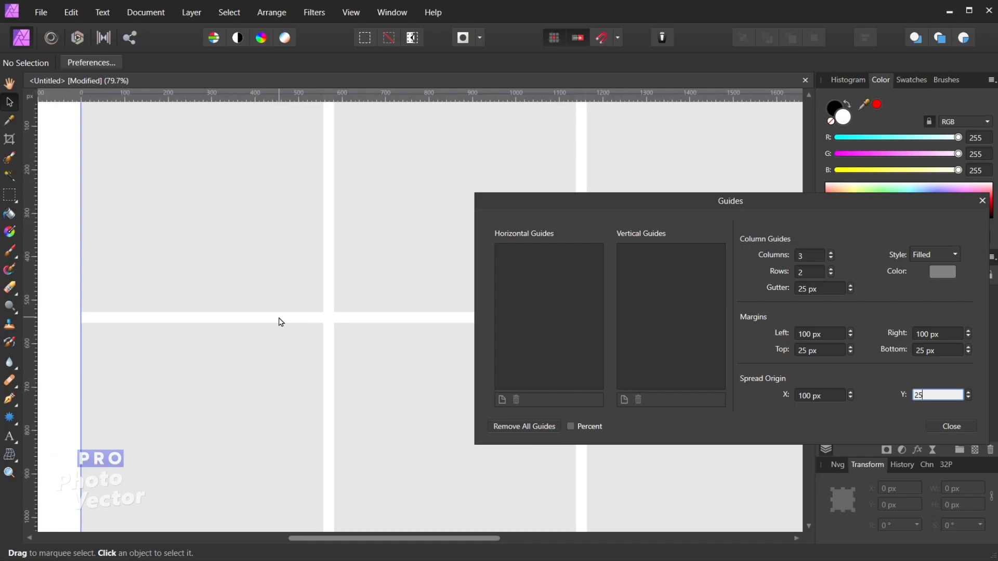
scroll("down", 3)
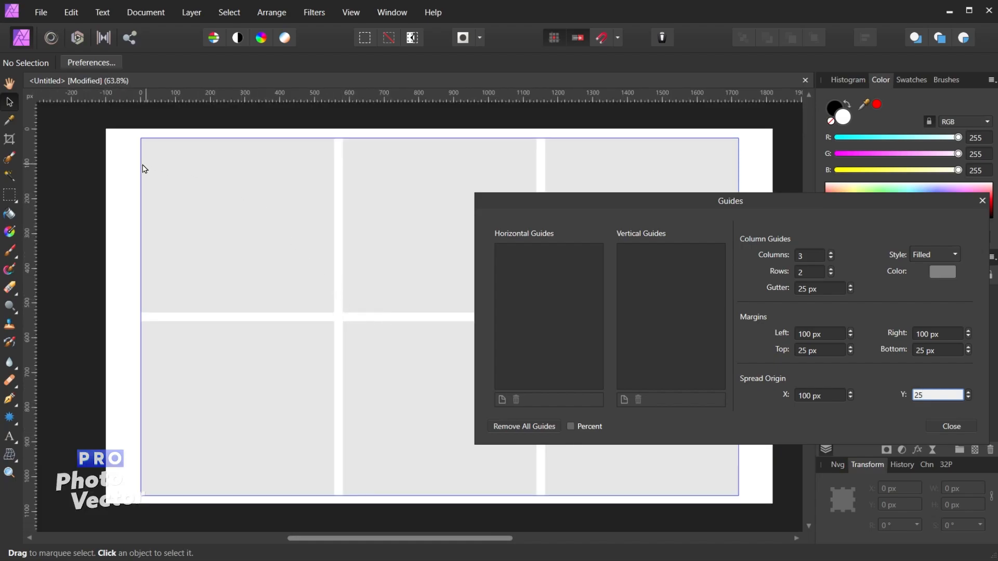
mouse_move(144, 125)
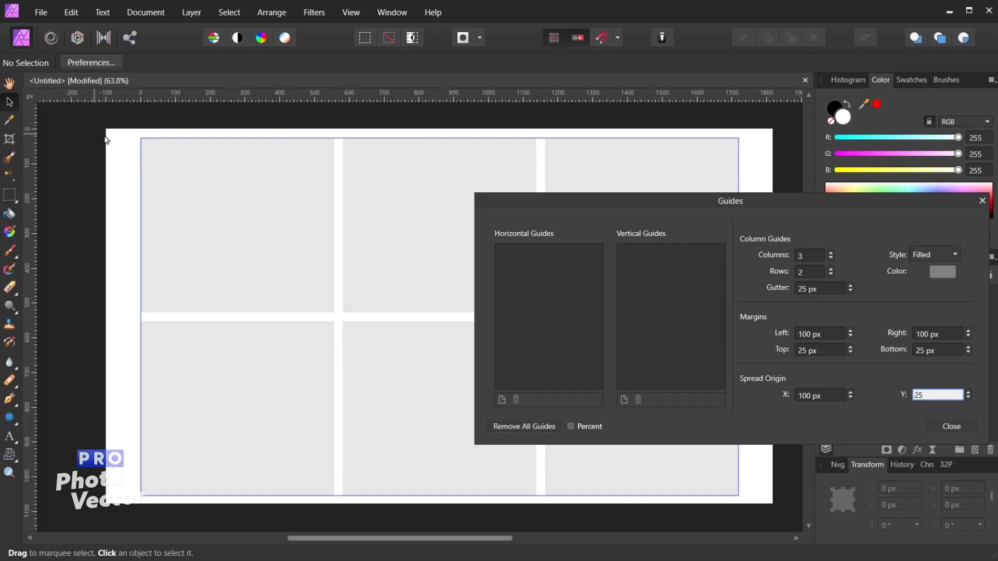
mouse_move(37, 135)
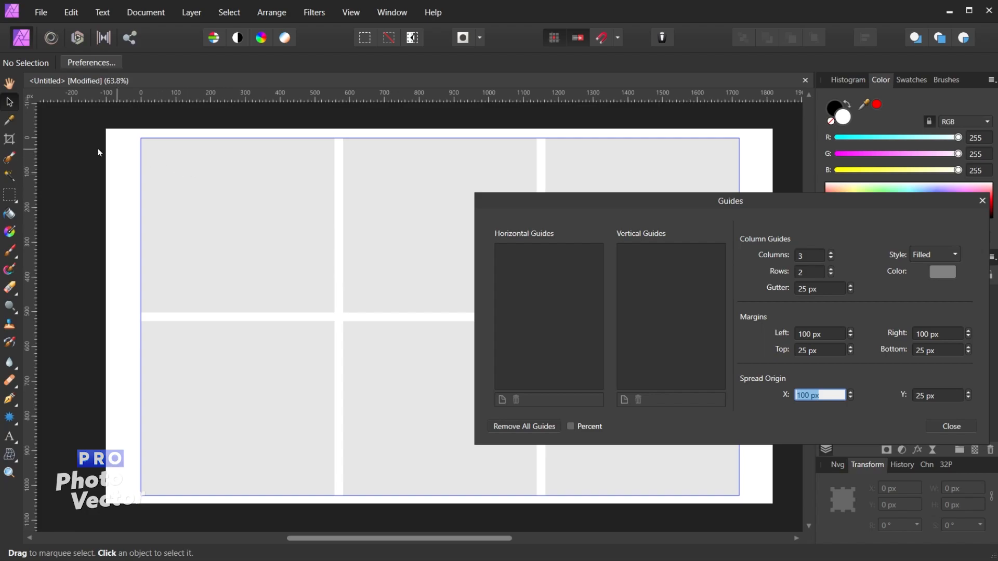
mouse_move(142, 143)
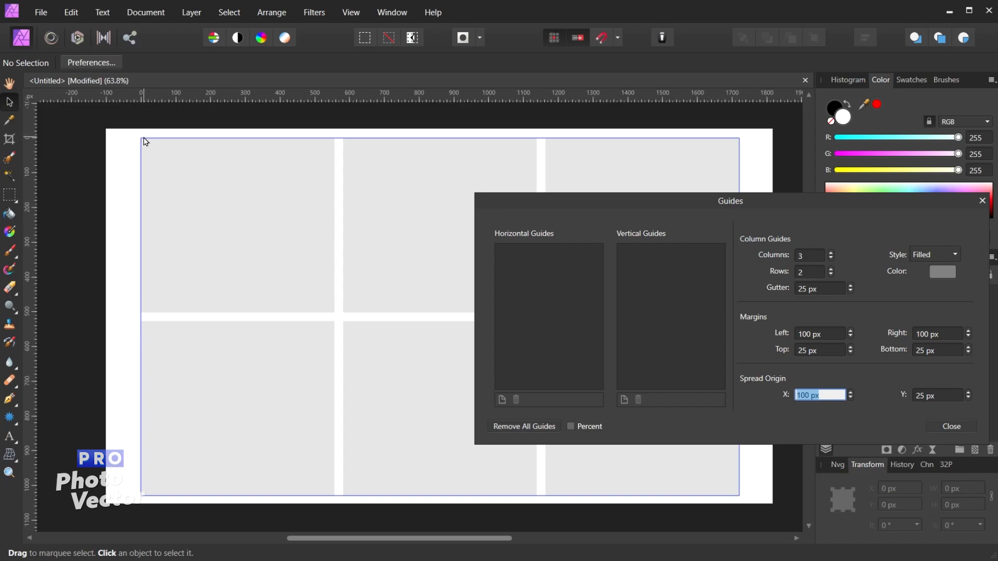
mouse_move(150, 140)
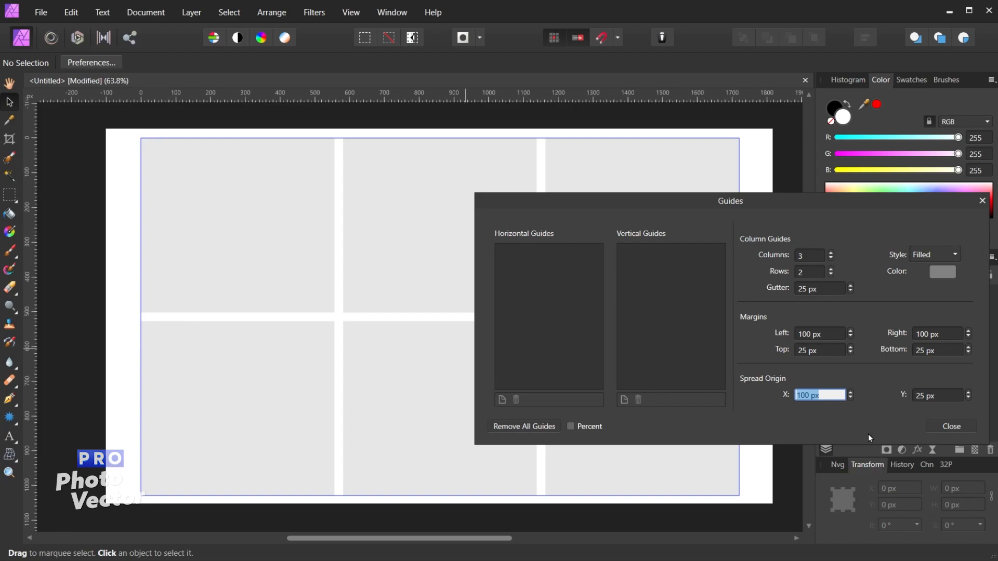
mouse_move(874, 314)
type("0")
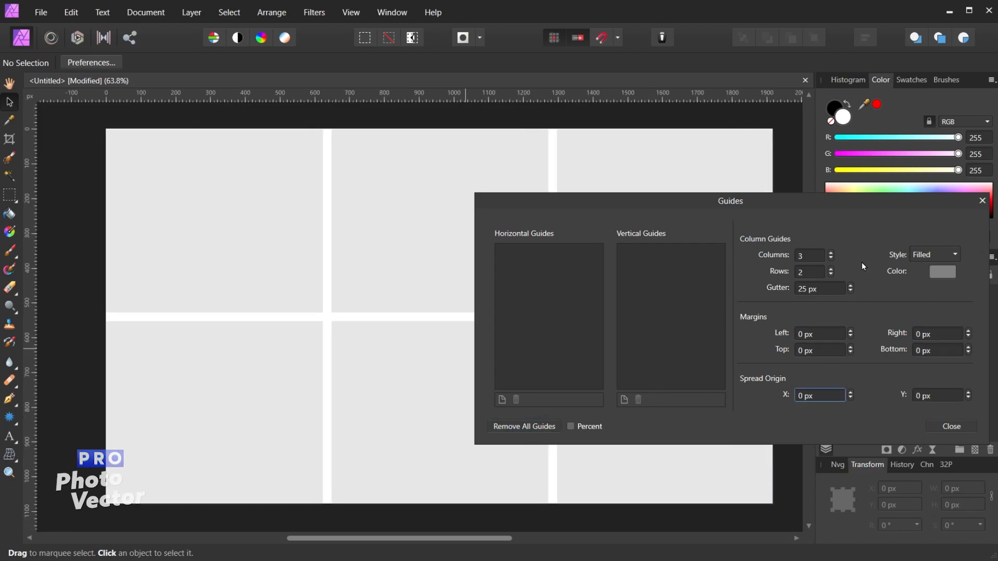
mouse_move(347, 270)
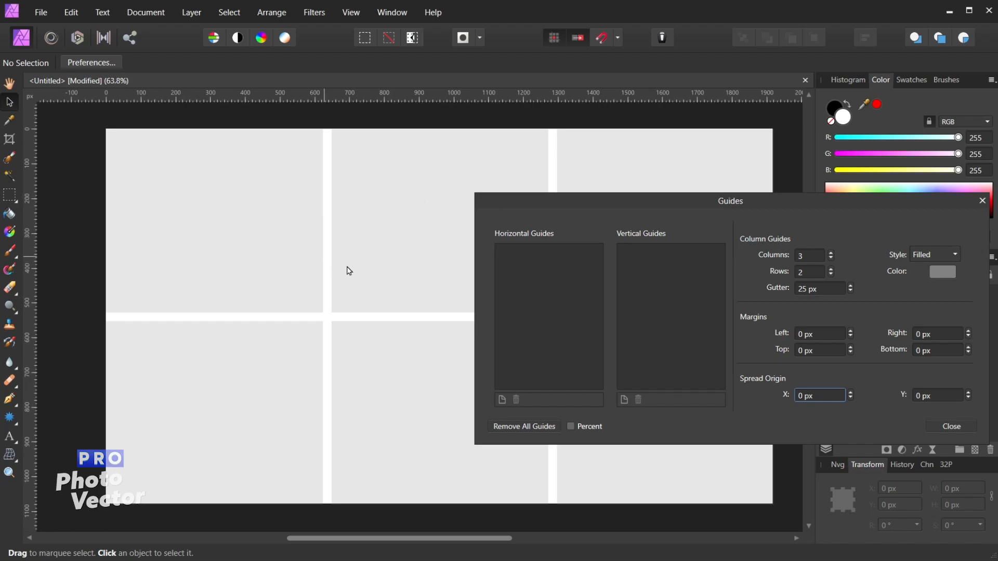
mouse_move(832, 262)
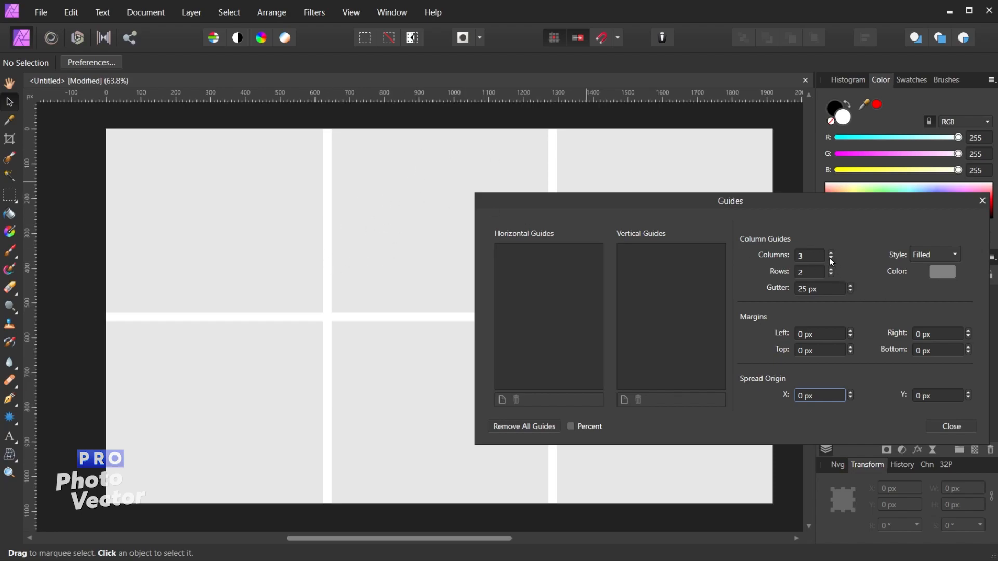
Step the grid down to 1 column and 1 row, then back up to 3 columns and 2 rows
left_click(830, 259)
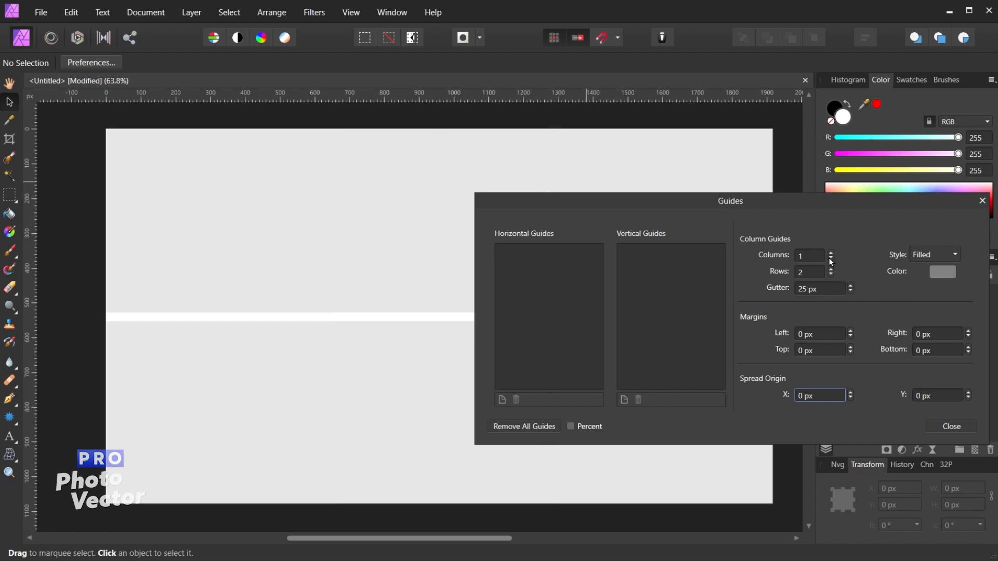
mouse_move(834, 279)
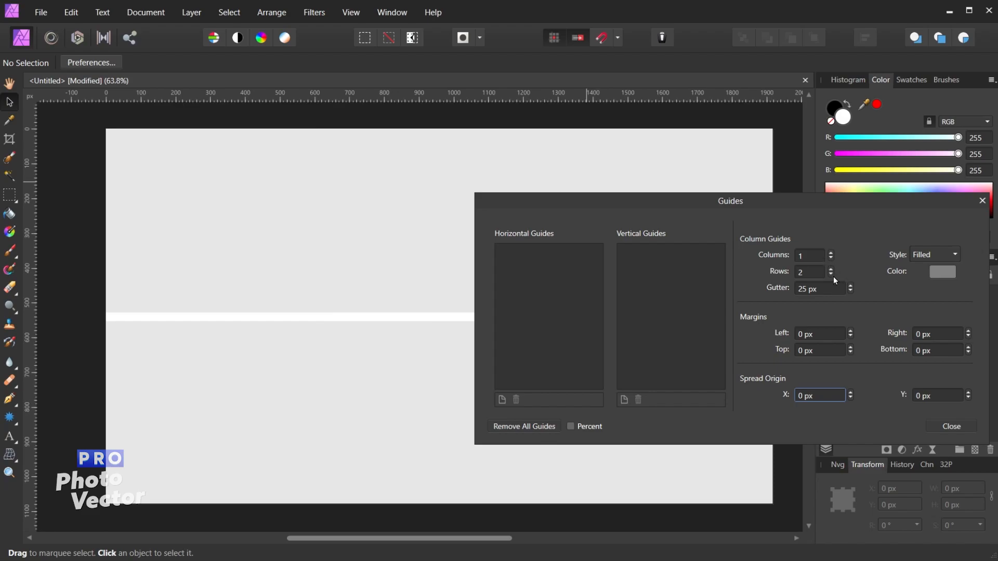
left_click(831, 275)
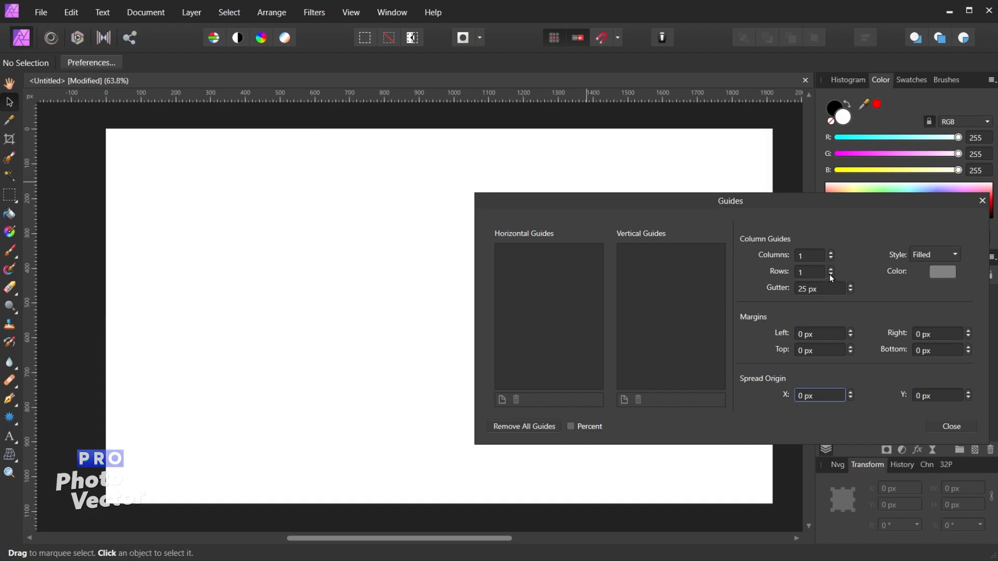
mouse_move(430, 201)
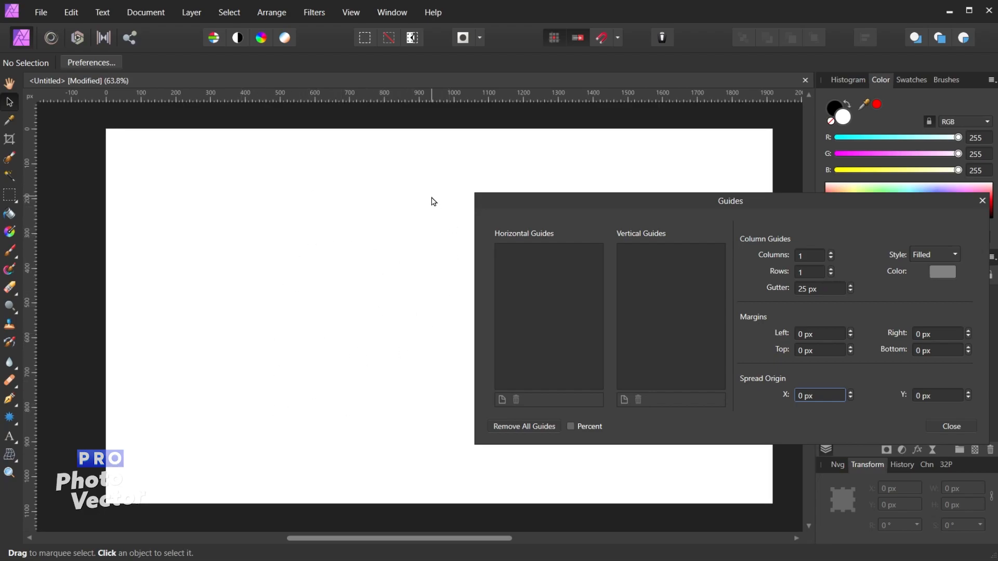
mouse_move(471, 181)
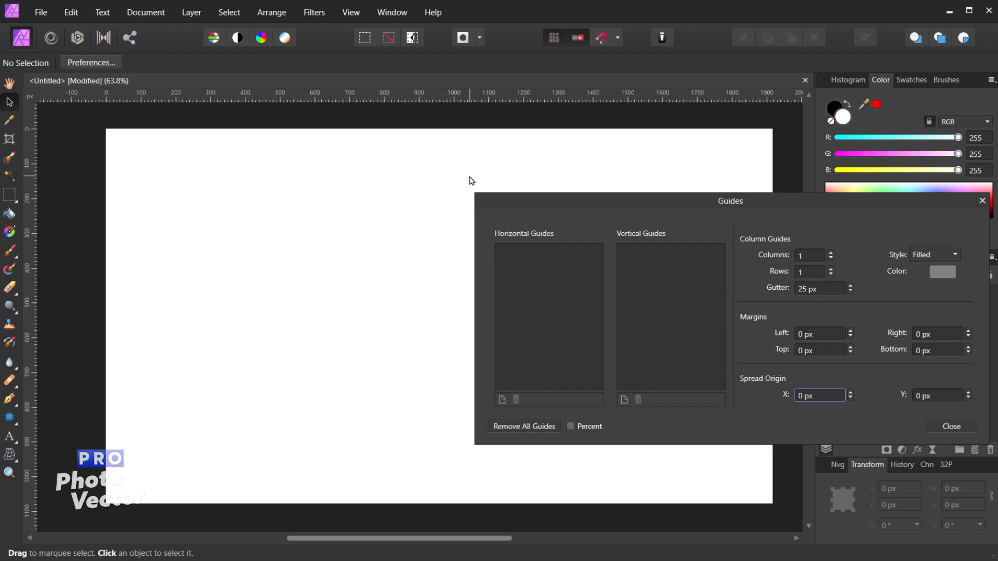
left_click(830, 254)
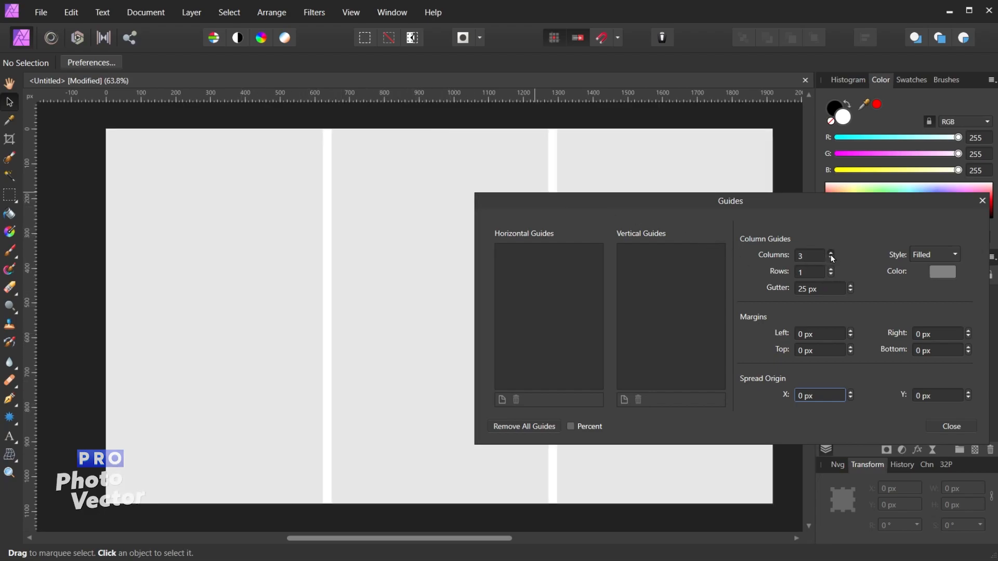
mouse_move(835, 274)
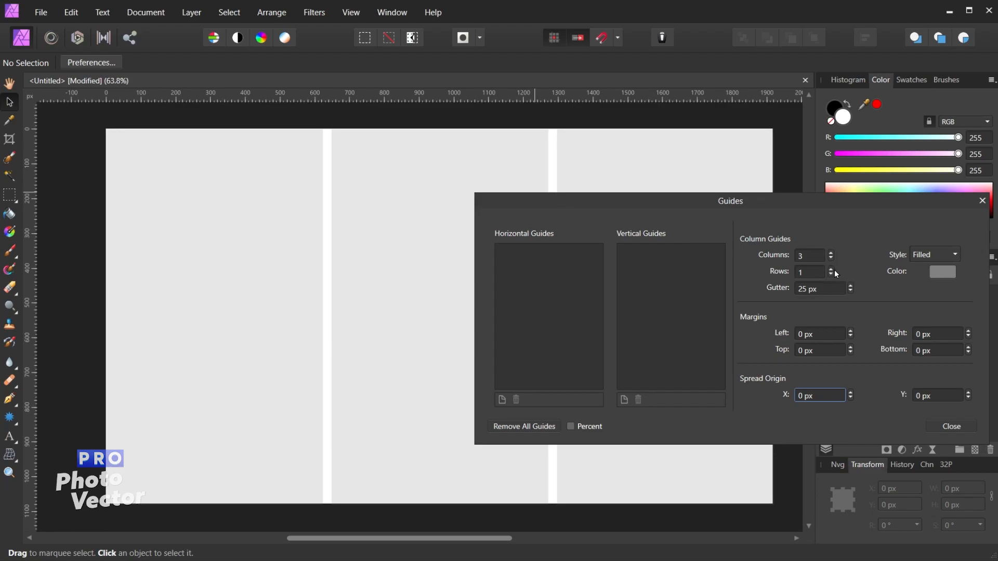
left_click(830, 269)
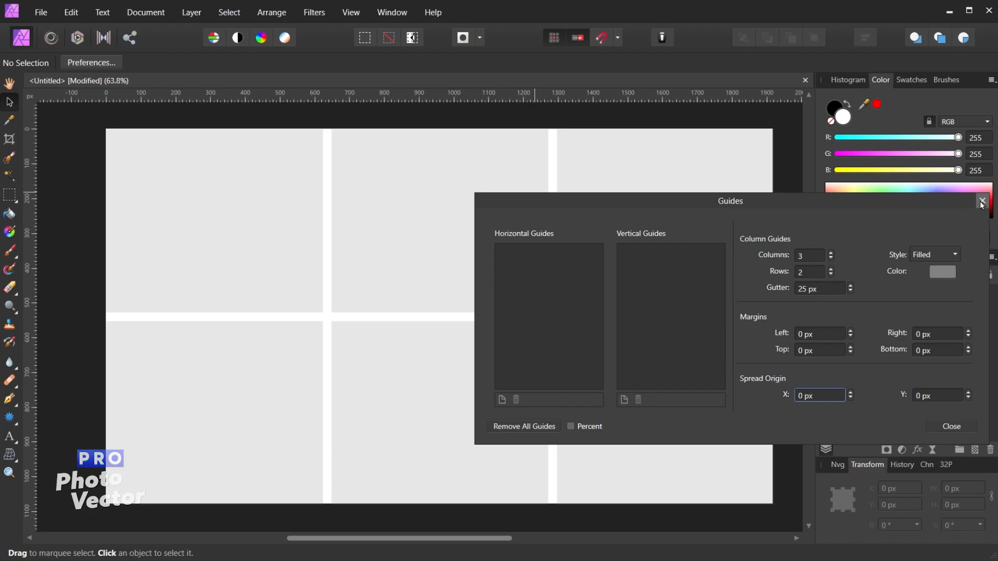
mouse_move(919, 439)
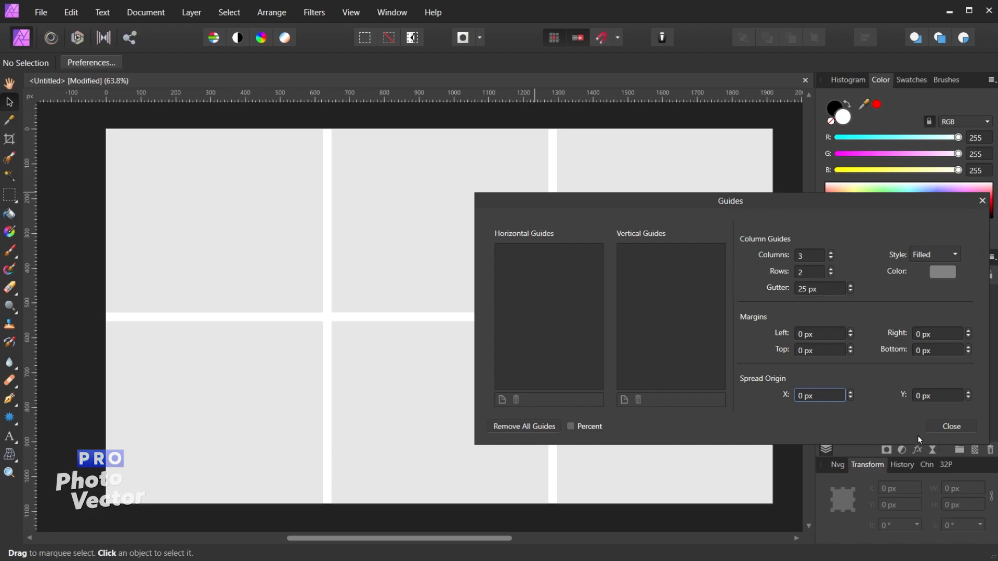
Reopen Guides Manager from the View menu, lower Columns to 2, and Remove All Guides
left_click(951, 426)
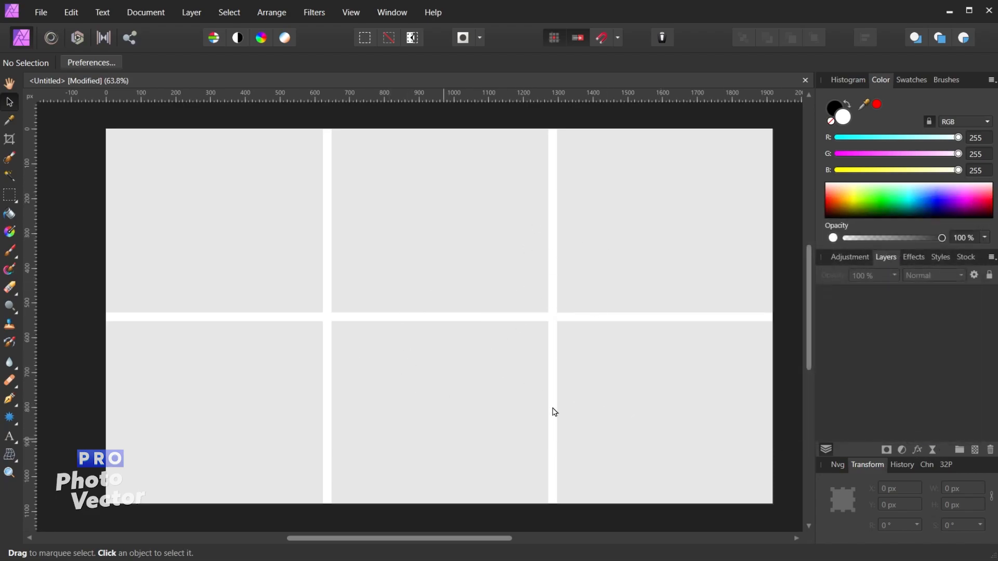
mouse_move(507, 300)
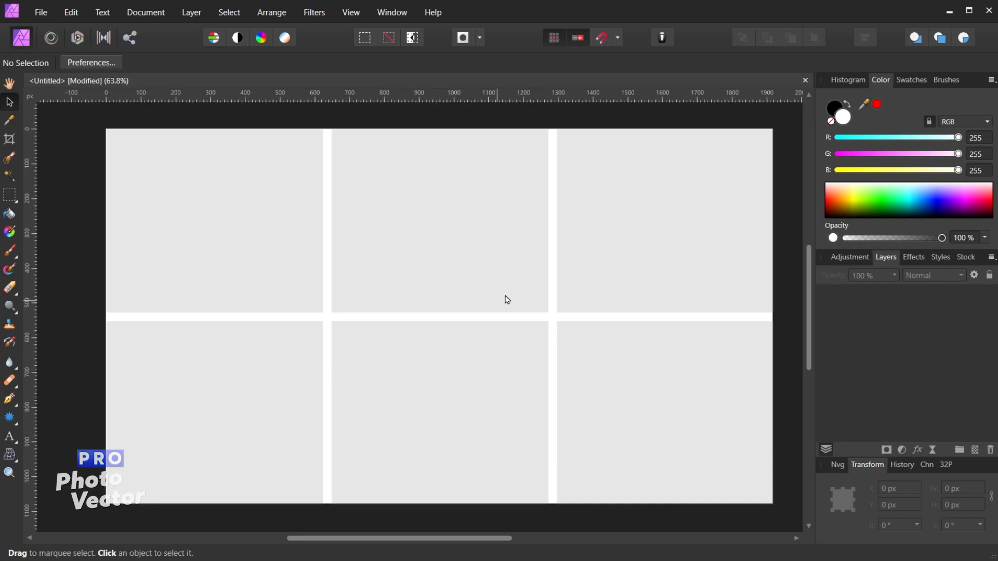
mouse_move(485, 316)
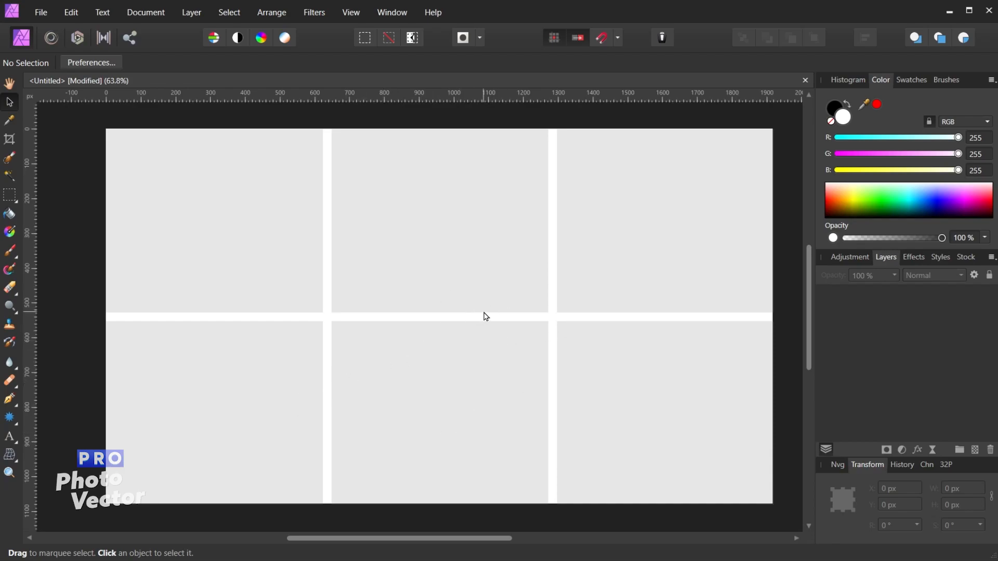
left_click(351, 12)
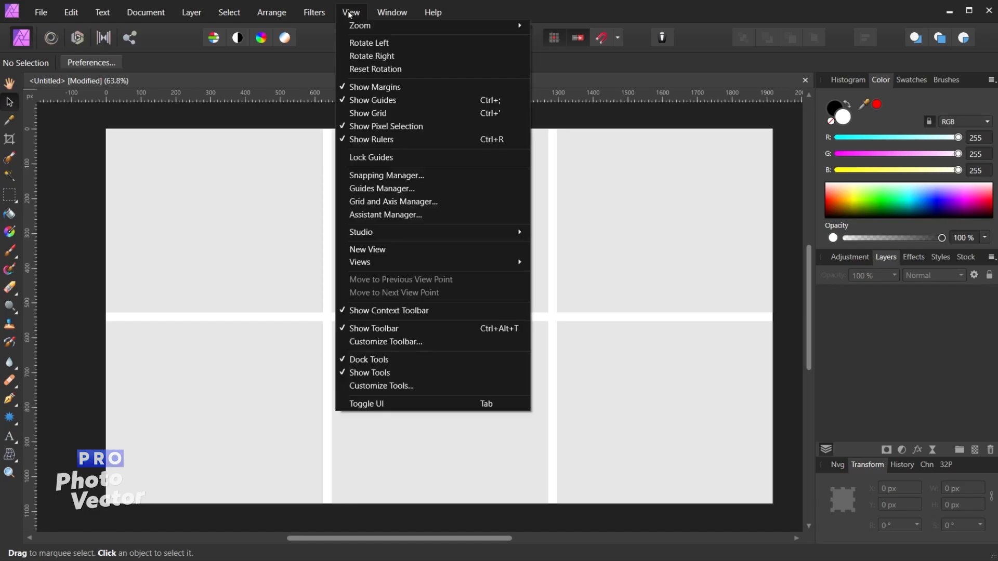
left_click(381, 188)
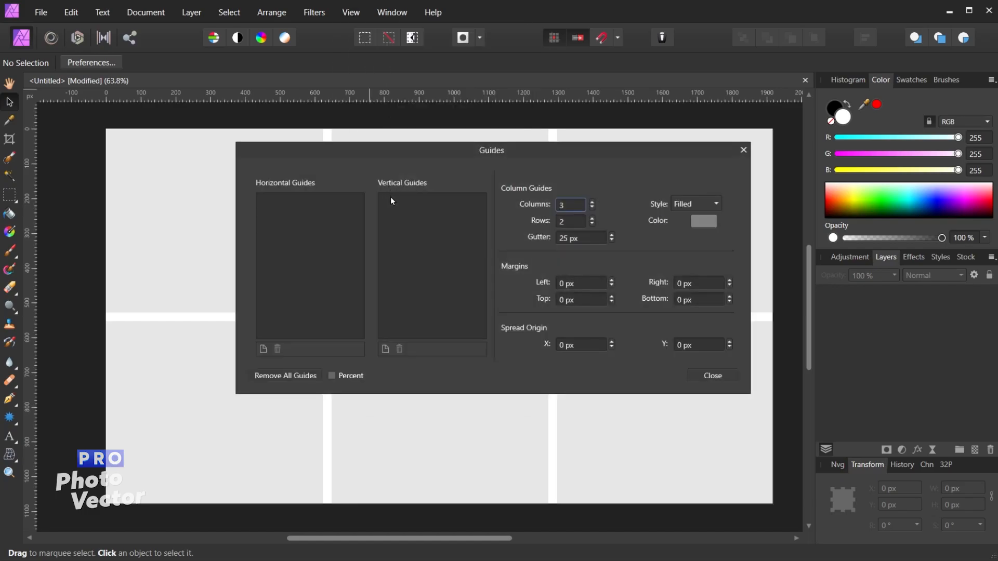
left_click(592, 207)
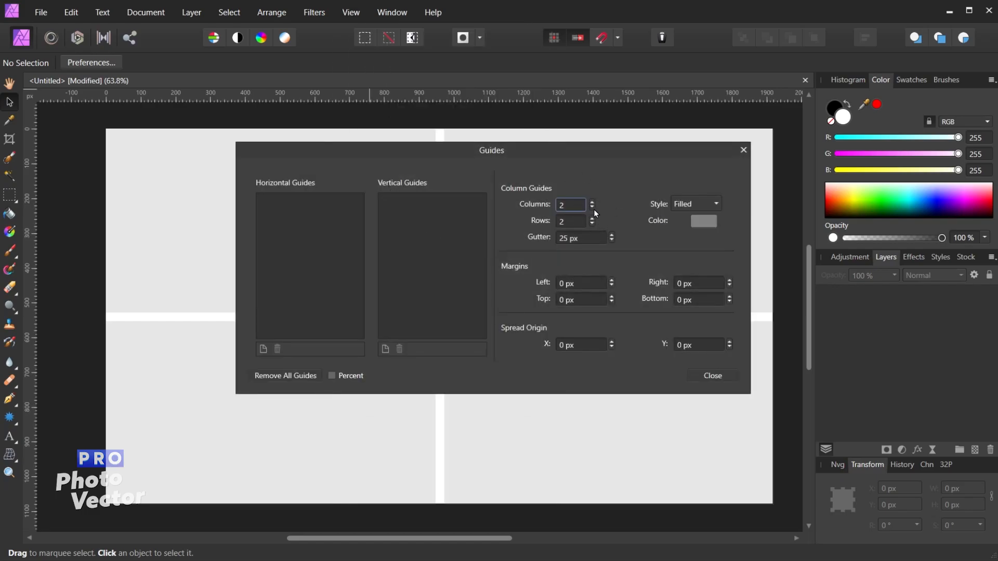
left_click(711, 376)
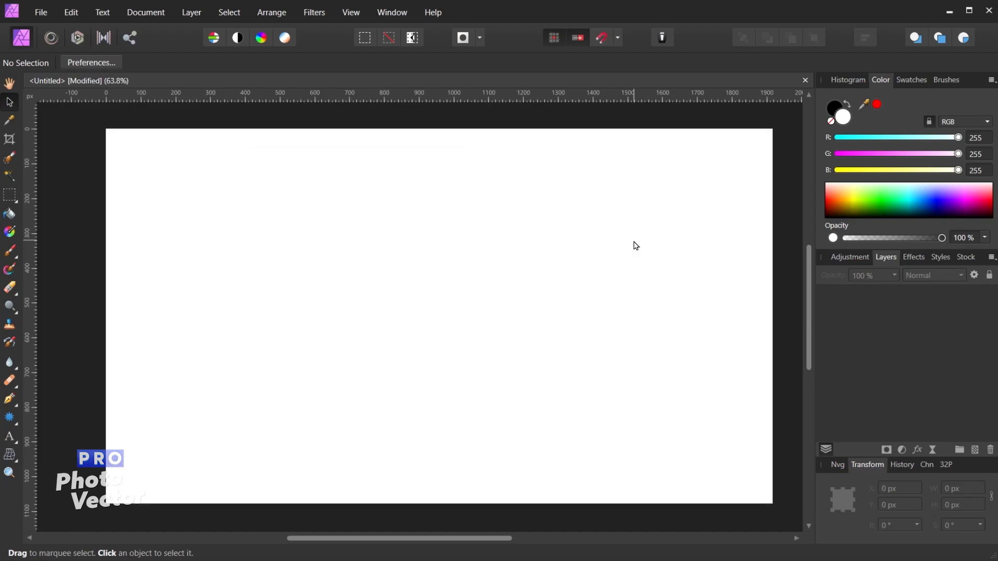